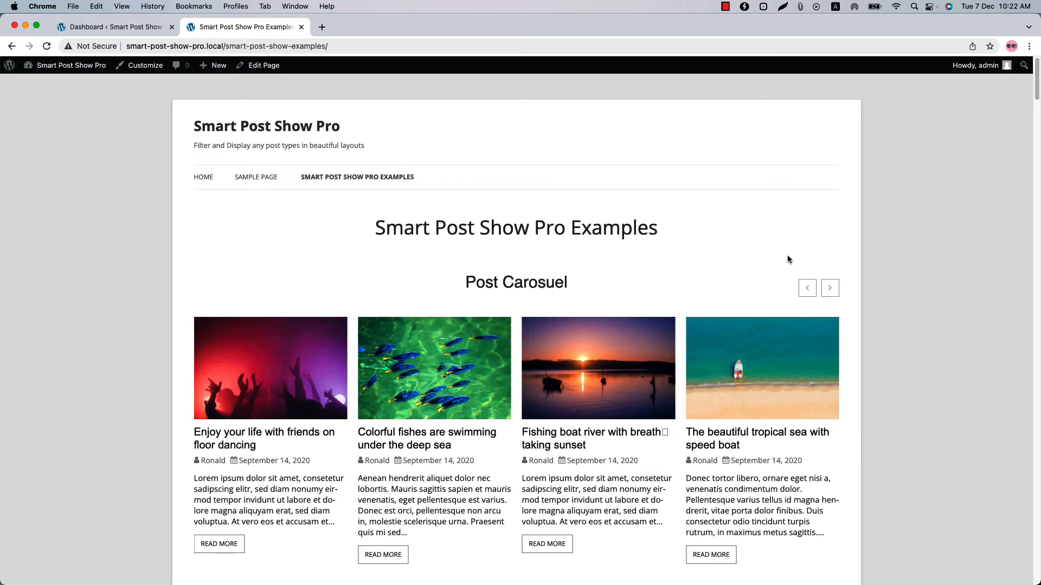
# Scroll down through the current admin page
pyautogui.click(830, 287)
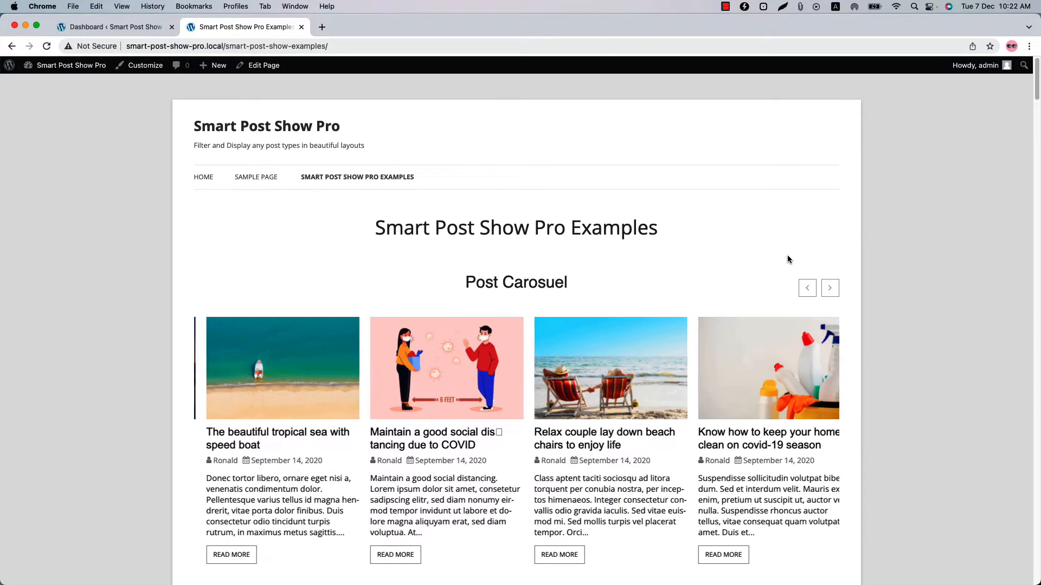
pyautogui.click(830, 287)
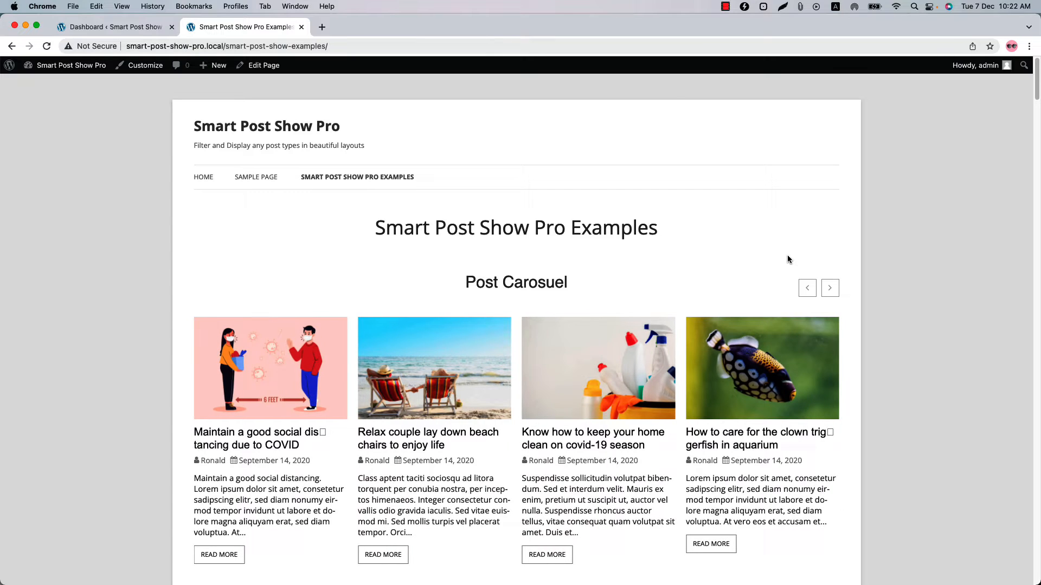
pyautogui.click(829, 288)
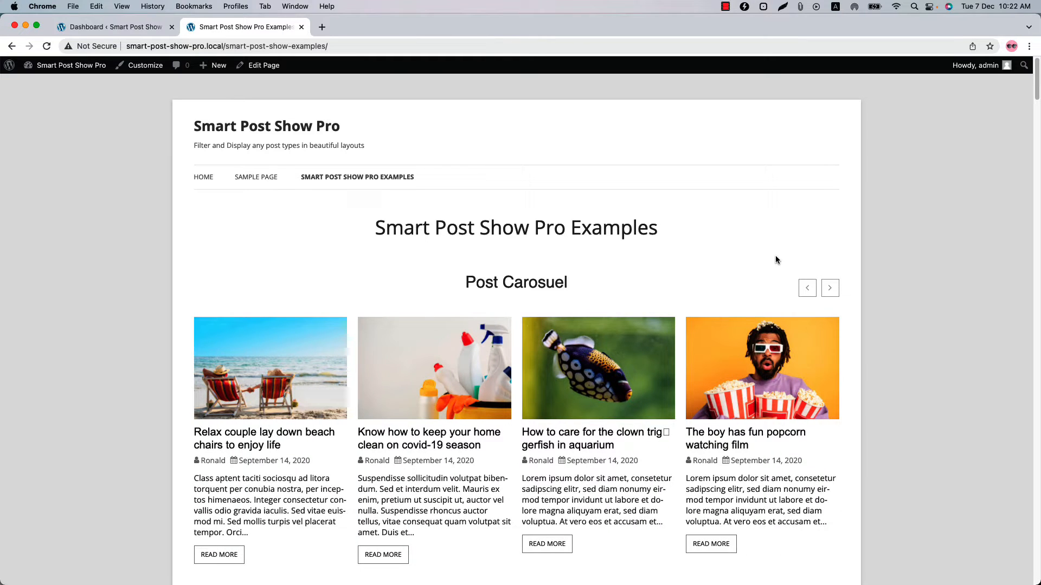
pyautogui.scroll(-3)
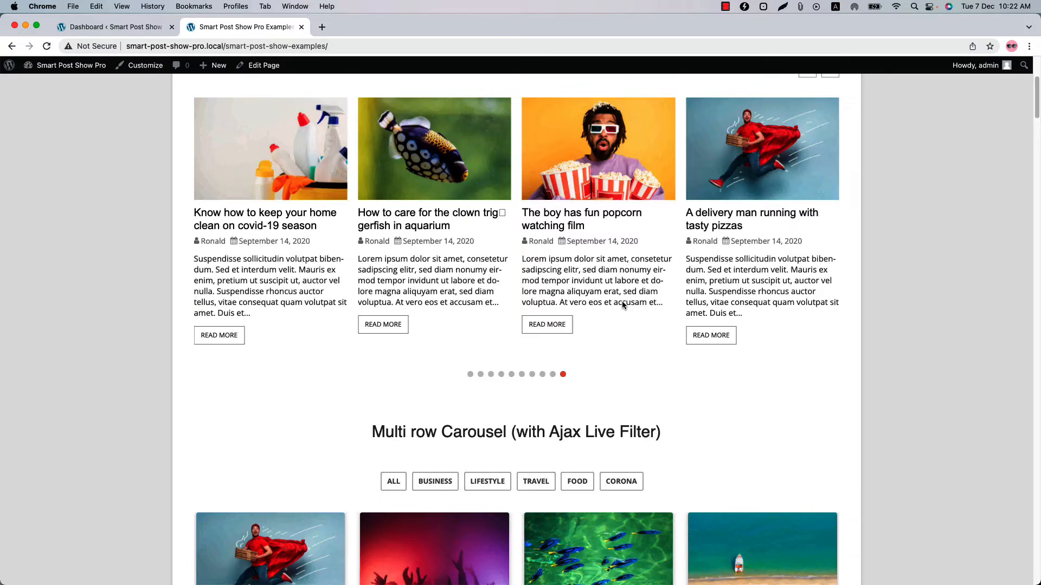
pyautogui.scroll(-3)
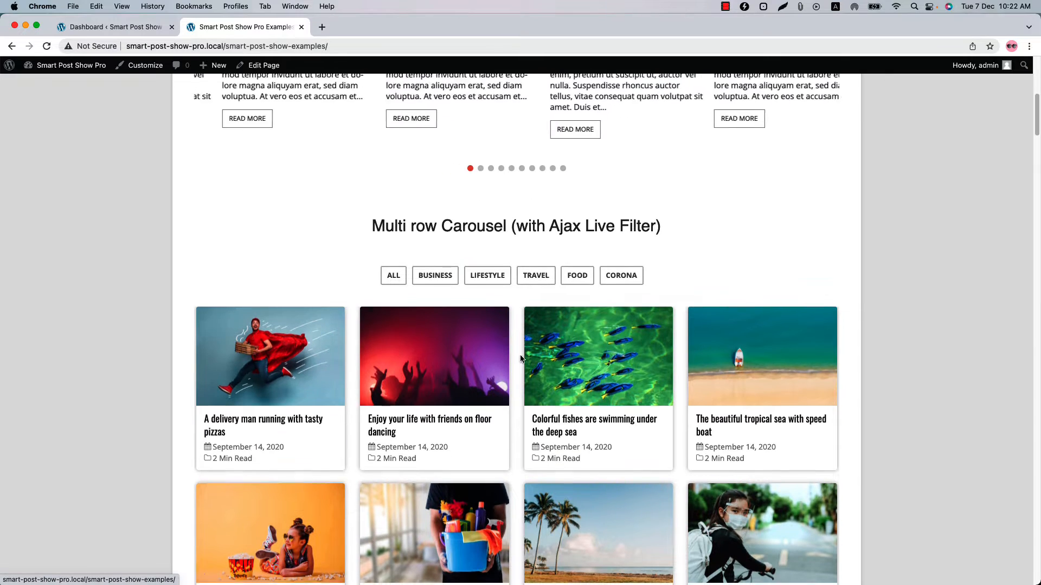
pyautogui.scroll(-3)
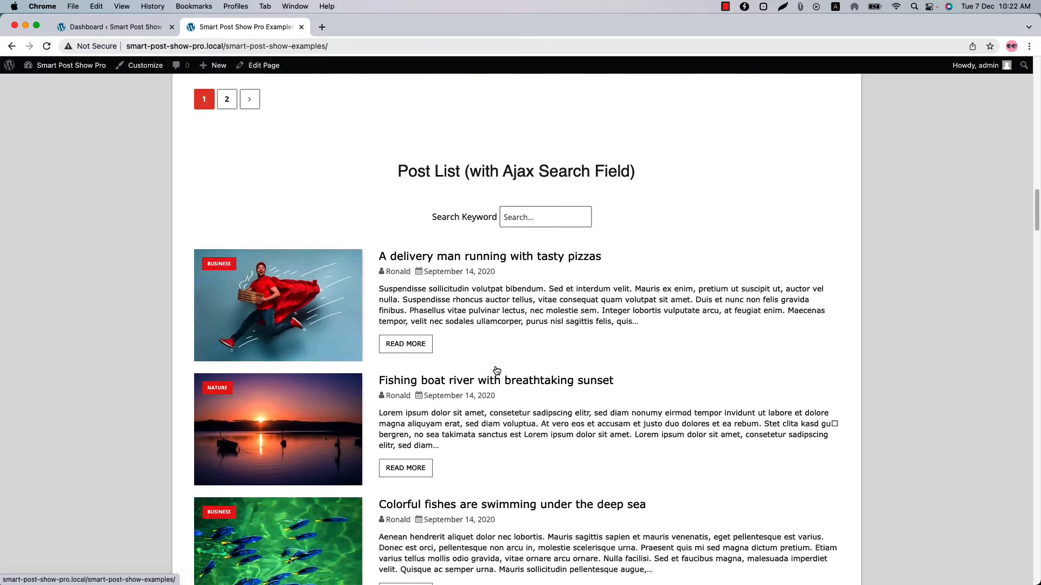
pyautogui.scroll(-3)
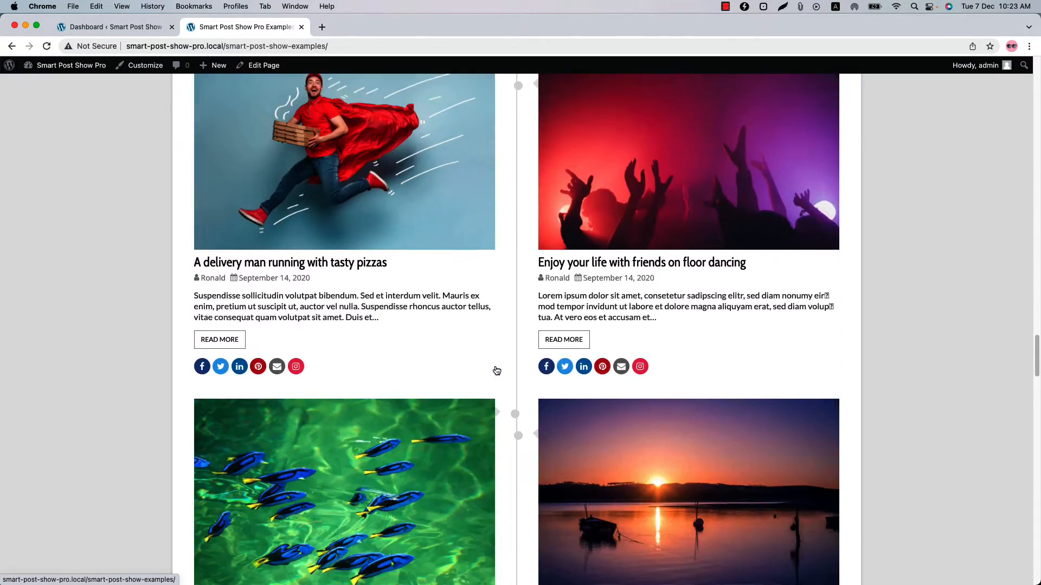
pyautogui.scroll(-3)
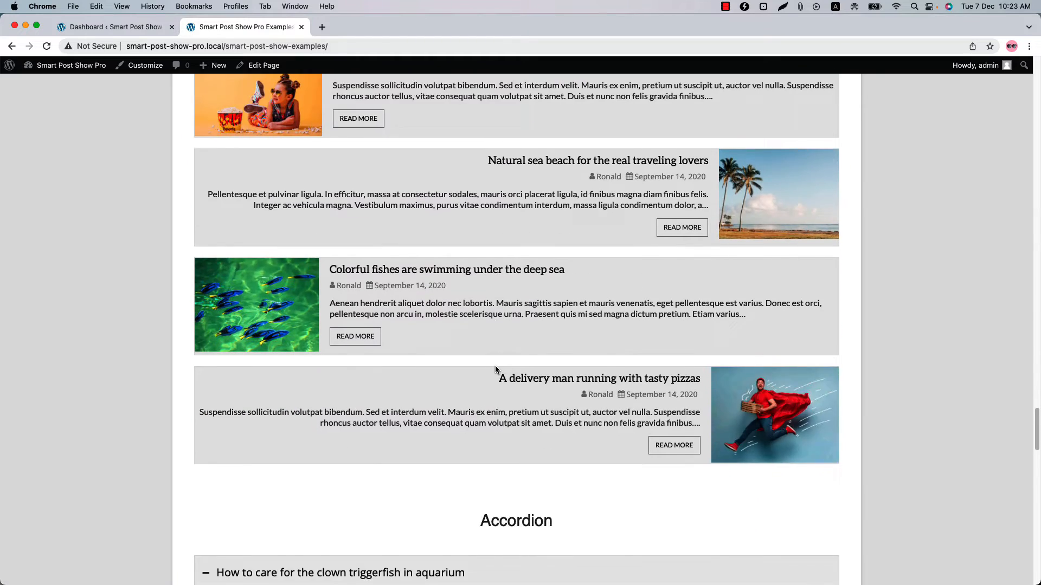
pyautogui.scroll(-3)
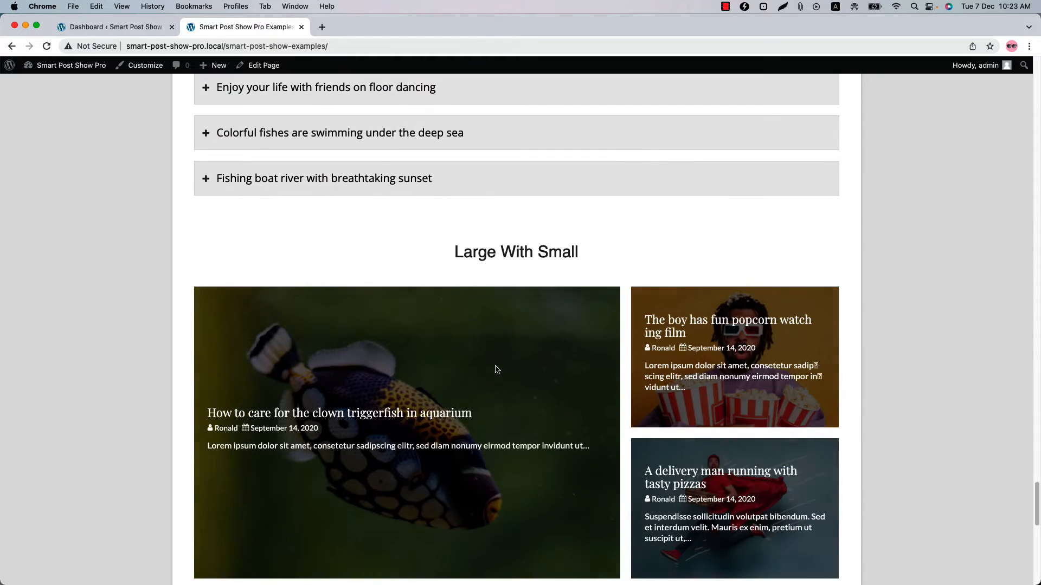
pyautogui.scroll(-3)
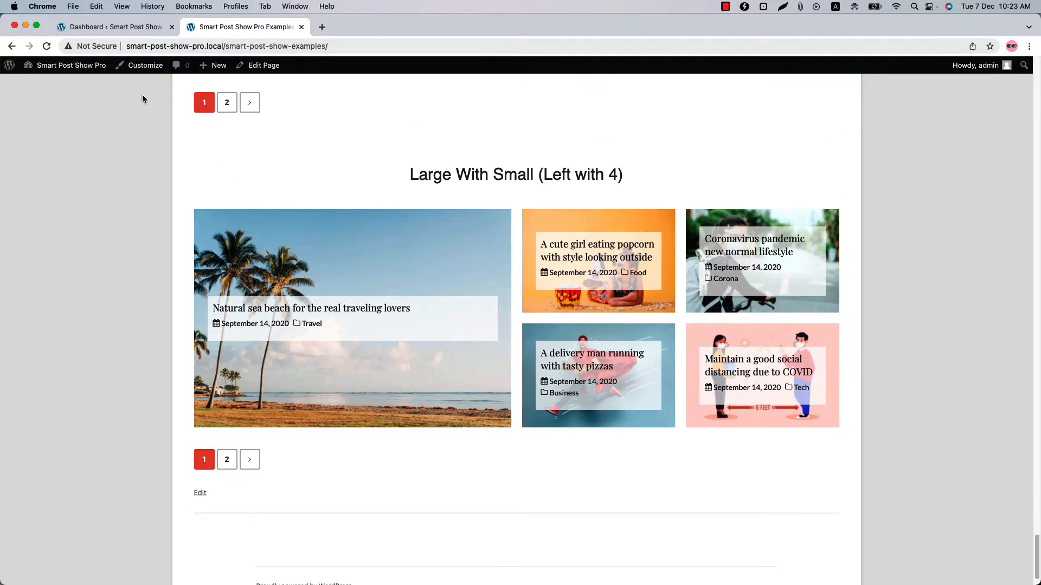
# Return to the dashboard and open Smart Post Show's Manage Shows list
pyautogui.click(112, 27)
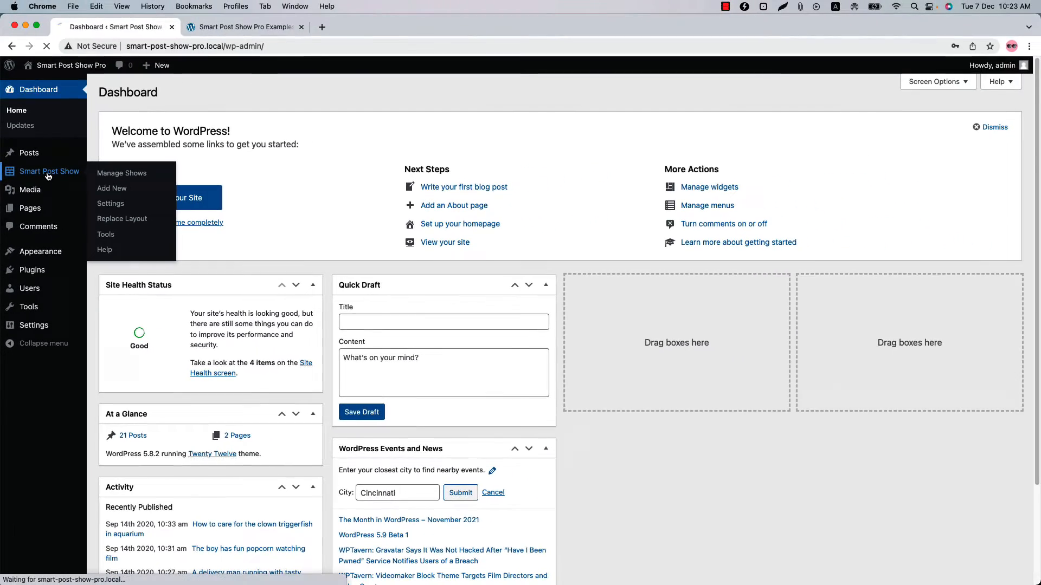
pyautogui.click(121, 174)
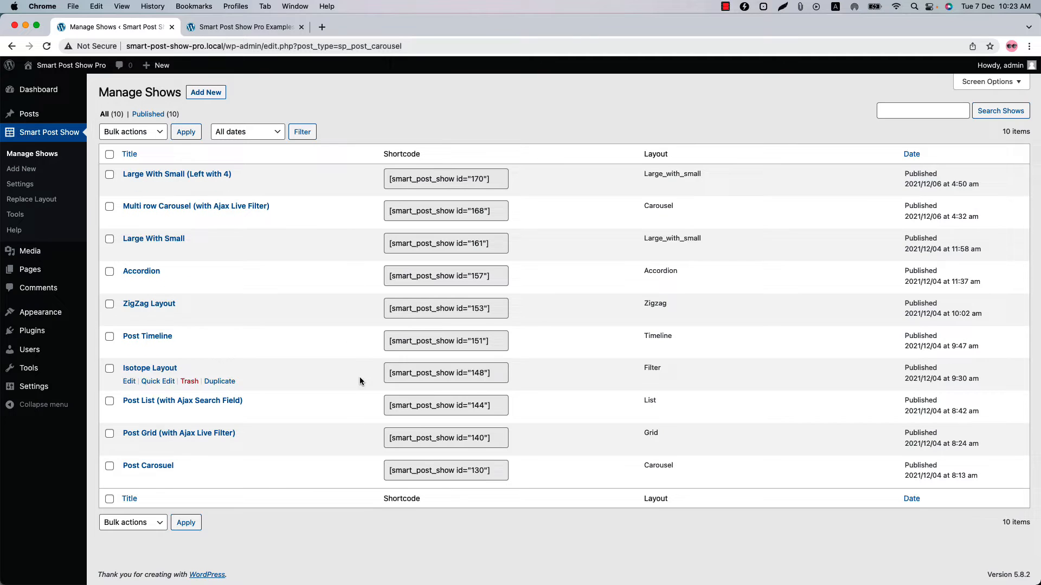
pyautogui.moveTo(287, 185)
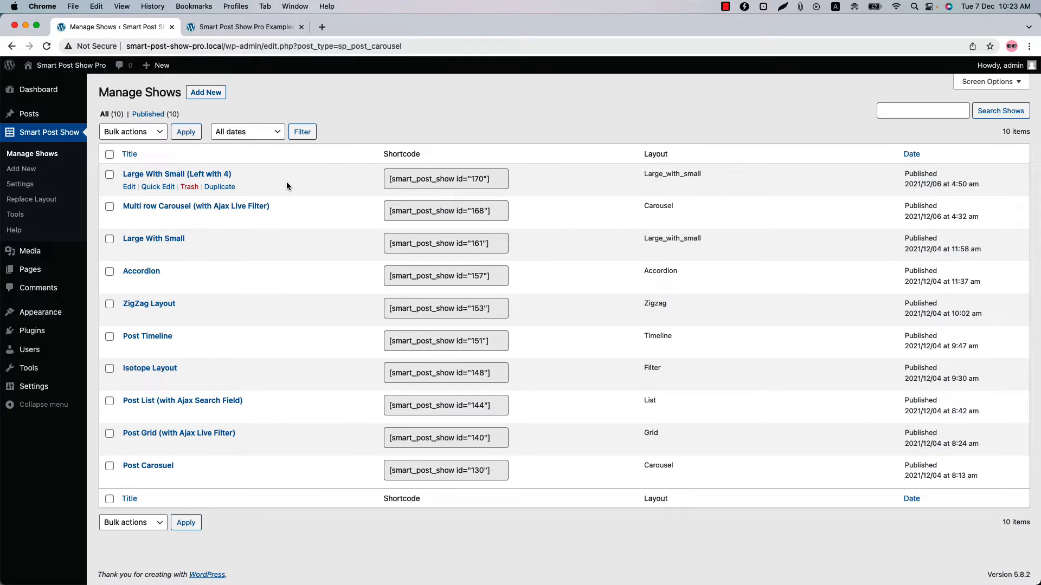
pyautogui.click(130, 154)
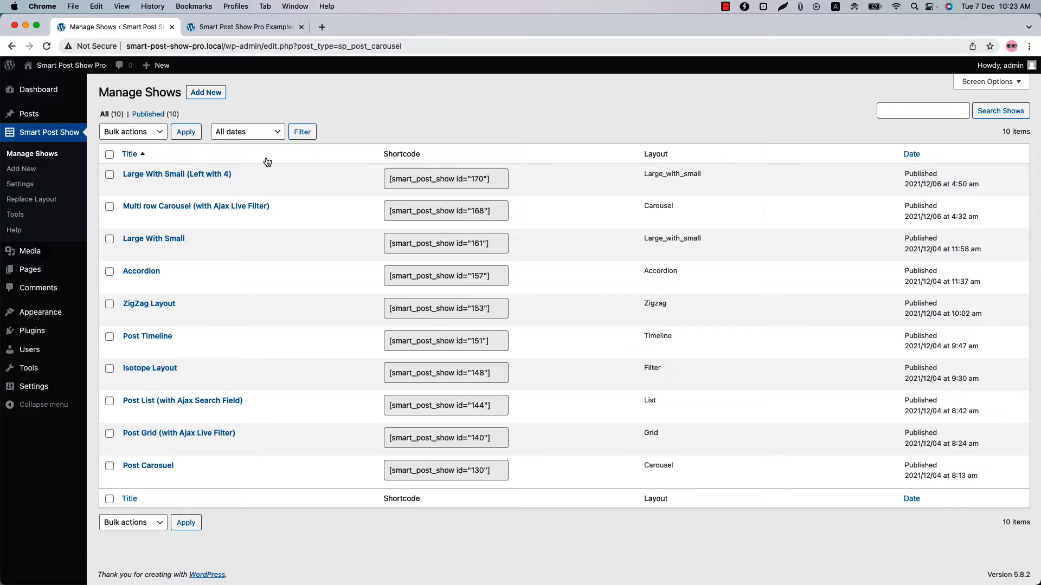
pyautogui.moveTo(177, 174)
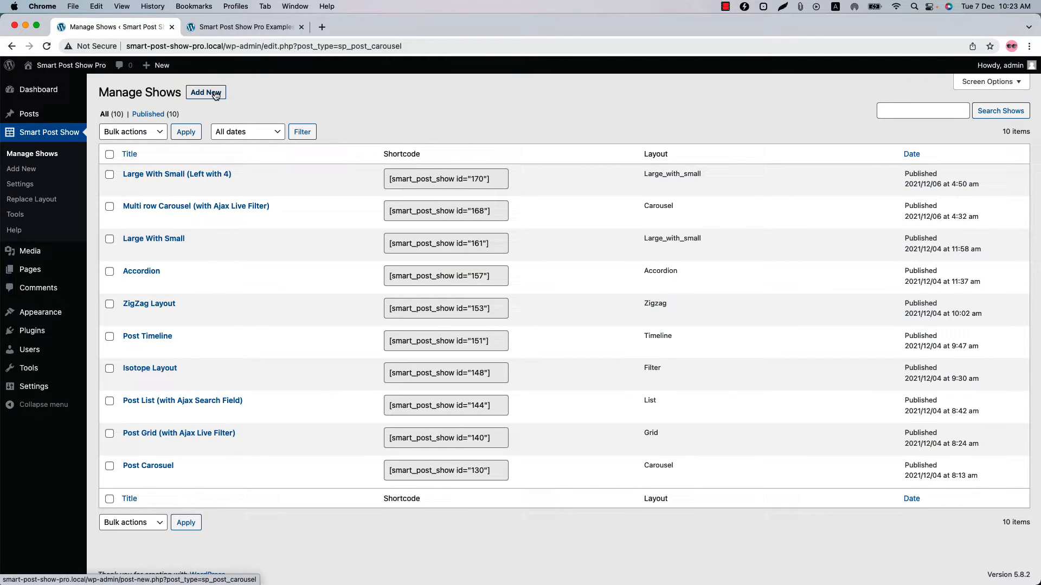
# Add a new Carousel show titled 'Post Show' and view its Filter Content settings
pyautogui.click(205, 92)
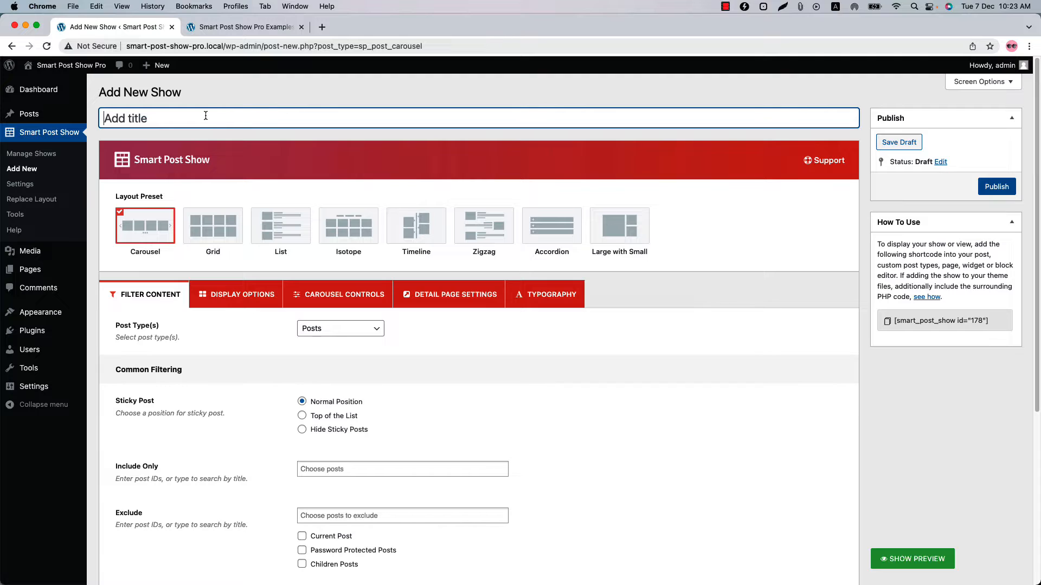
pyautogui.write('Post Show')
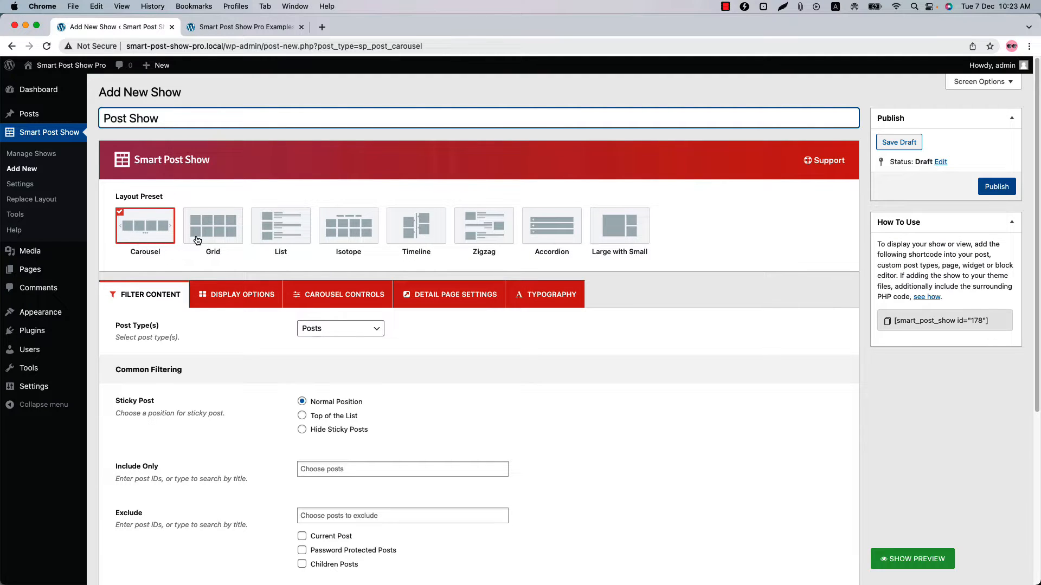
pyautogui.moveTo(468, 239)
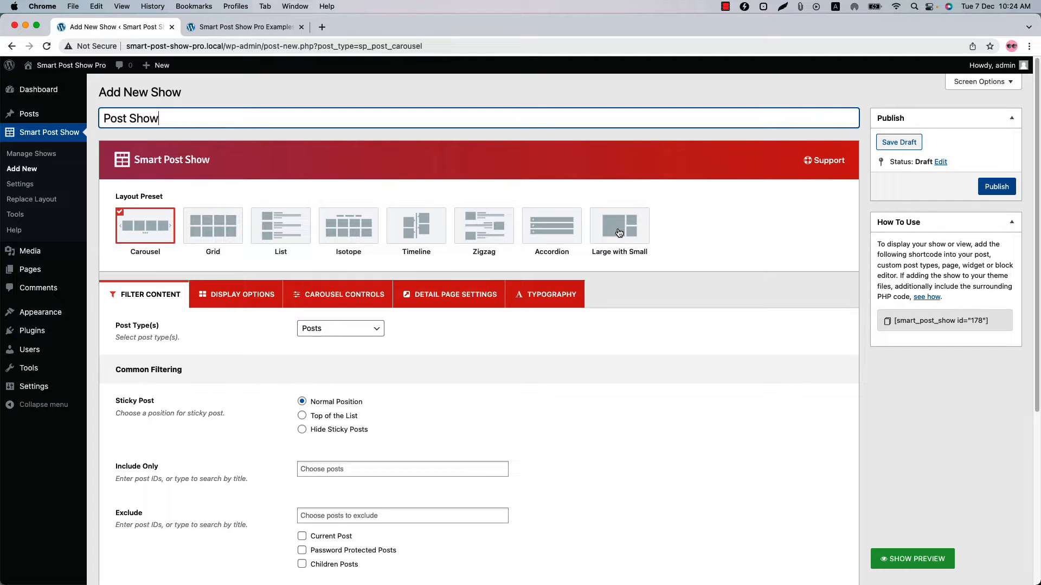
pyautogui.moveTo(518, 302)
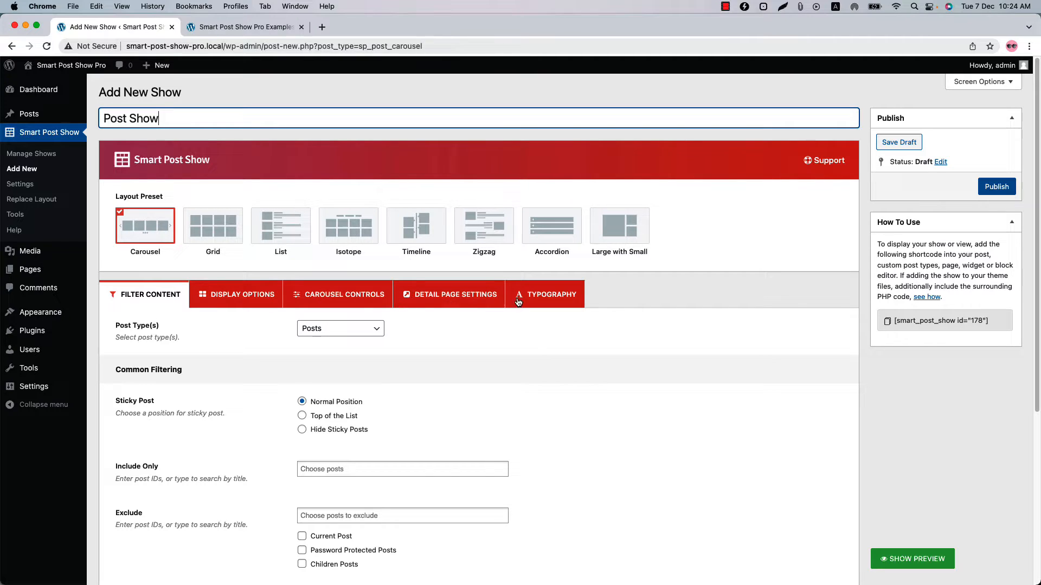
pyautogui.moveTo(145, 294)
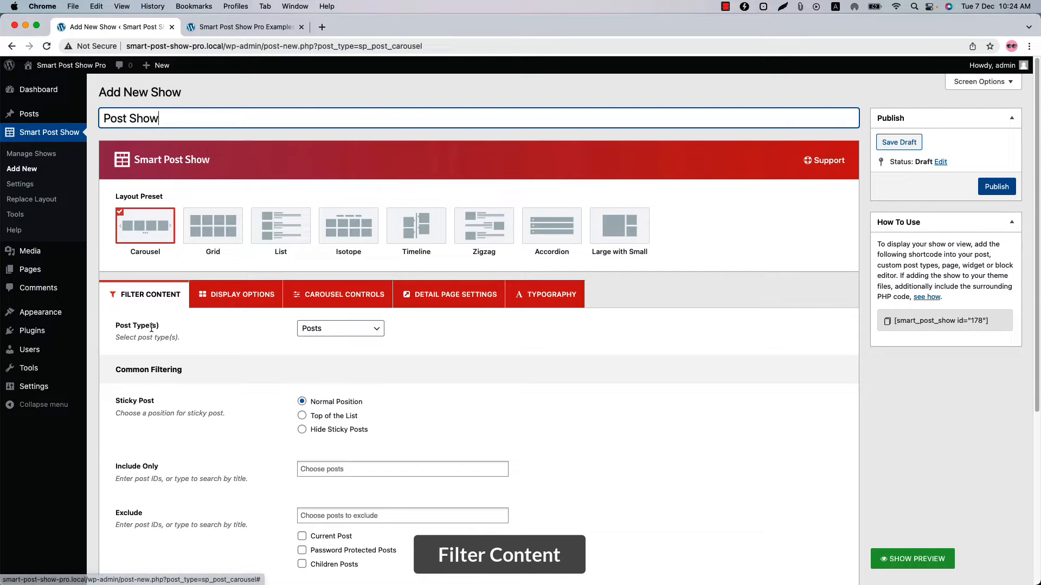
pyautogui.click(339, 328)
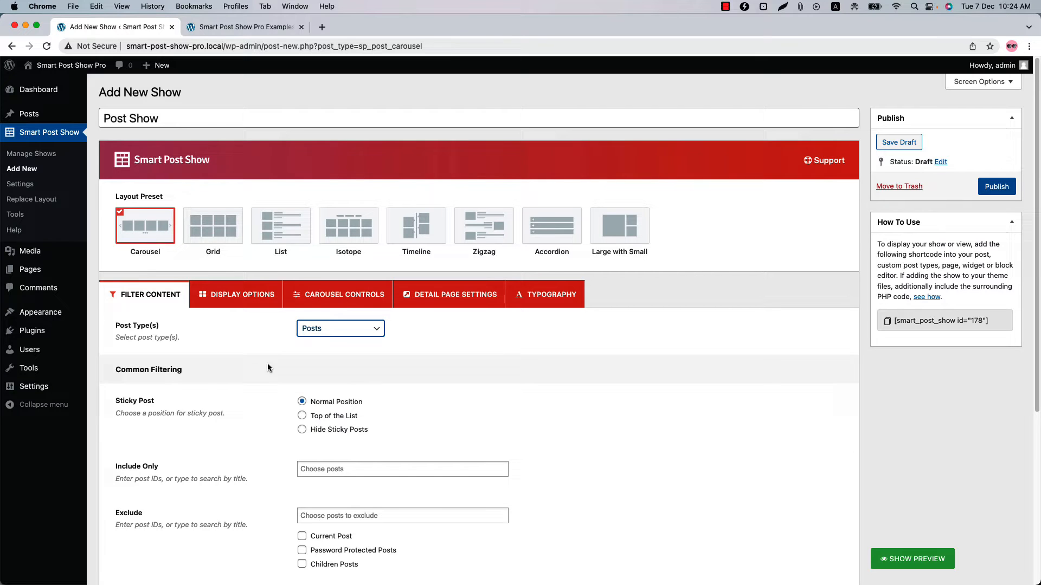
pyautogui.scroll(-3)
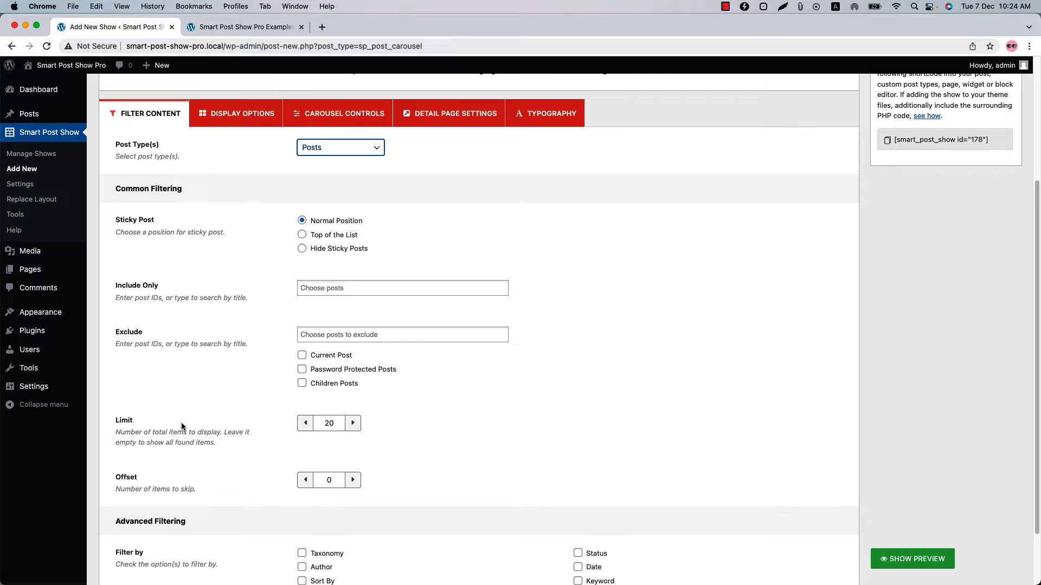
pyautogui.scroll(-3)
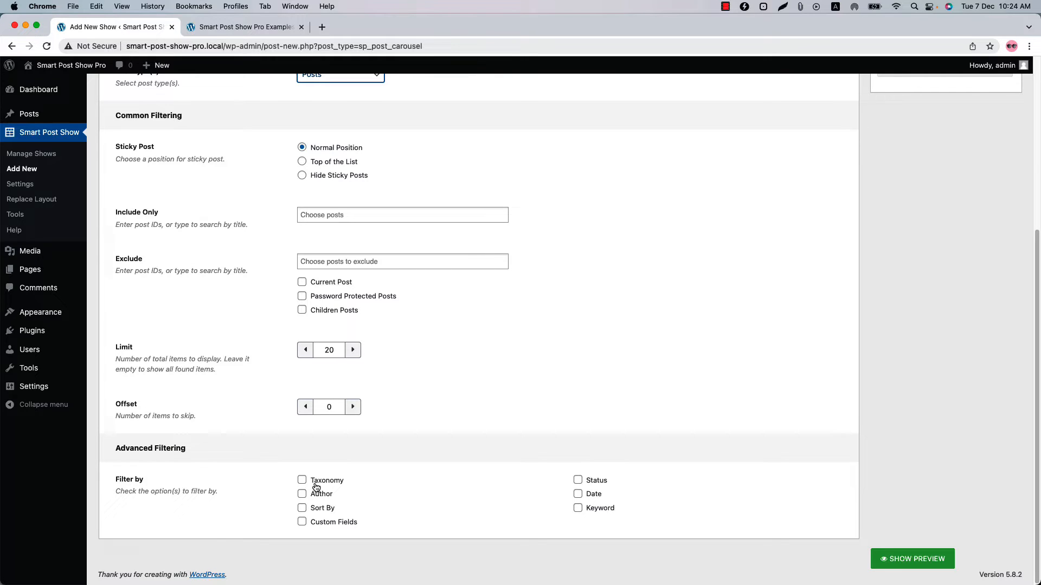
pyautogui.moveTo(320, 524)
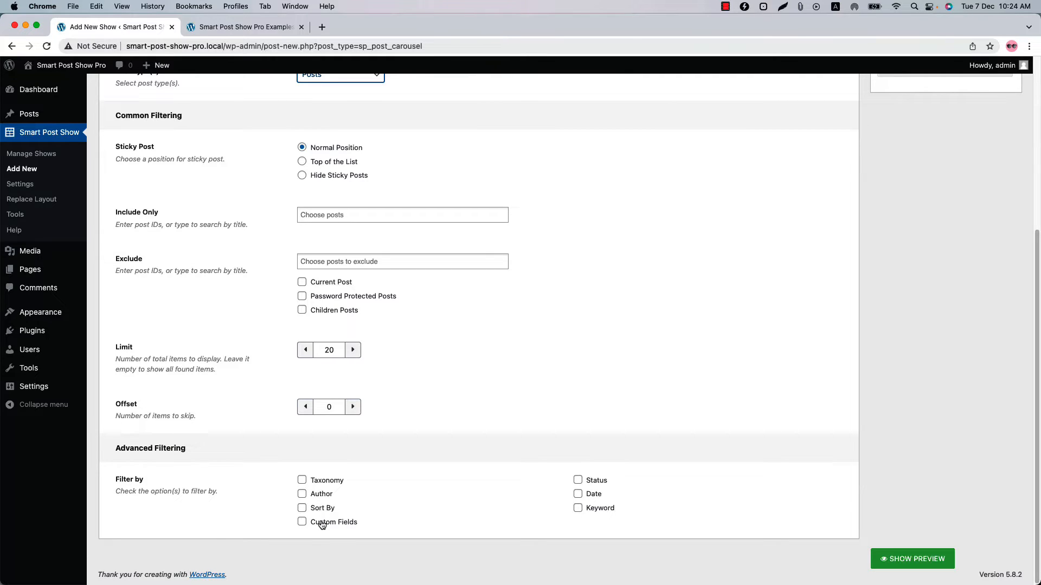
pyautogui.moveTo(596, 498)
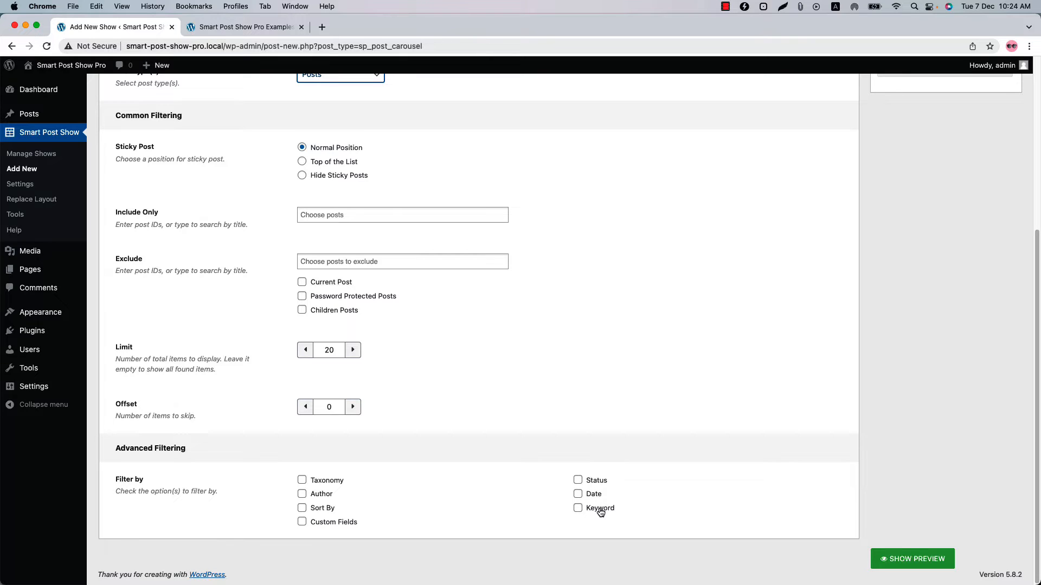
# Filter posts by the category taxonomy with terms Business, Corona, Education and Food
pyautogui.click(302, 480)
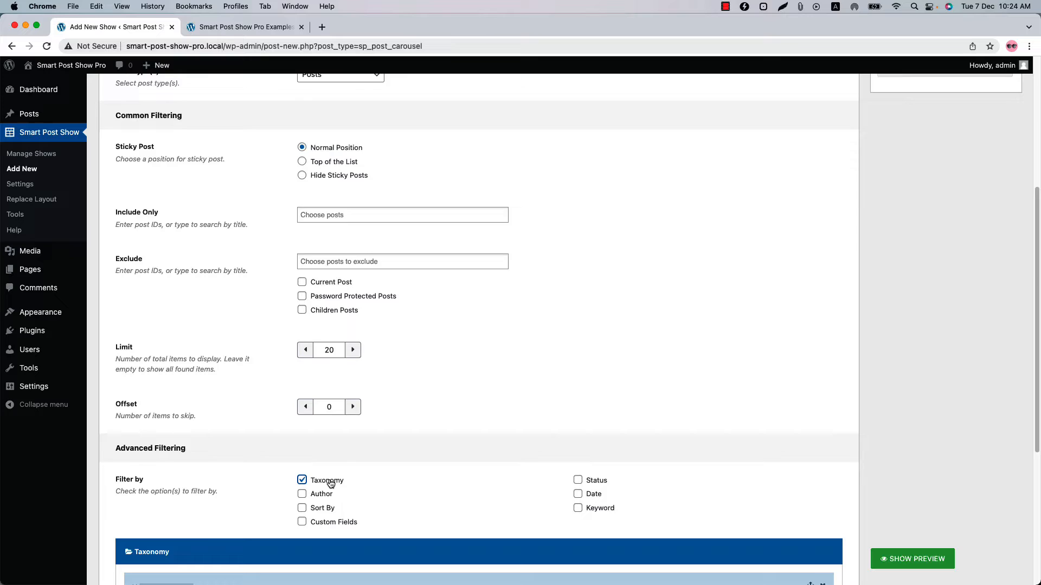
pyautogui.scroll(-3)
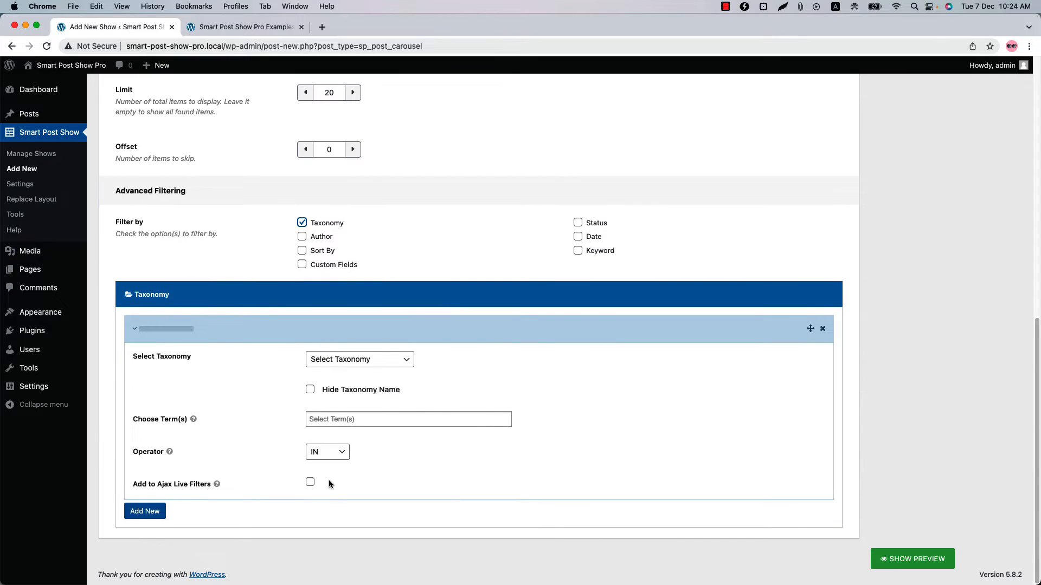
pyautogui.moveTo(267, 332)
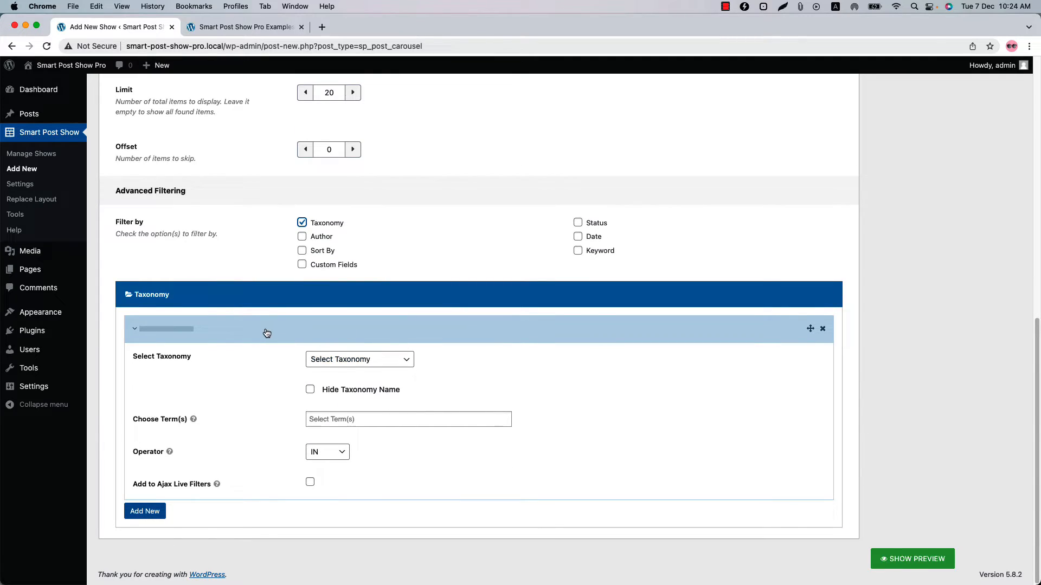
pyautogui.click(358, 358)
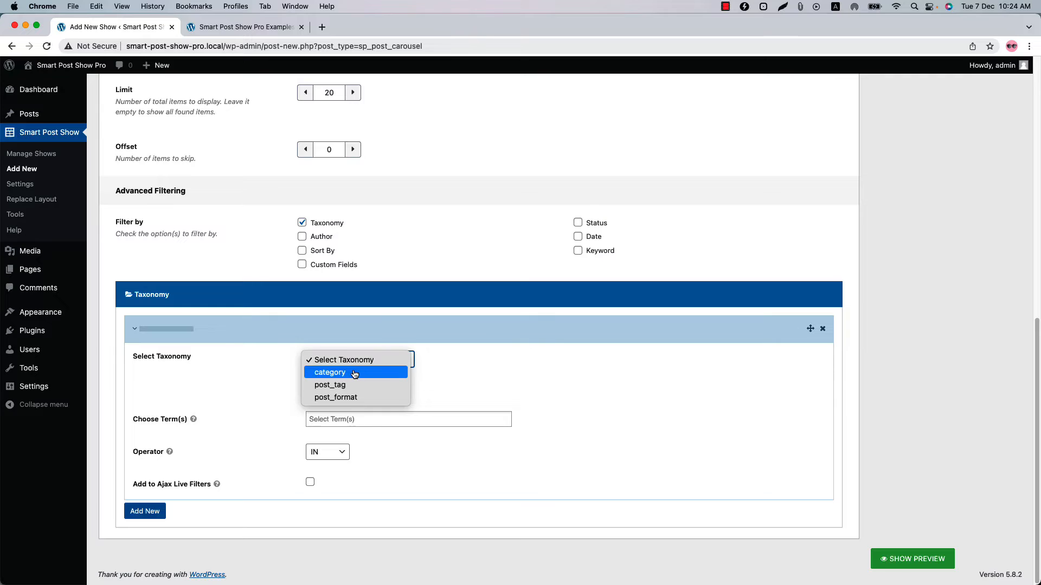
pyautogui.moveTo(355, 398)
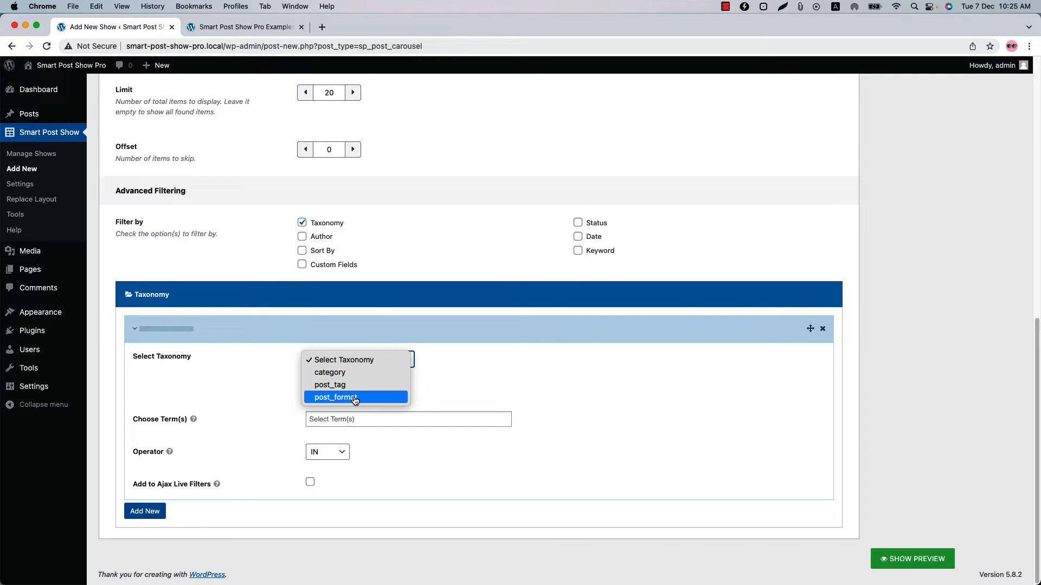
pyautogui.moveTo(351, 379)
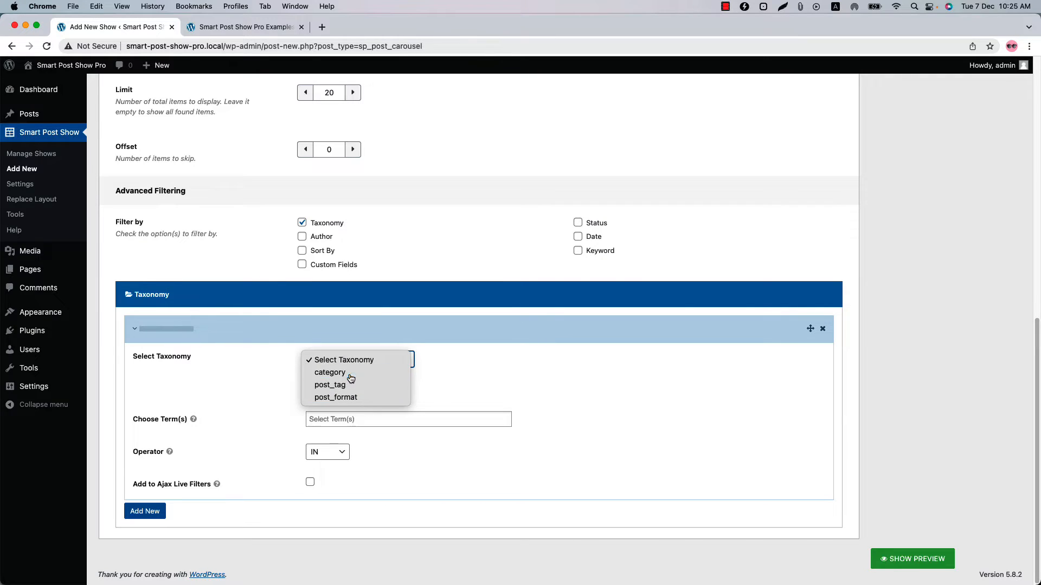
pyautogui.click(330, 372)
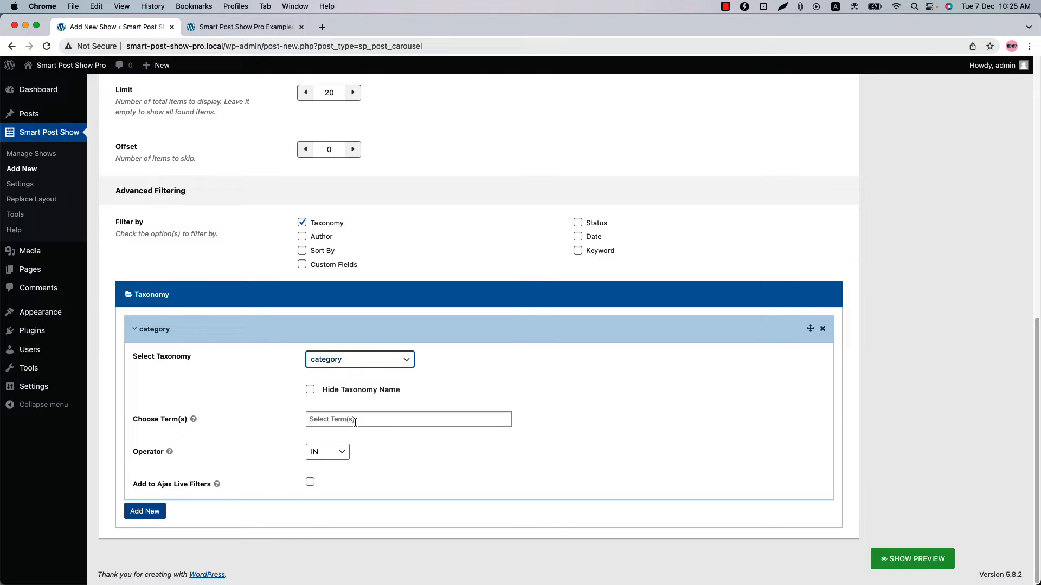
pyautogui.click(408, 419)
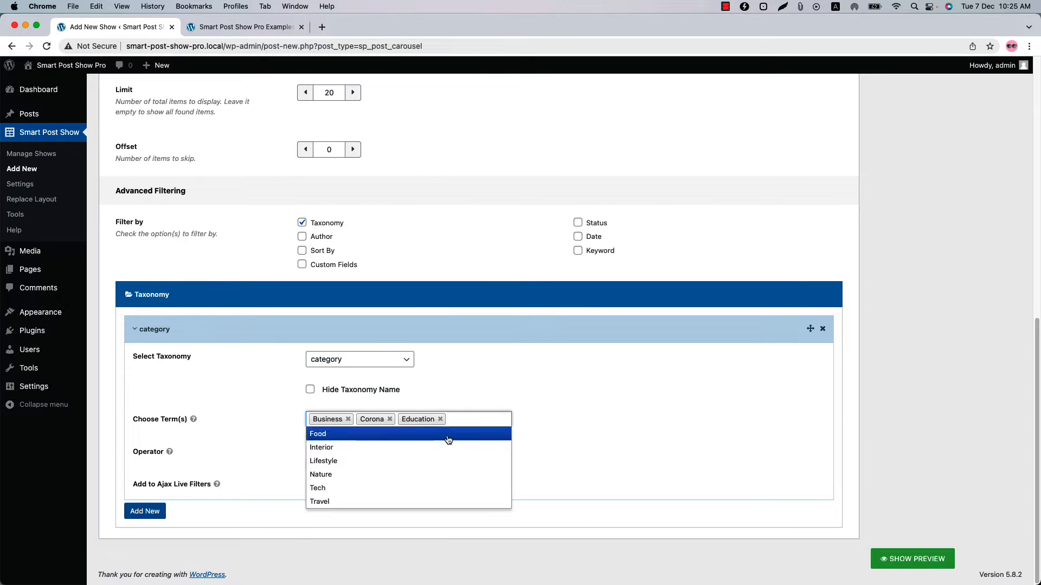
pyautogui.click(317, 434)
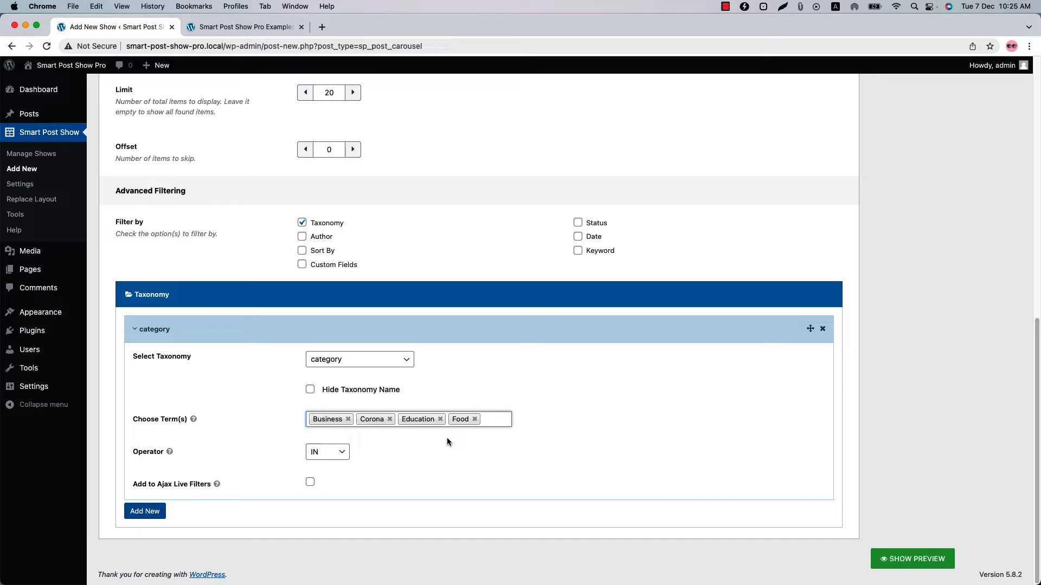
pyautogui.moveTo(912, 559)
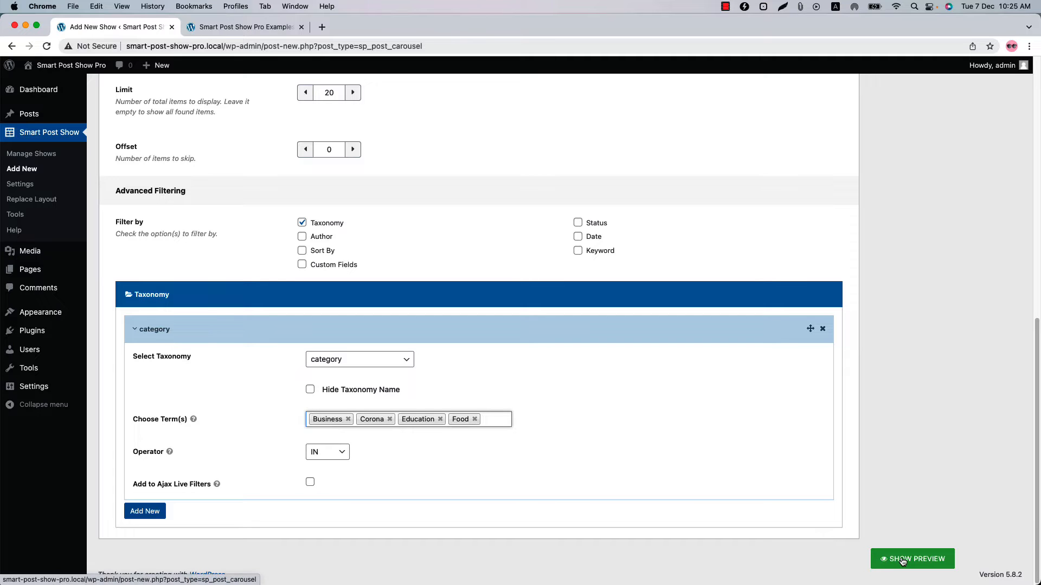
# View the category-filtered carousel in Live Preview, then scroll back to taxonomy settings
pyautogui.click(912, 558)
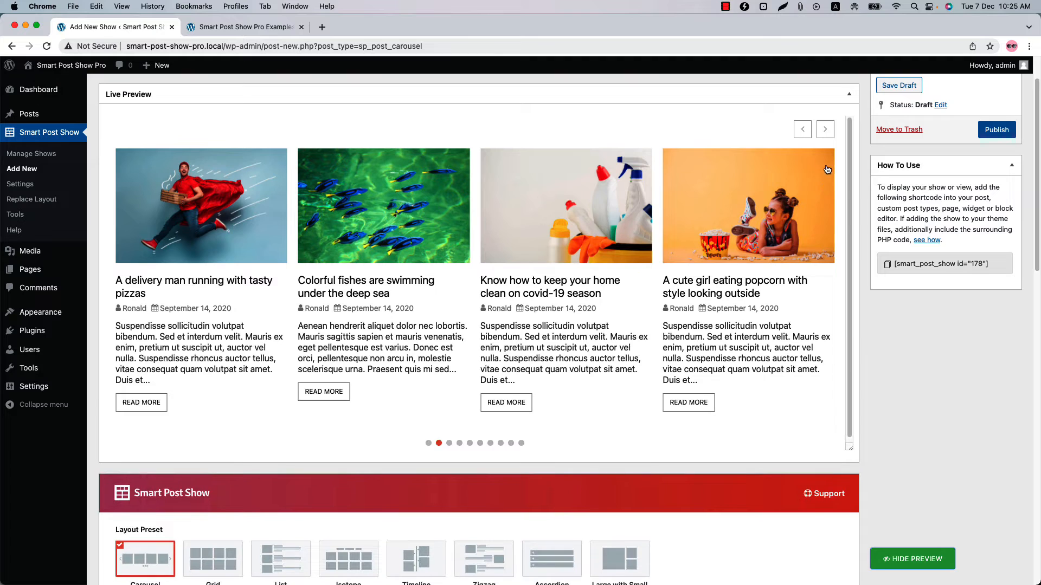
pyautogui.scroll(-3)
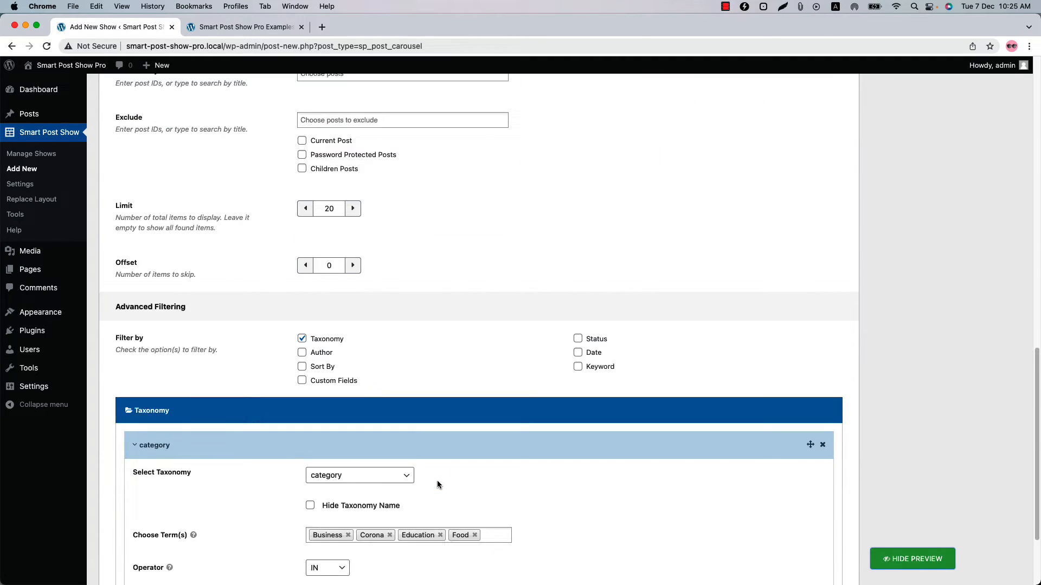
pyautogui.scroll(-3)
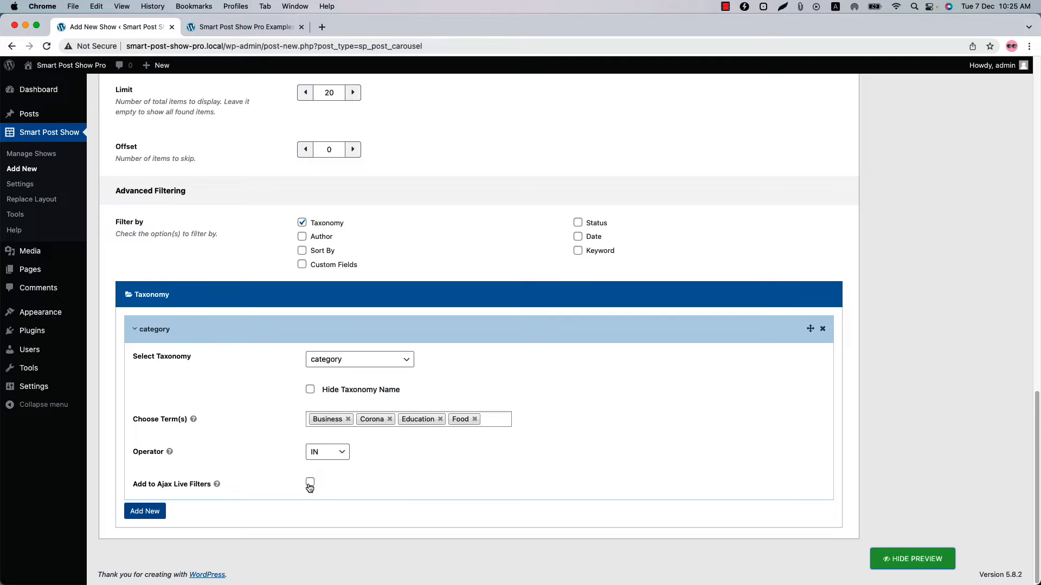
# Add category to Ajax Live Filters, update the preview and test the Education filter
pyautogui.click(310, 483)
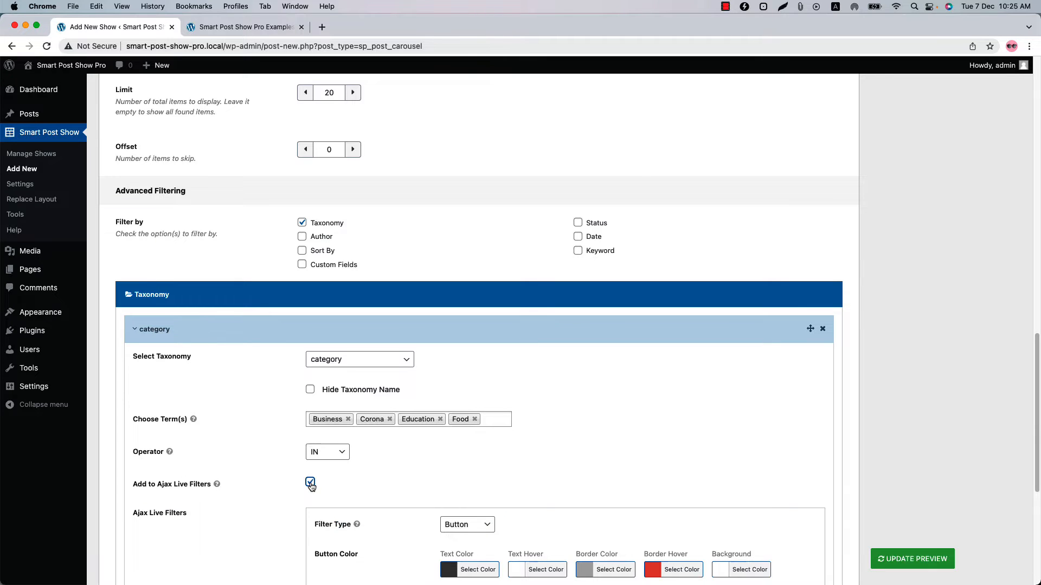
pyautogui.click(912, 558)
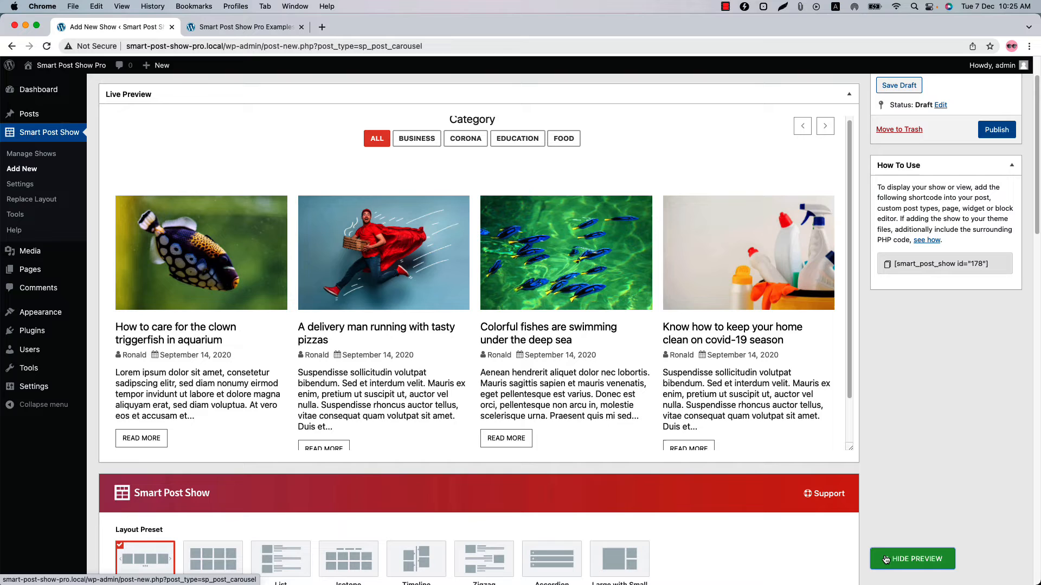
pyautogui.click(517, 142)
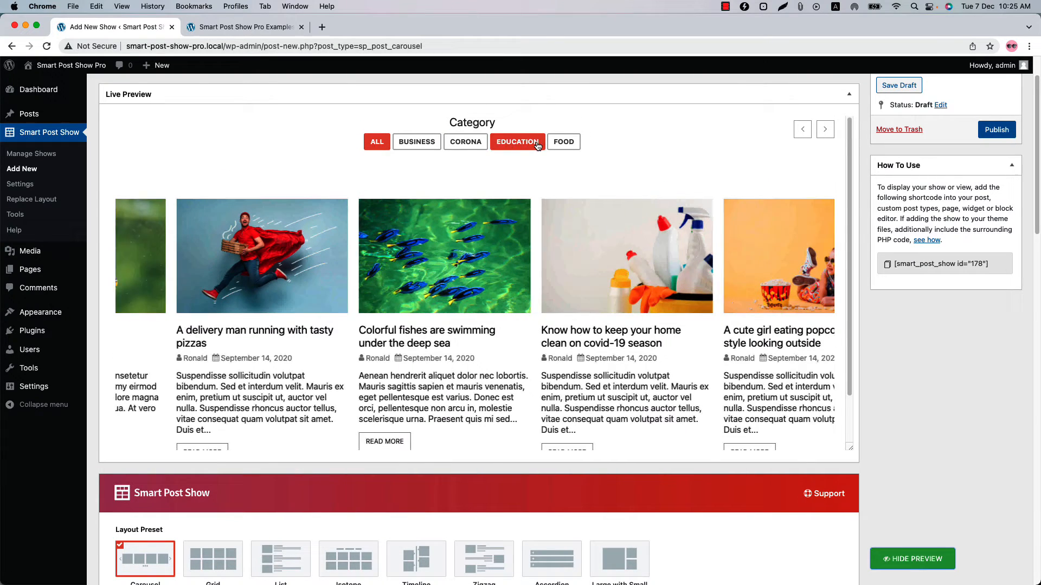
pyautogui.click(376, 141)
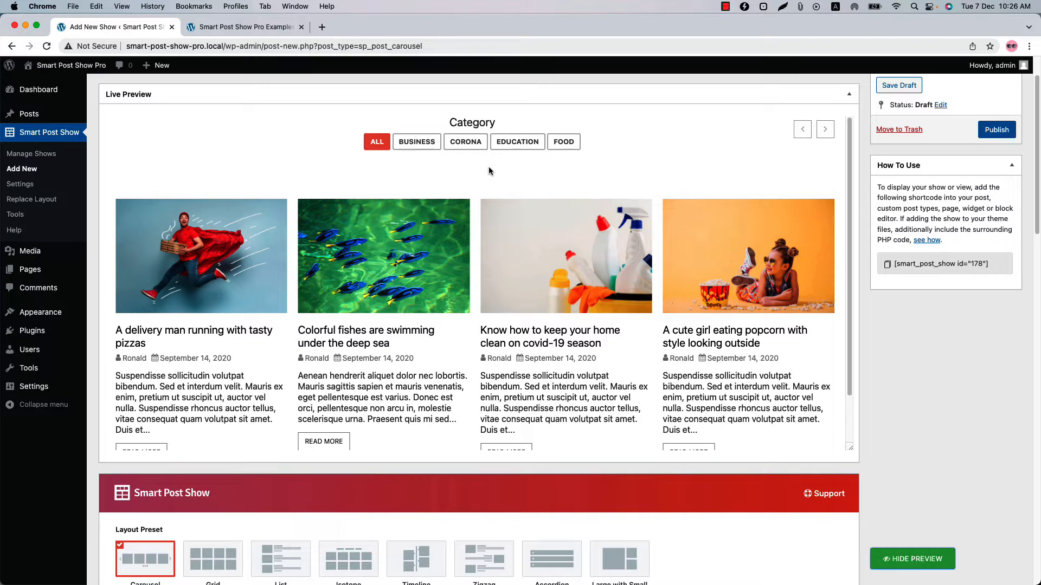
pyautogui.click(825, 129)
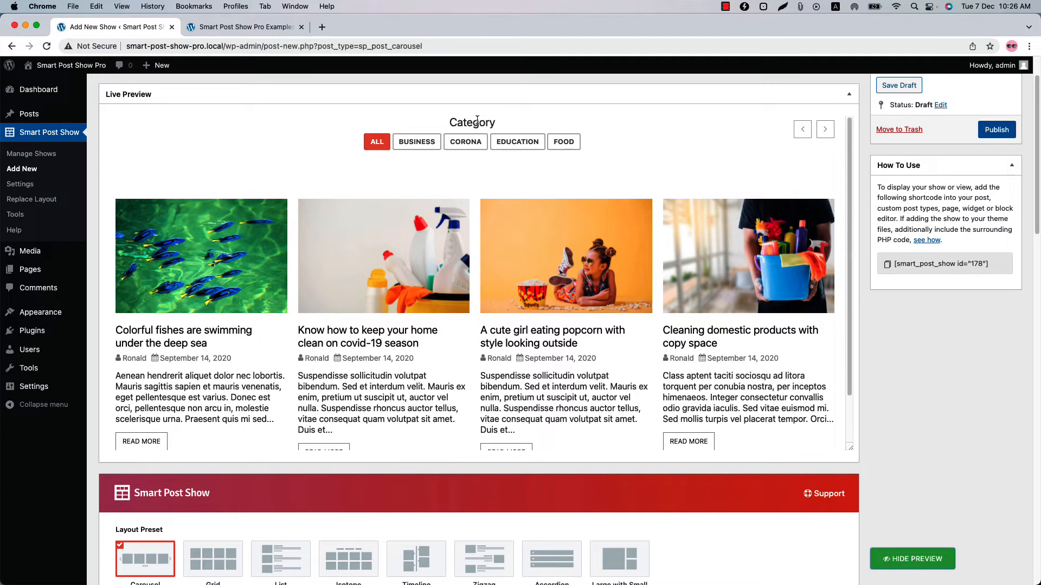
# Hide the taxonomy name above the live filters
pyautogui.scroll(-3)
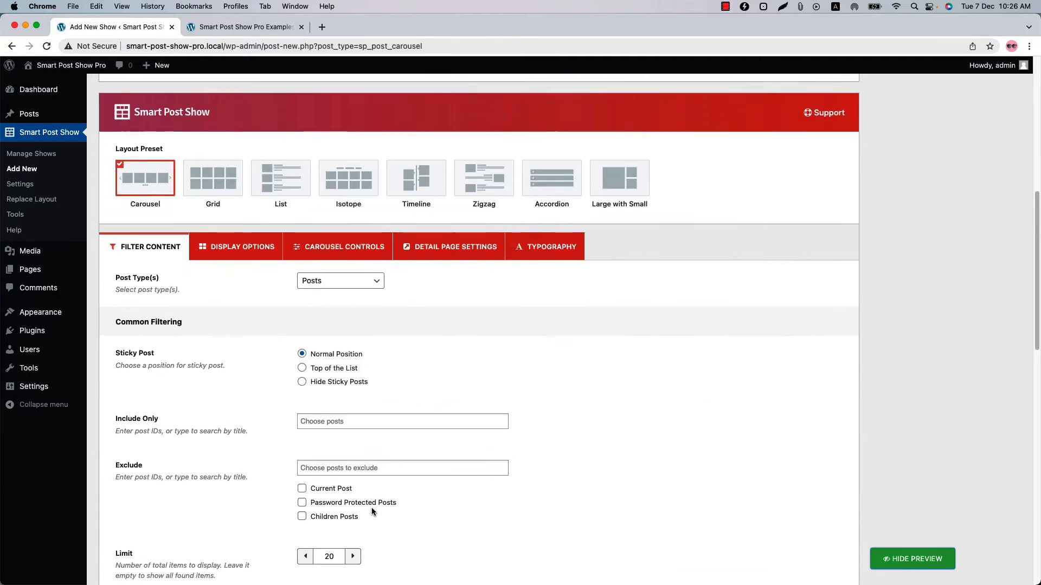
pyautogui.scroll(-3)
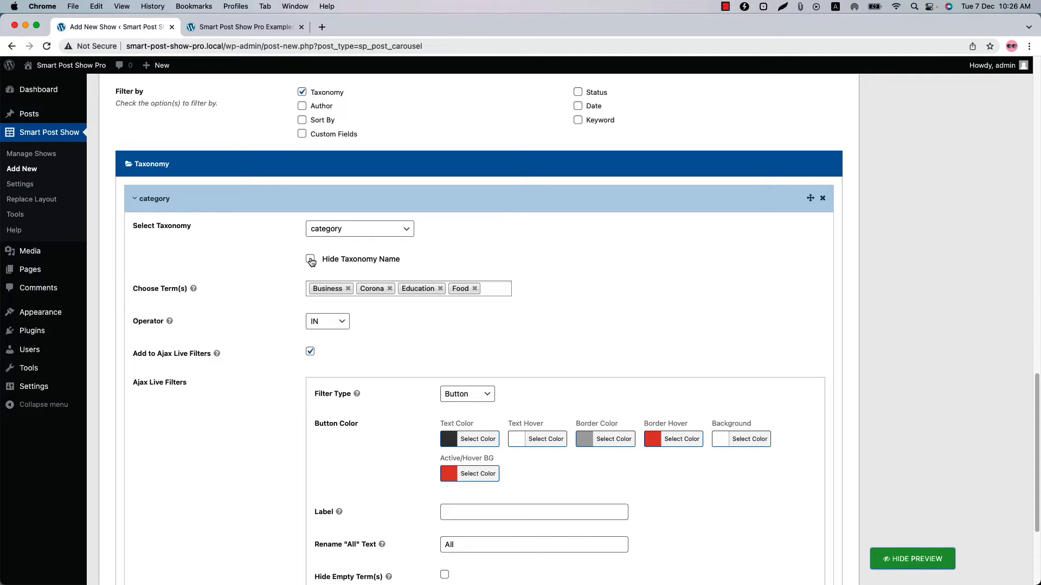
pyautogui.click(309, 259)
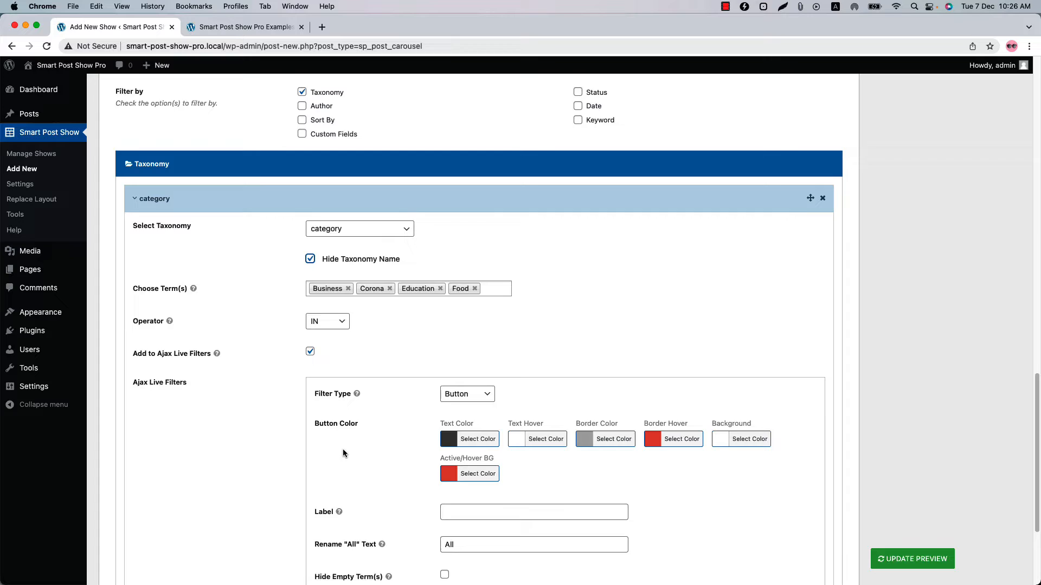
# Remove the extra empty taxonomy item and also filter posts by author
pyautogui.scroll(-3)
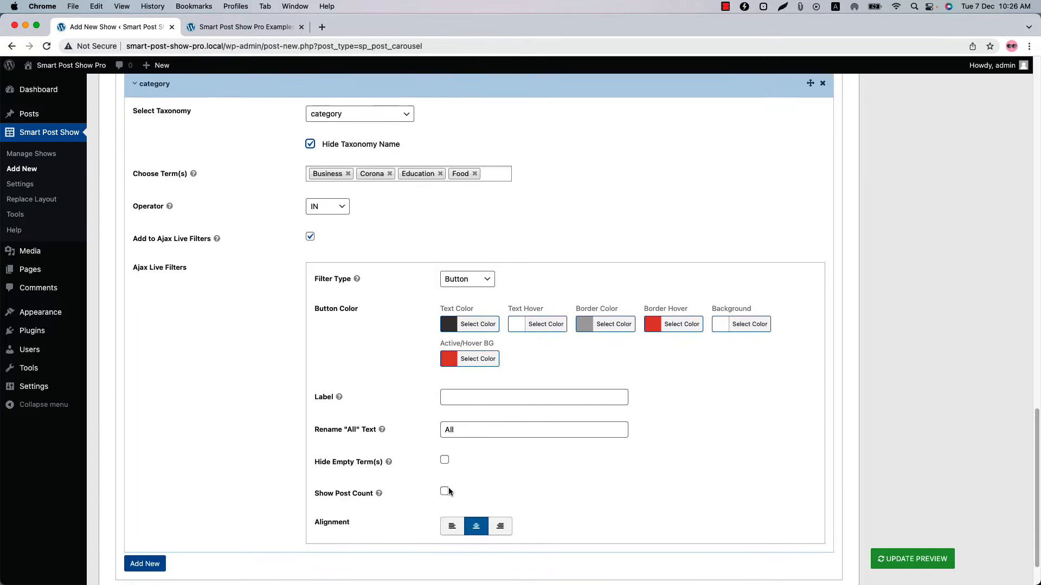
pyautogui.scroll(-3)
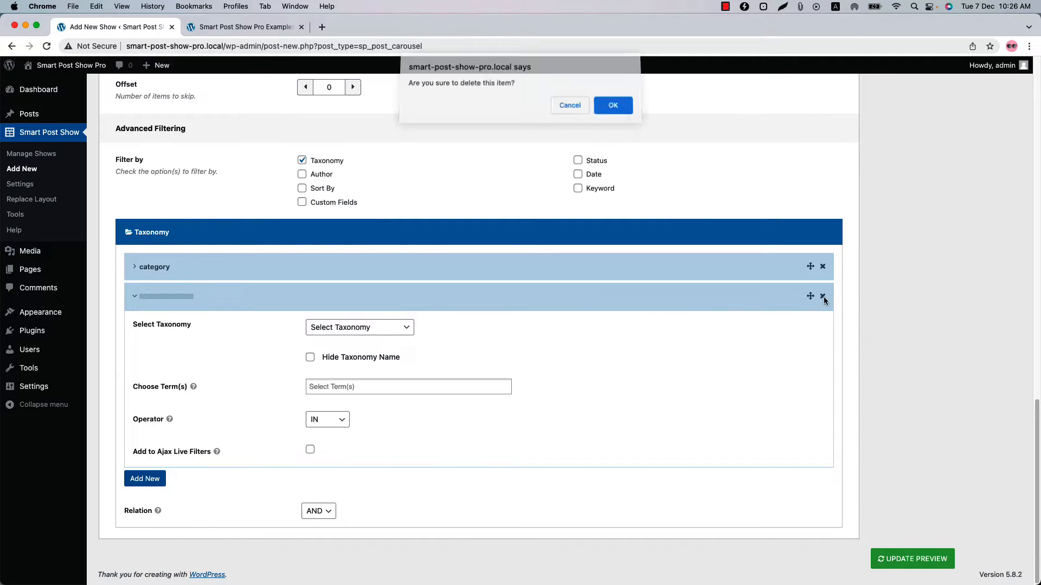
pyautogui.click(612, 105)
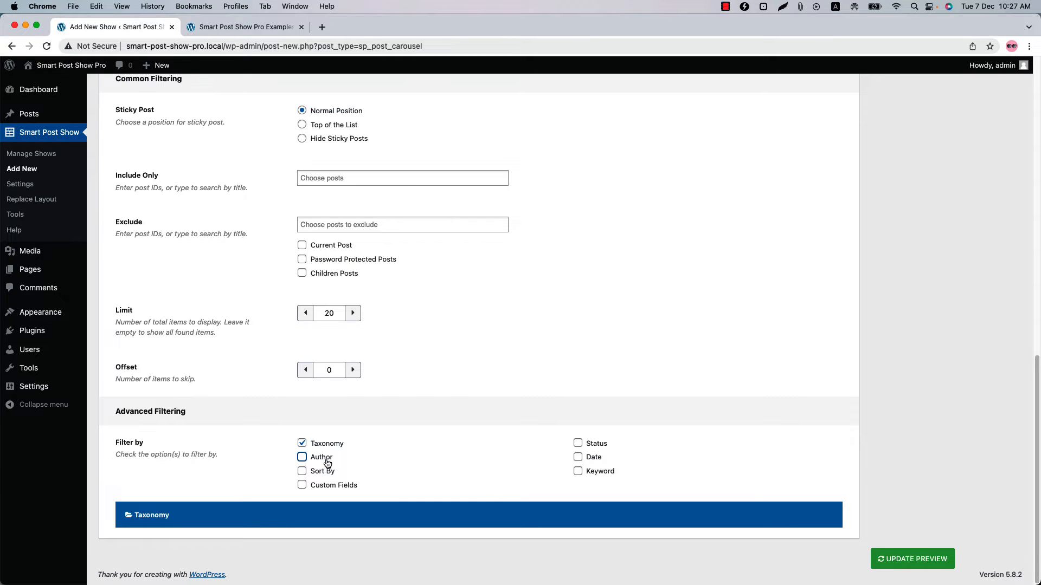
pyautogui.click(302, 457)
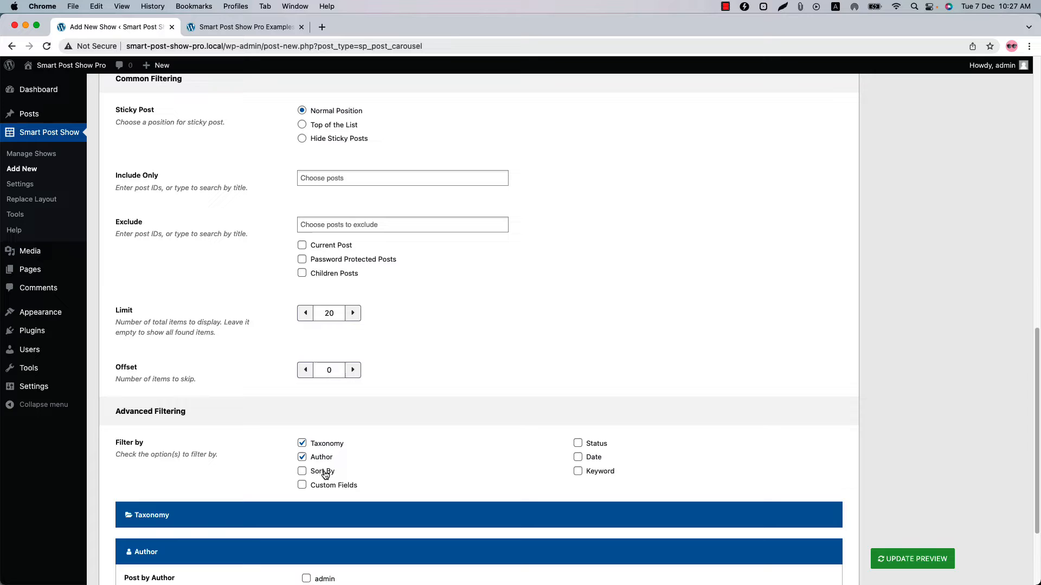
pyautogui.scroll(-3)
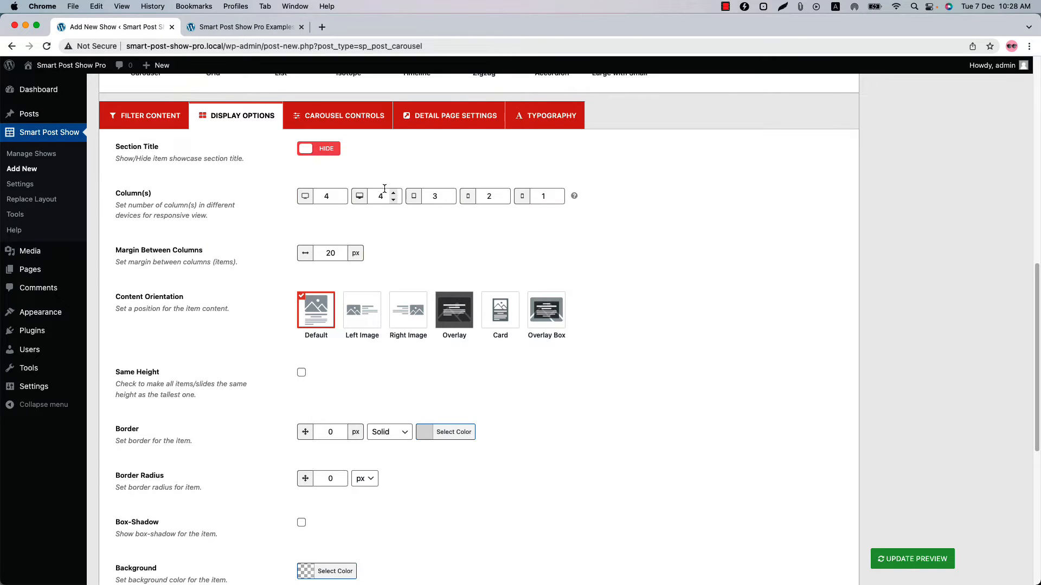
pyautogui.moveTo(183, 328)
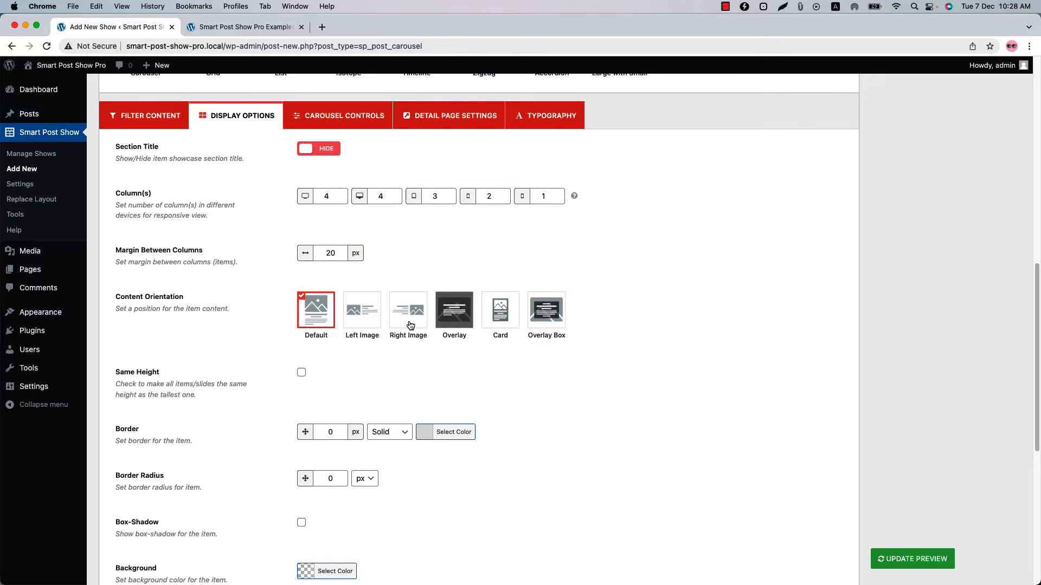
pyautogui.moveTo(540, 320)
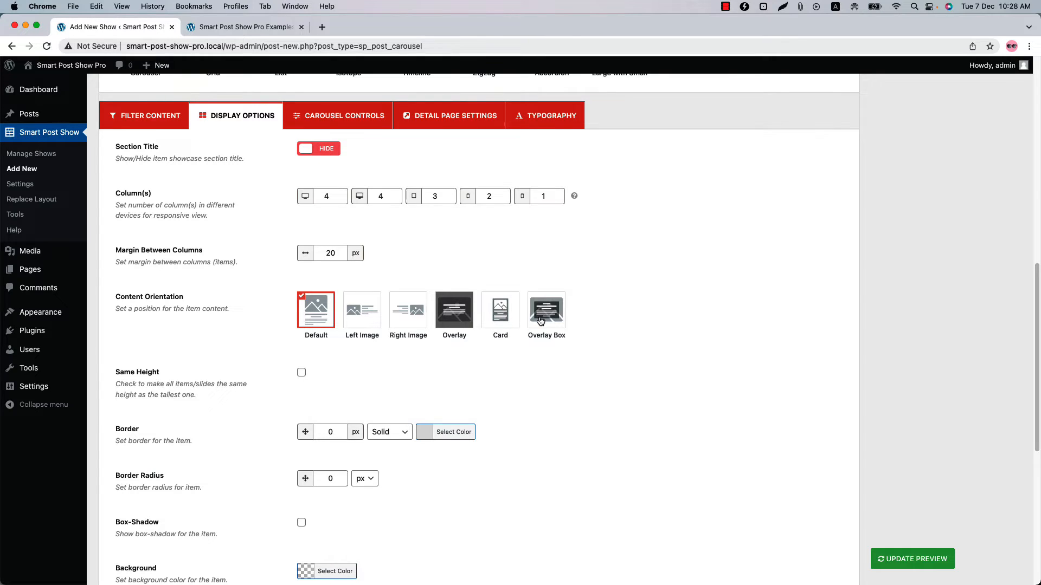
pyautogui.moveTo(325, 382)
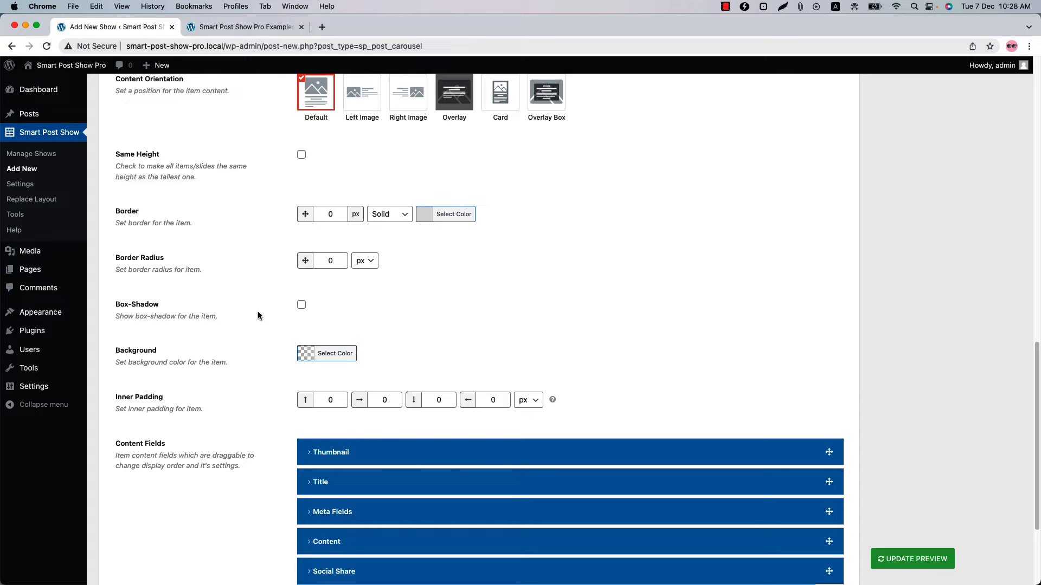
pyautogui.scroll(-3)
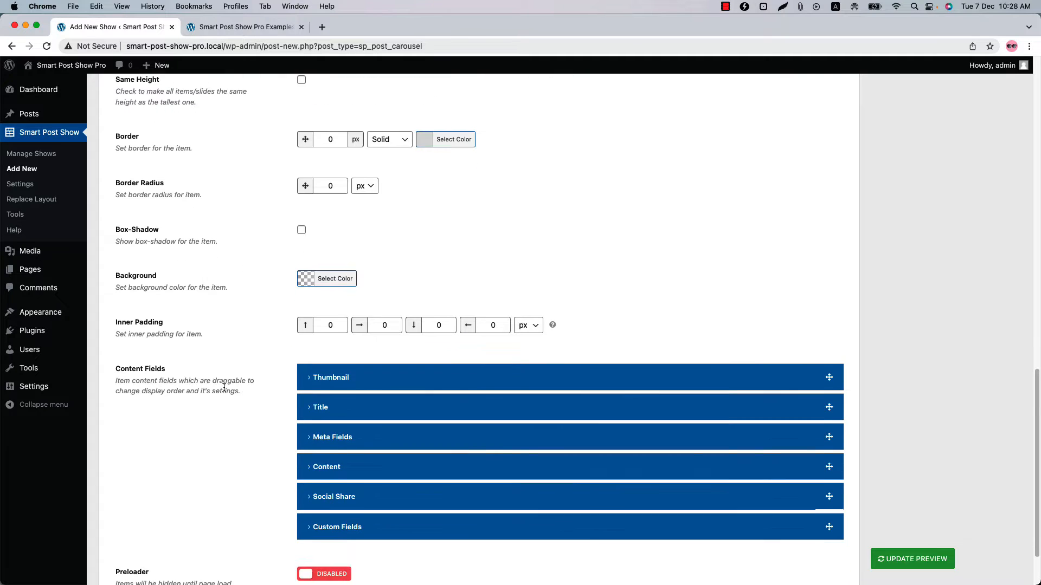
pyautogui.scroll(-3)
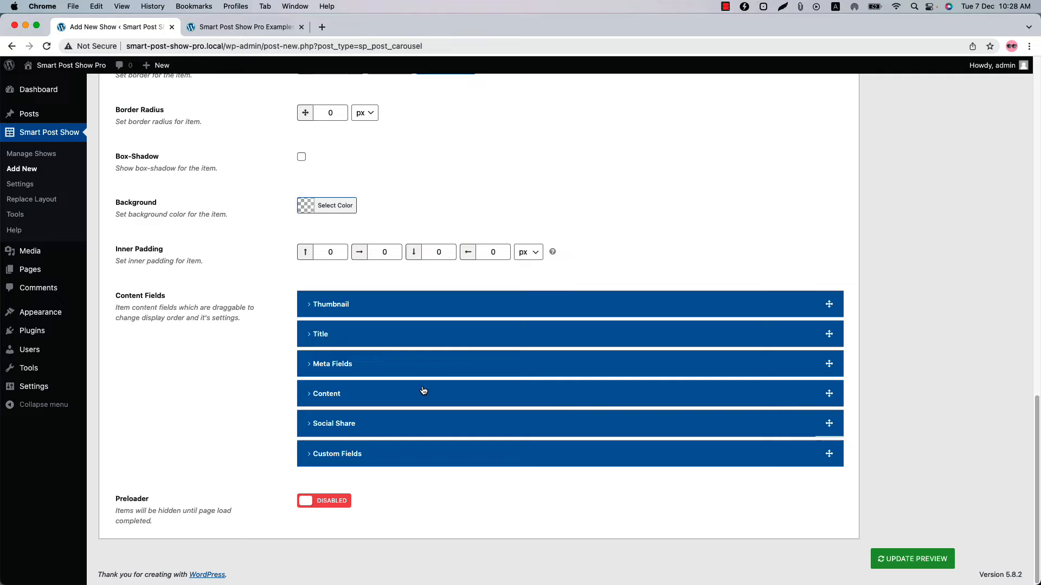
pyautogui.click(331, 305)
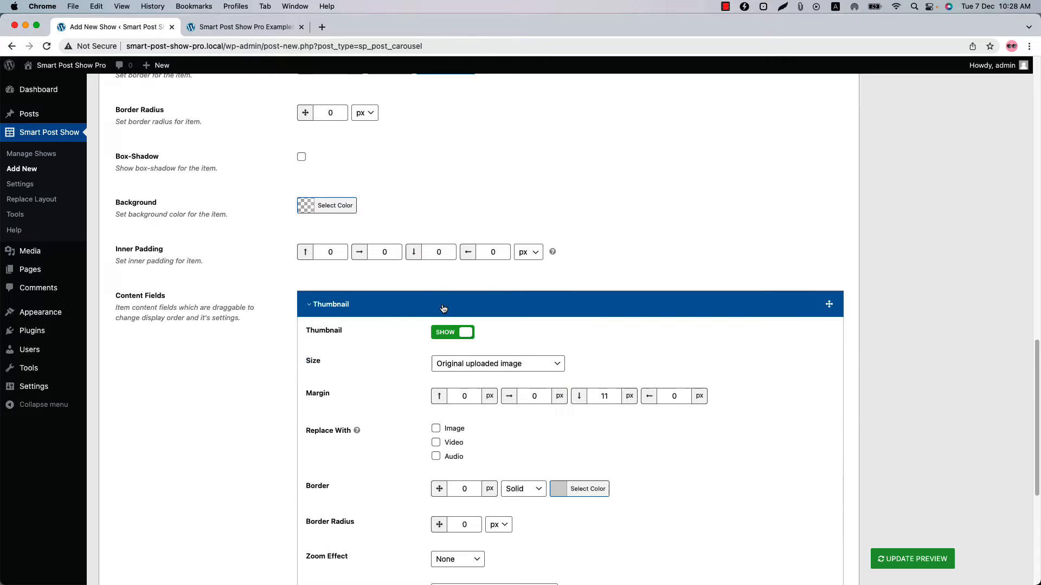
pyautogui.scroll(-3)
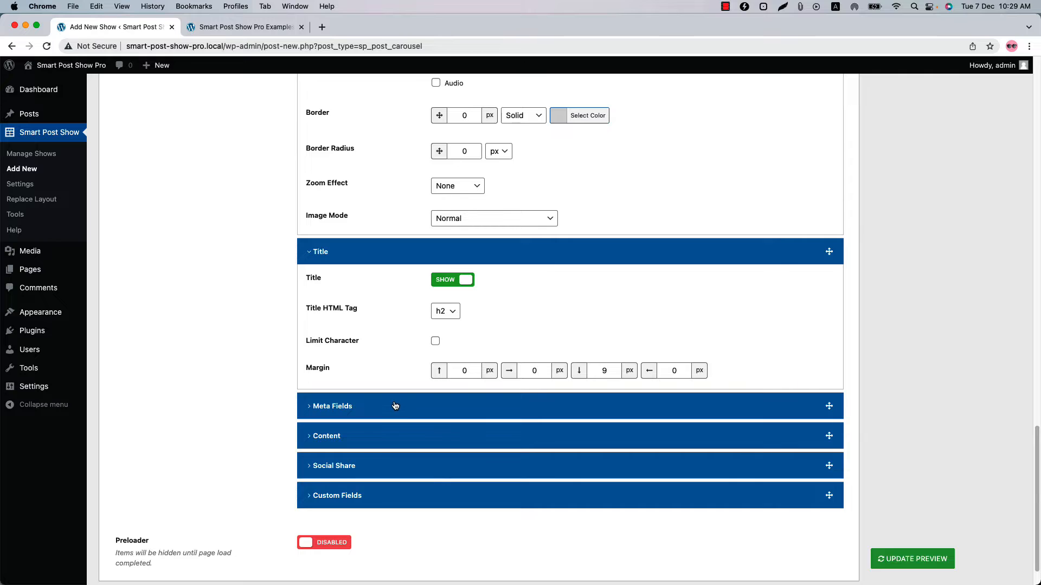
pyautogui.click(331, 406)
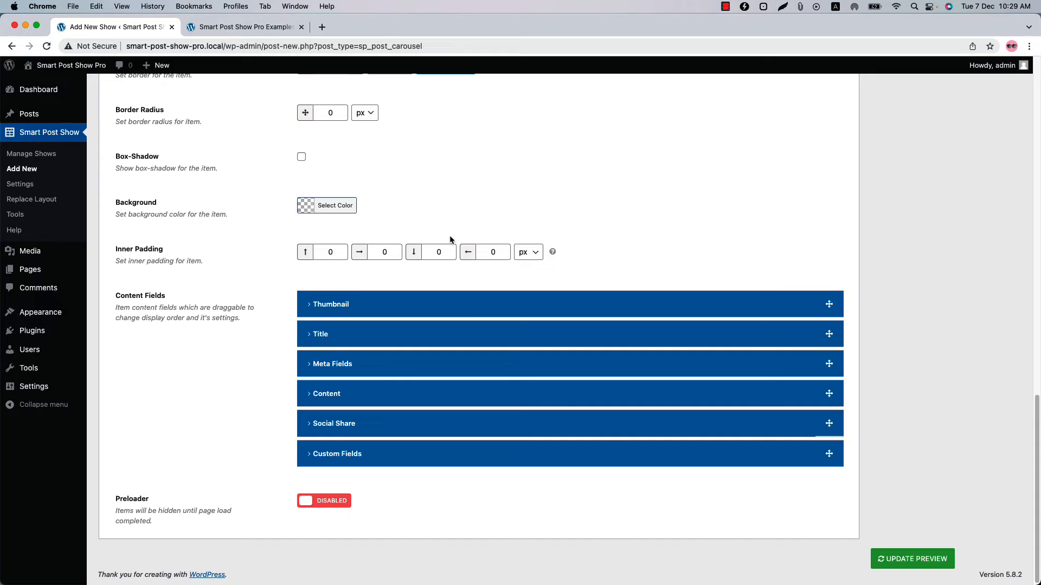
pyautogui.moveTo(464, 314)
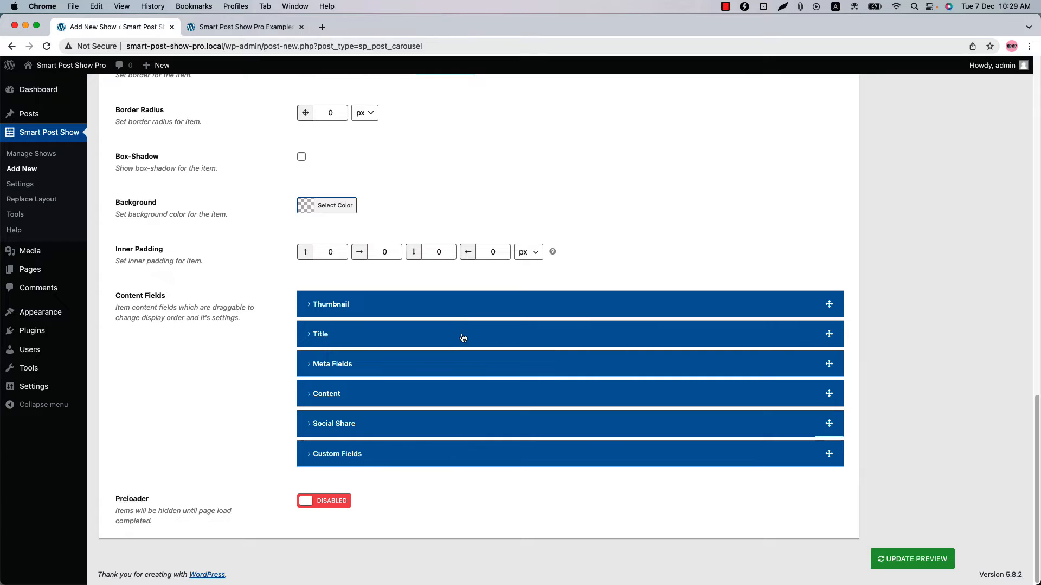
pyautogui.click(344, 207)
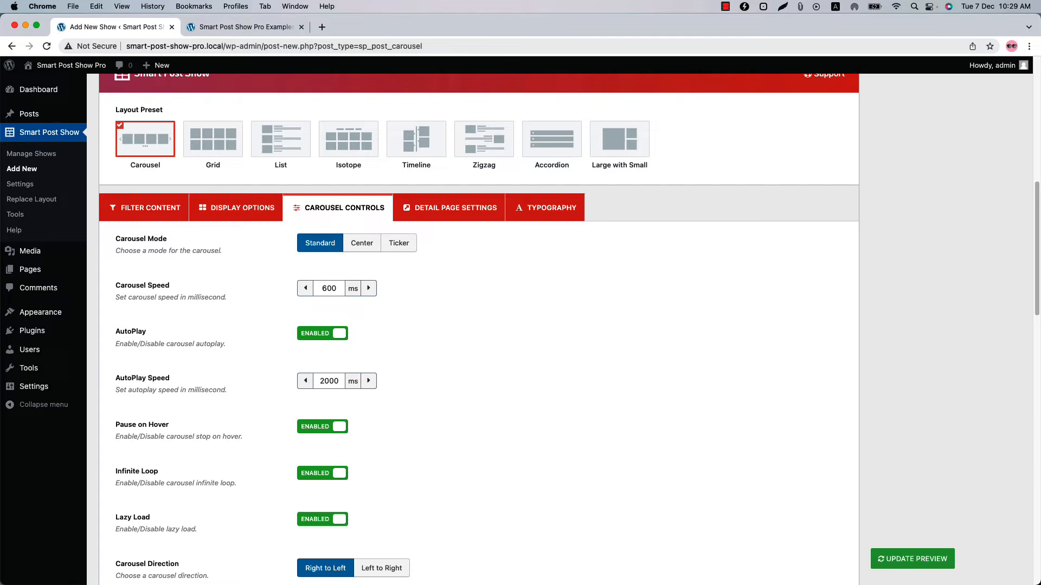
pyautogui.moveTo(245, 295)
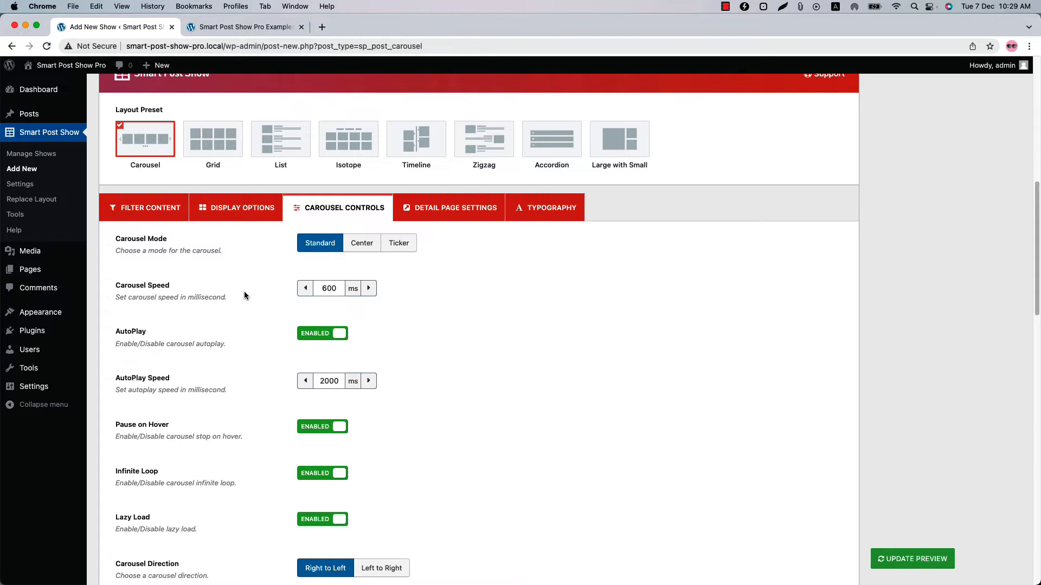
# Review carousel mode, autoplay, navigation, pagination and miscellaneous options without changes
pyautogui.scroll(-3)
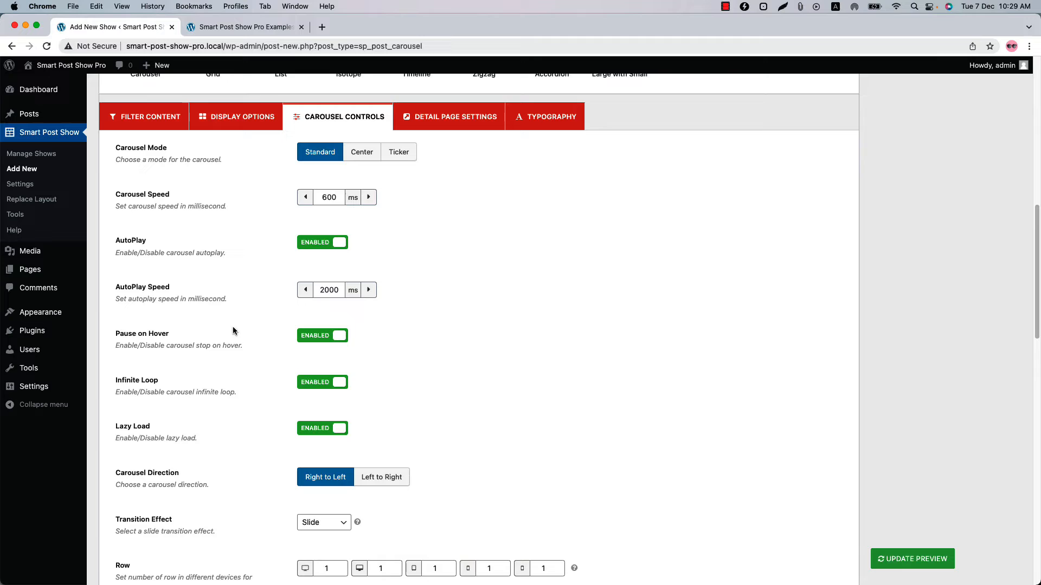
pyautogui.scroll(-3)
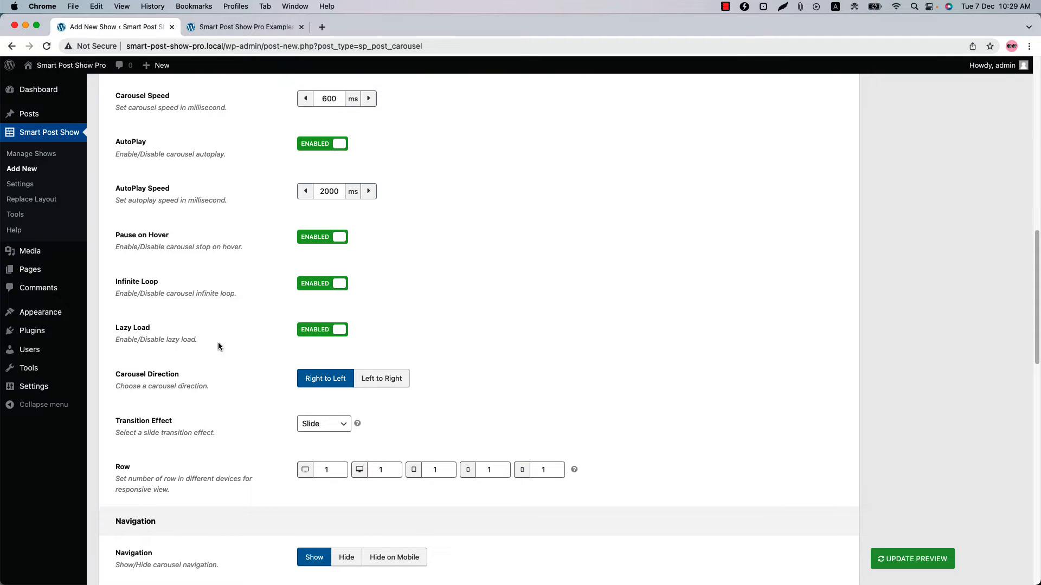
pyautogui.scroll(-3)
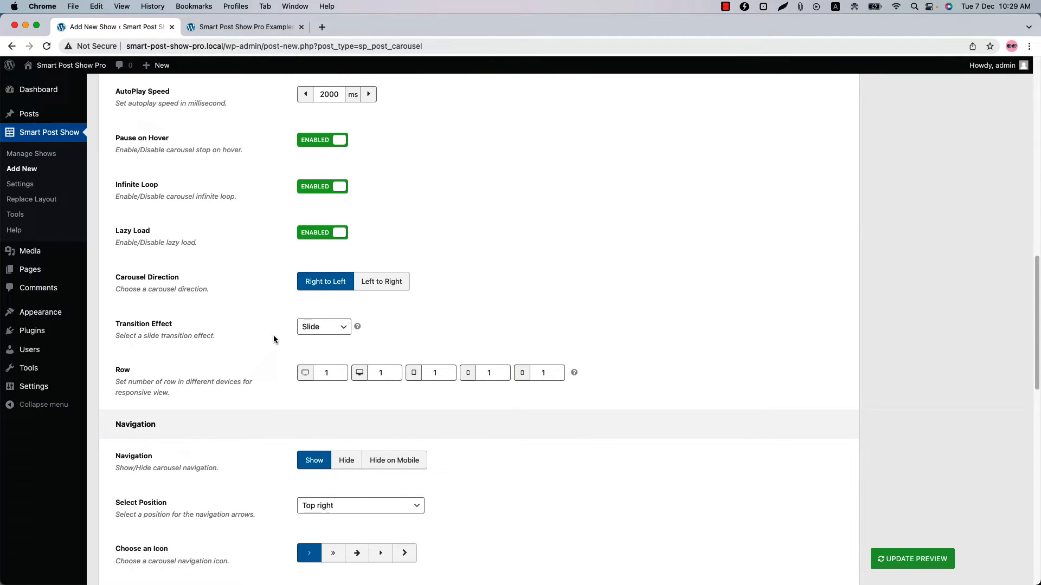
pyautogui.scroll(-3)
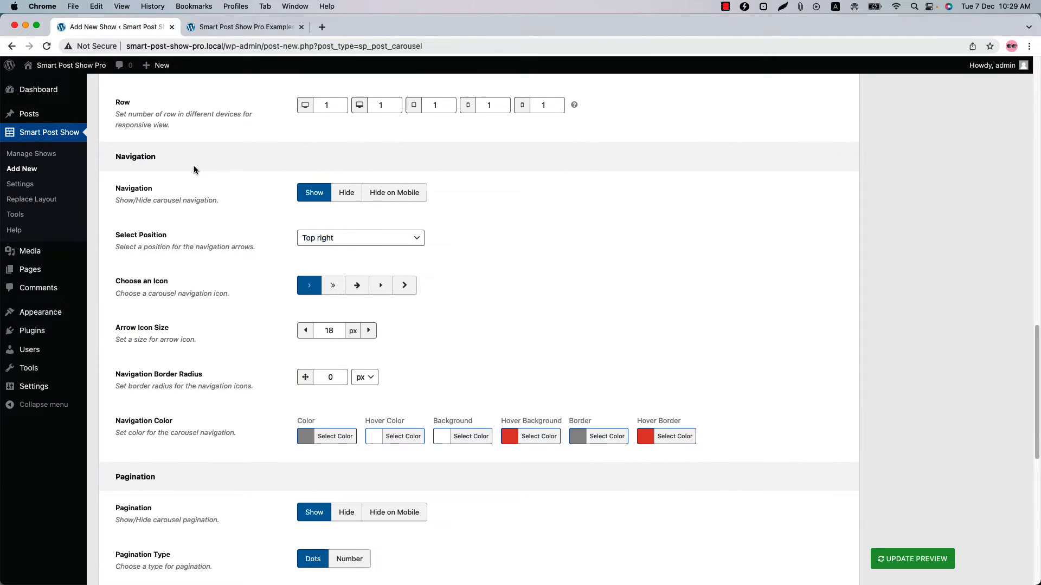
pyautogui.scroll(-3)
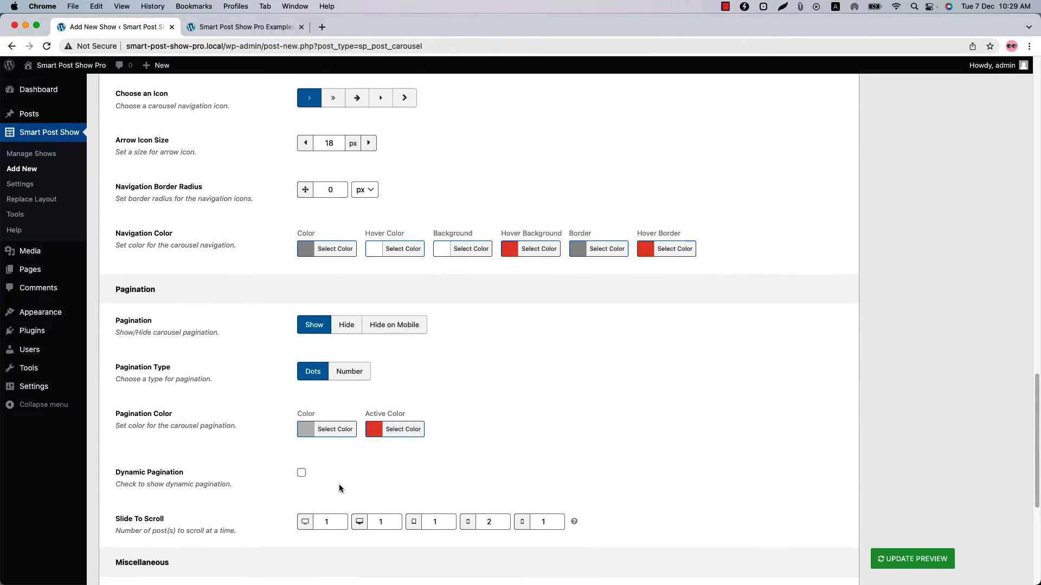
pyautogui.scroll(-3)
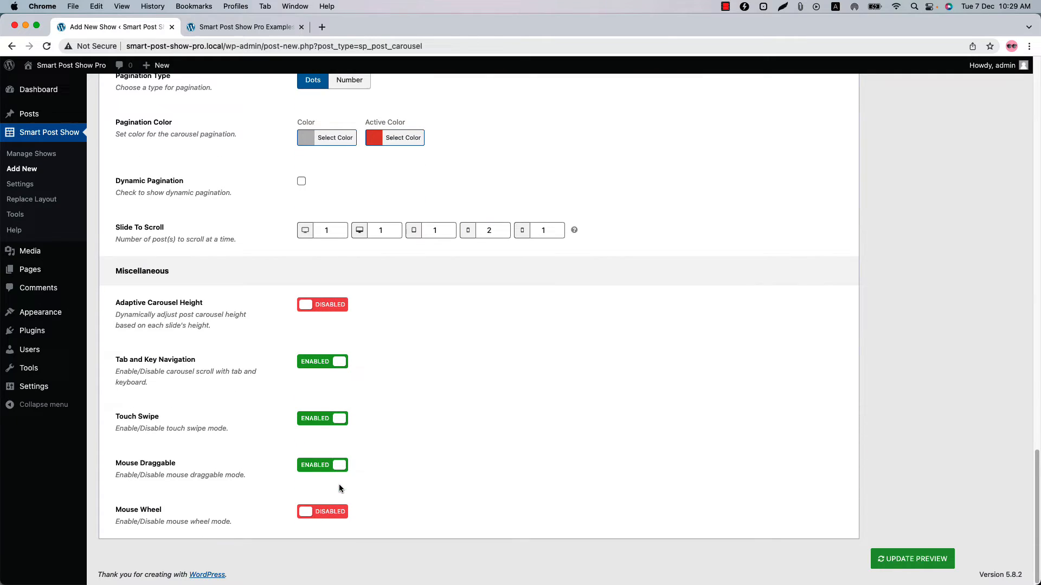
pyautogui.moveTo(144, 485)
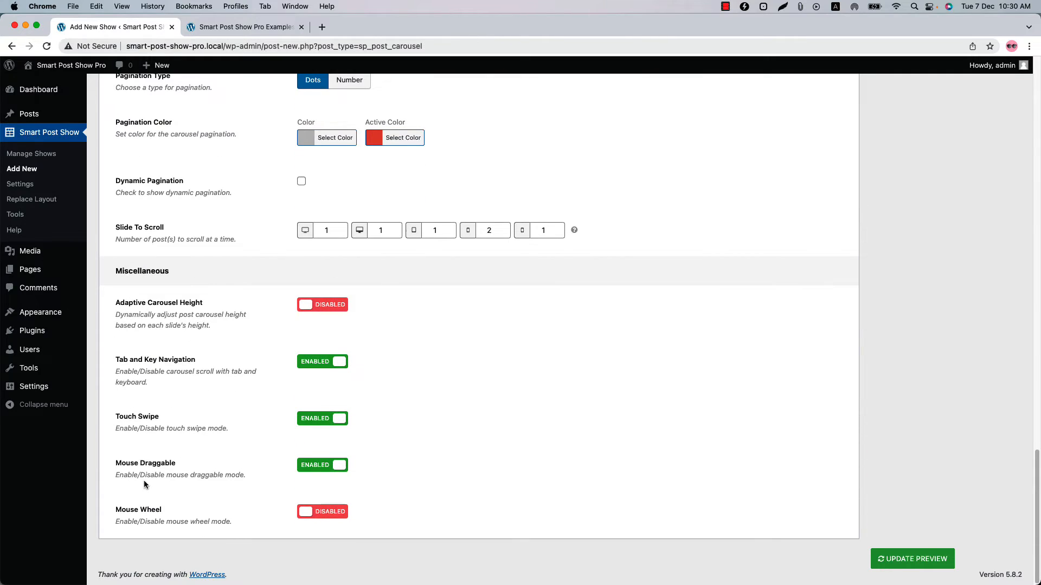
pyautogui.moveTo(171, 351)
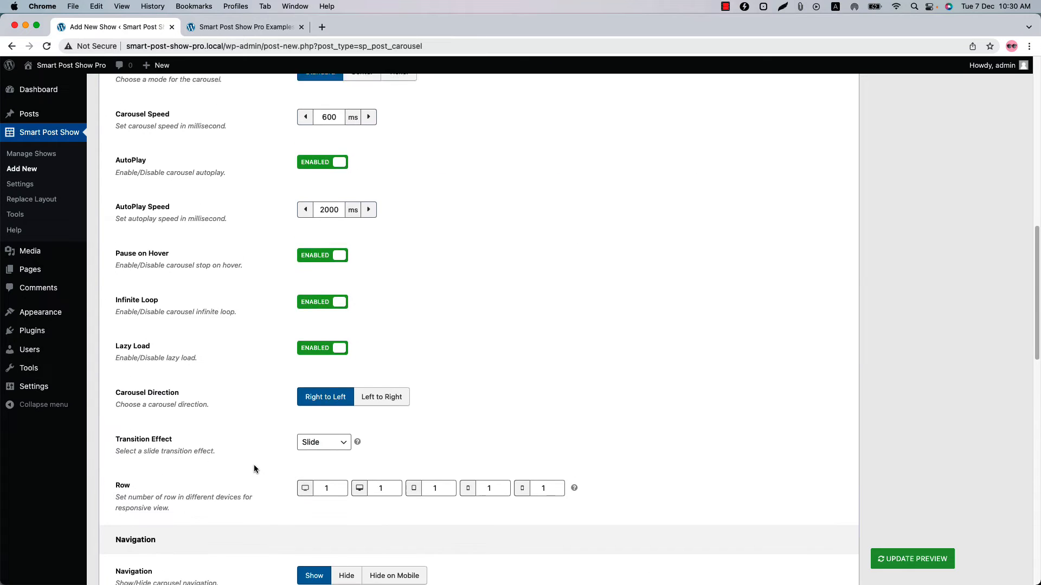
pyautogui.click(455, 373)
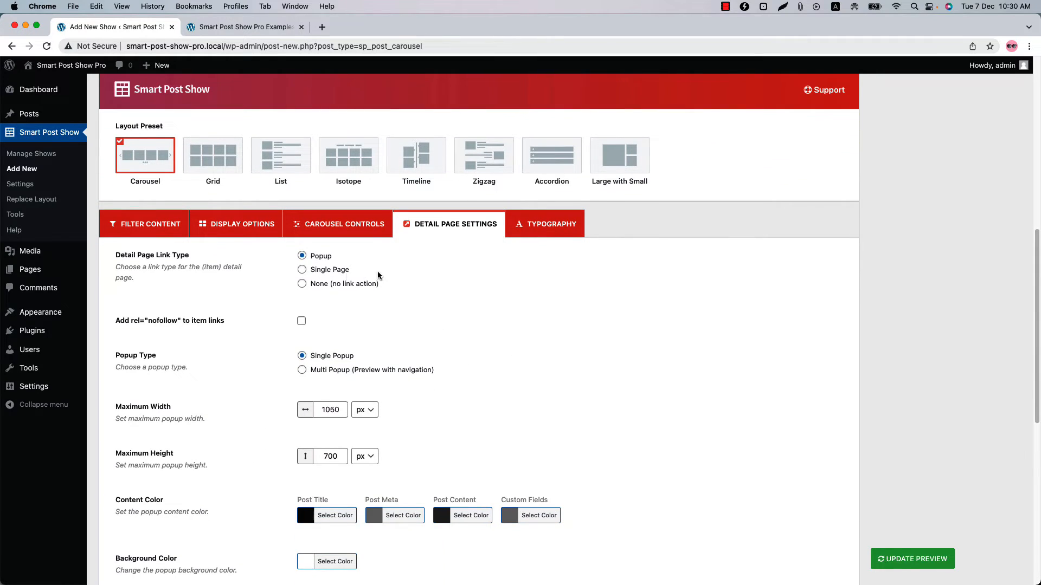
# Drag Custom Fields beneath Title in Popup Fields, then preview and close an item popup
pyautogui.scroll(-3)
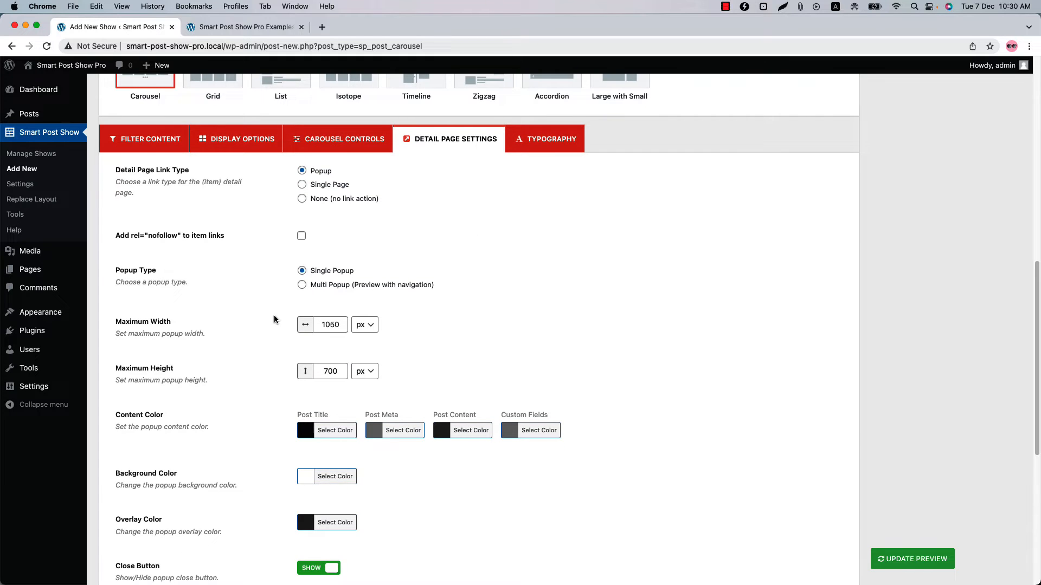
pyautogui.scroll(-3)
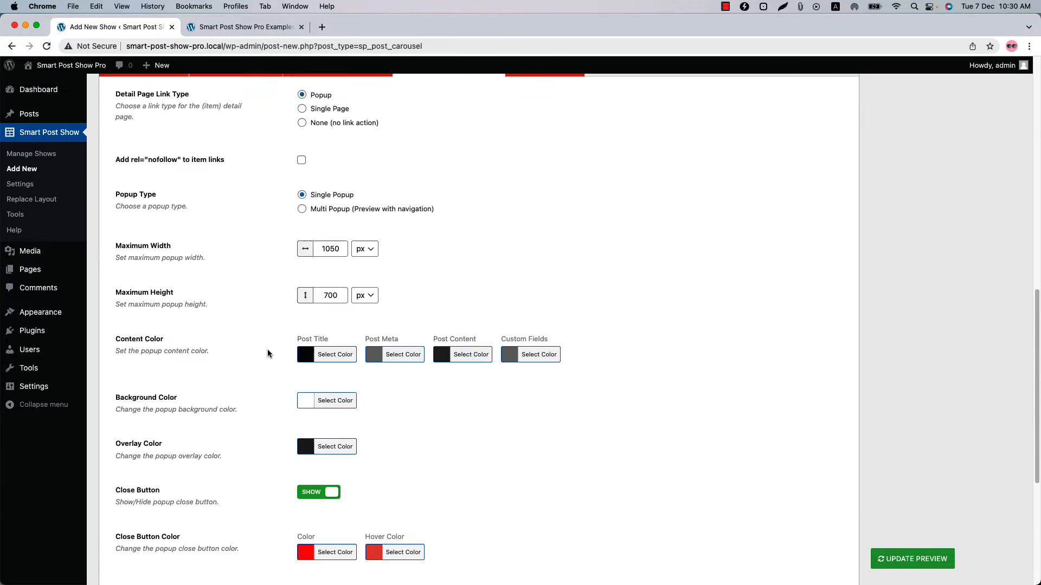
pyautogui.scroll(-3)
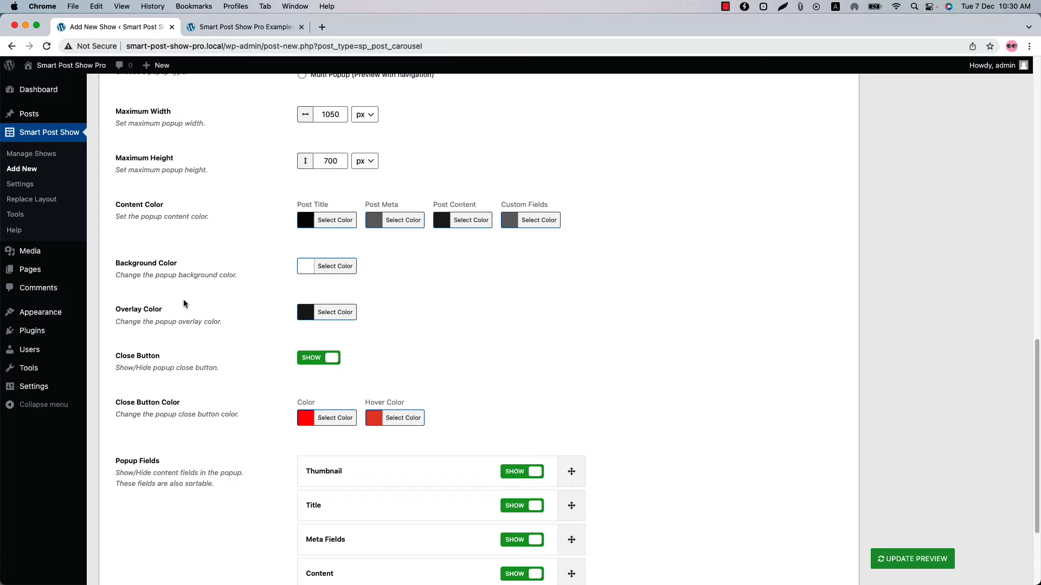
pyautogui.scroll(-3)
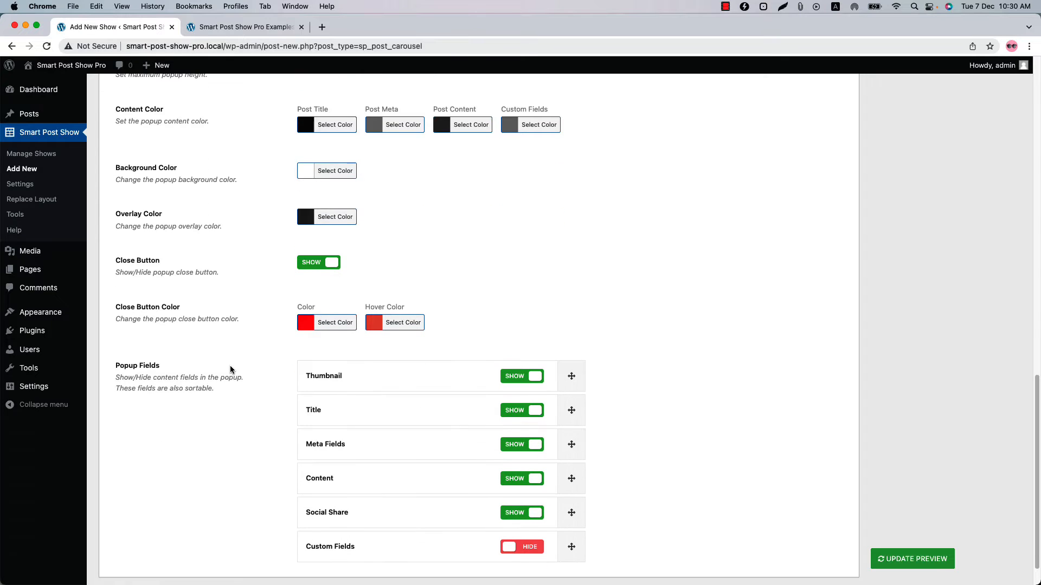
pyautogui.scroll(-3)
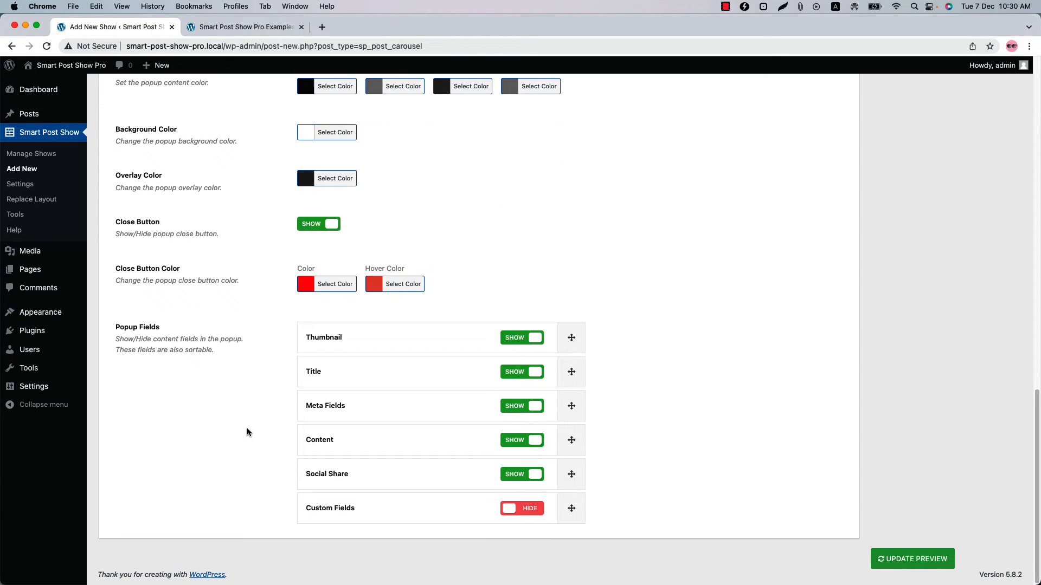
pyautogui.moveTo(566, 502)
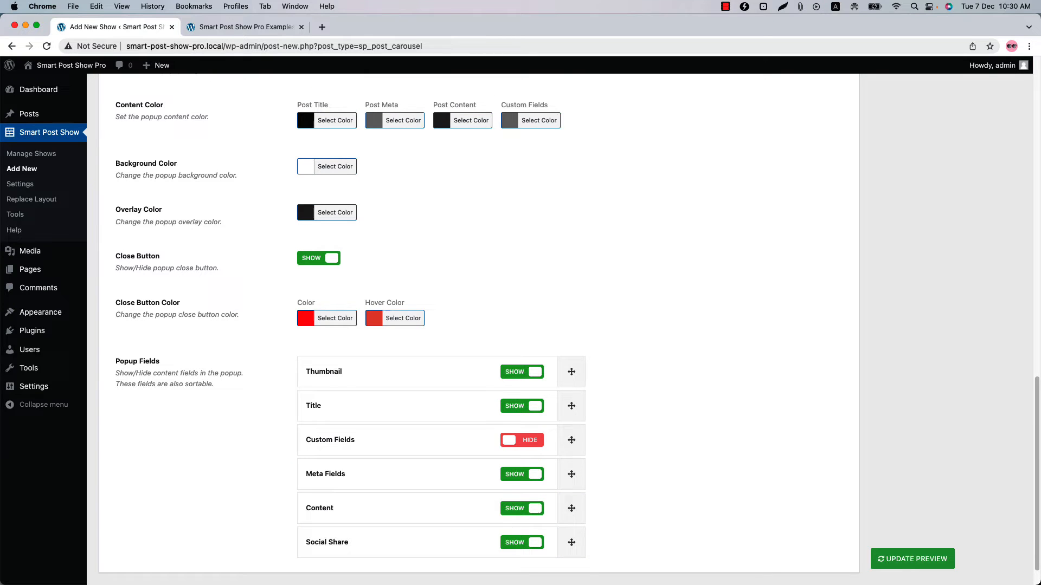
pyautogui.moveTo(571, 440); pyautogui.dragTo(571, 542)
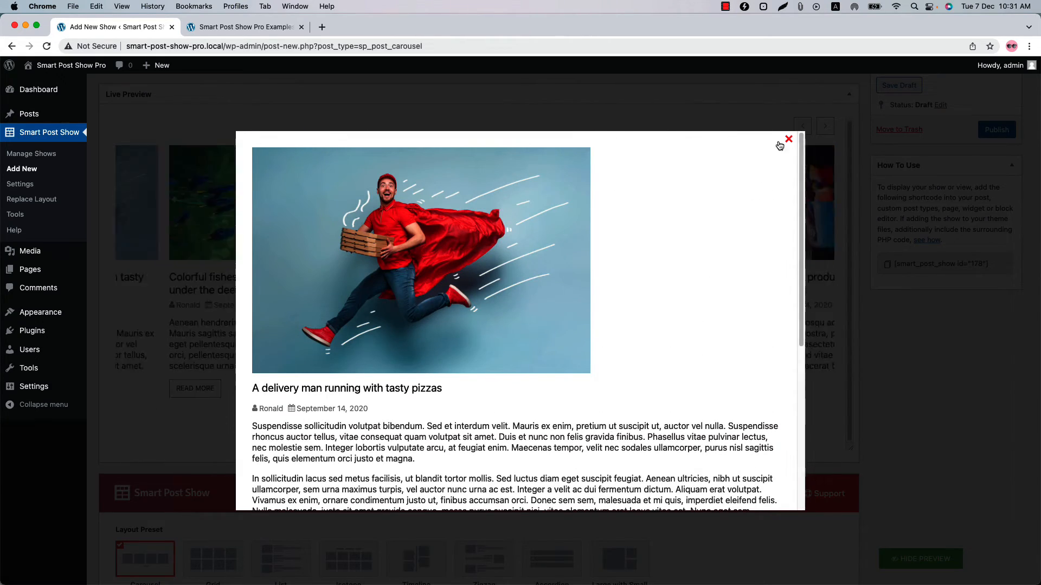
pyautogui.click(789, 139)
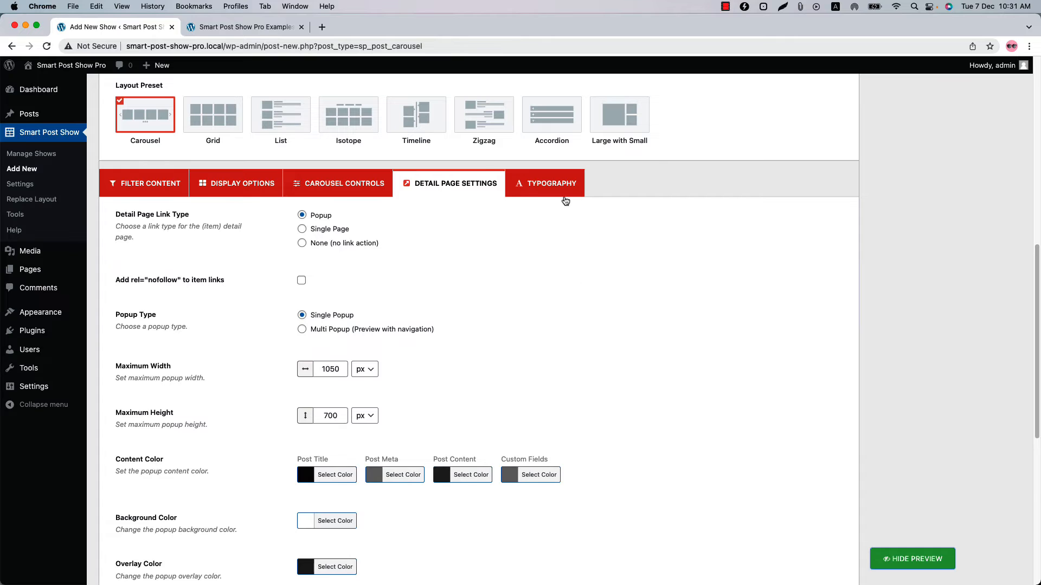
pyautogui.click(544, 183)
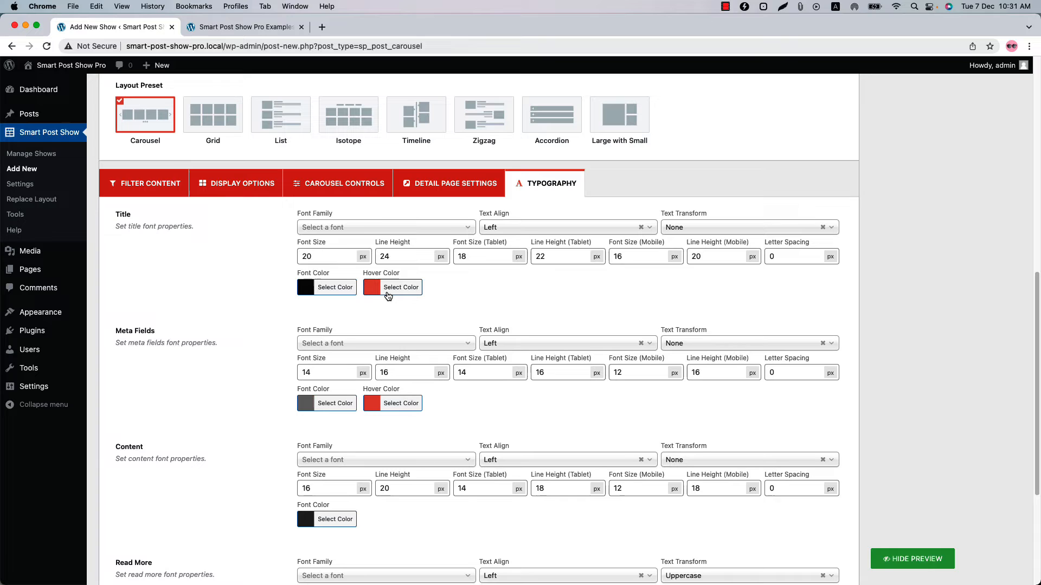
pyautogui.scroll(-3)
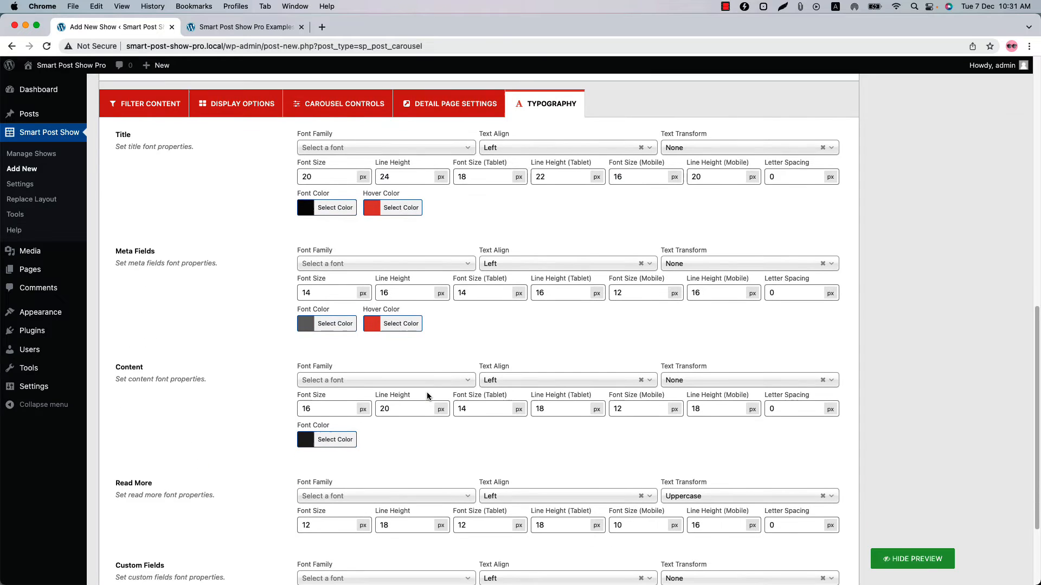
pyautogui.scroll(-3)
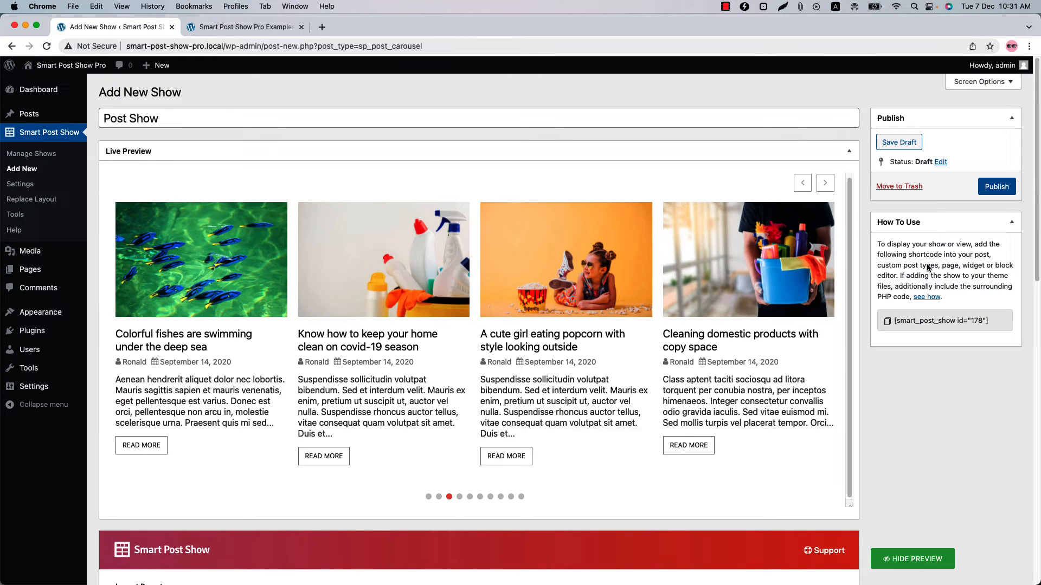
# Publish Post Show and enter [smart_post_show id="178"] in a new page's paragraph
pyautogui.click(995, 186)
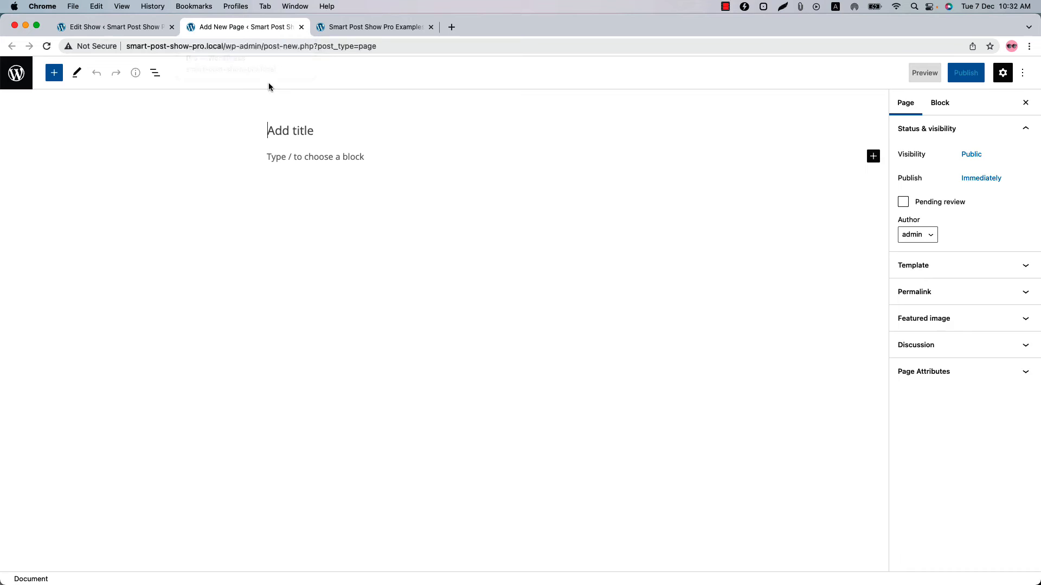
pyautogui.click(314, 156)
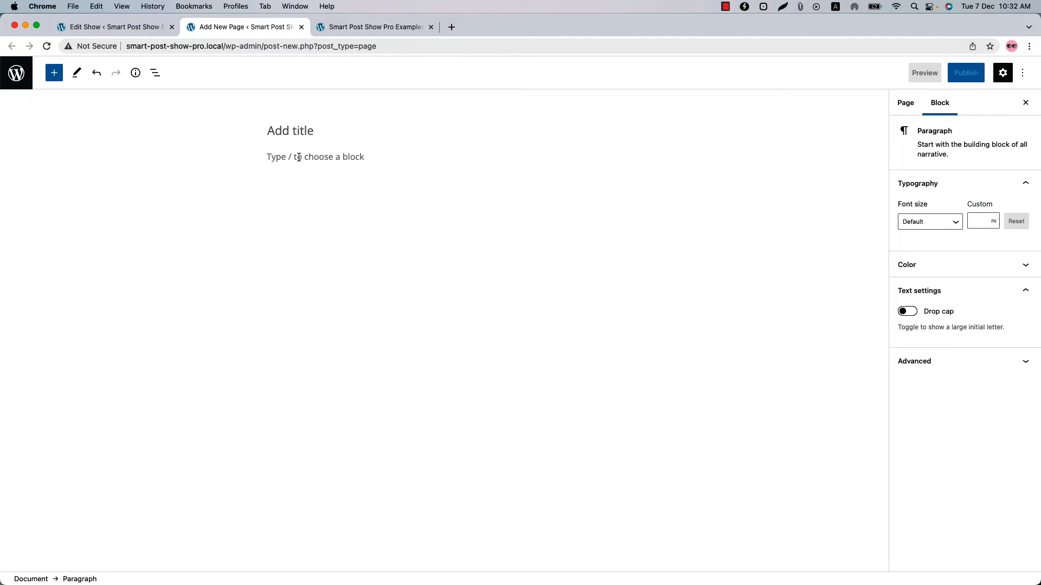
pyautogui.click(290, 157)
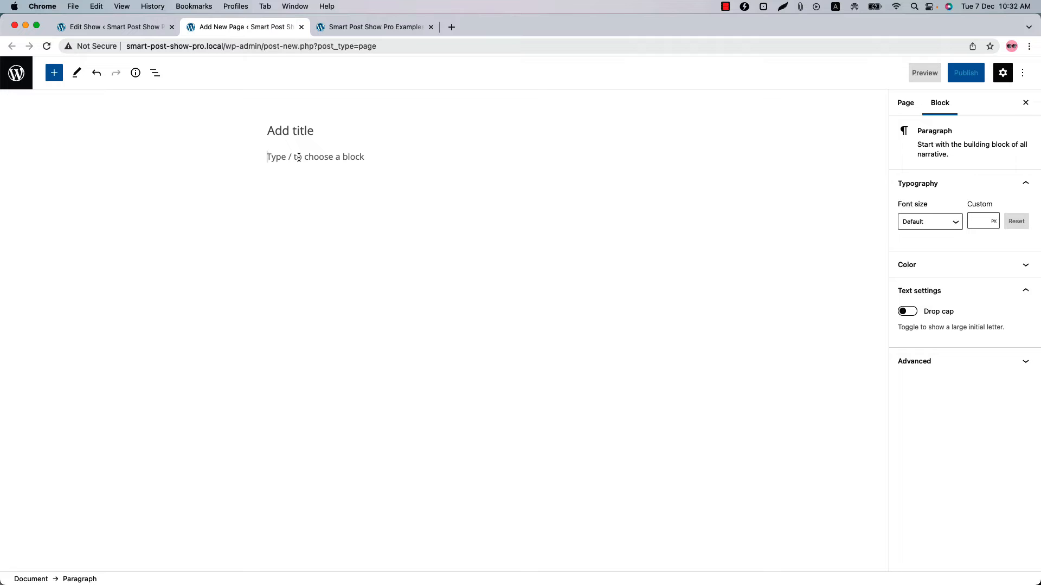
pyautogui.write('[smart_post_show id="178"]')
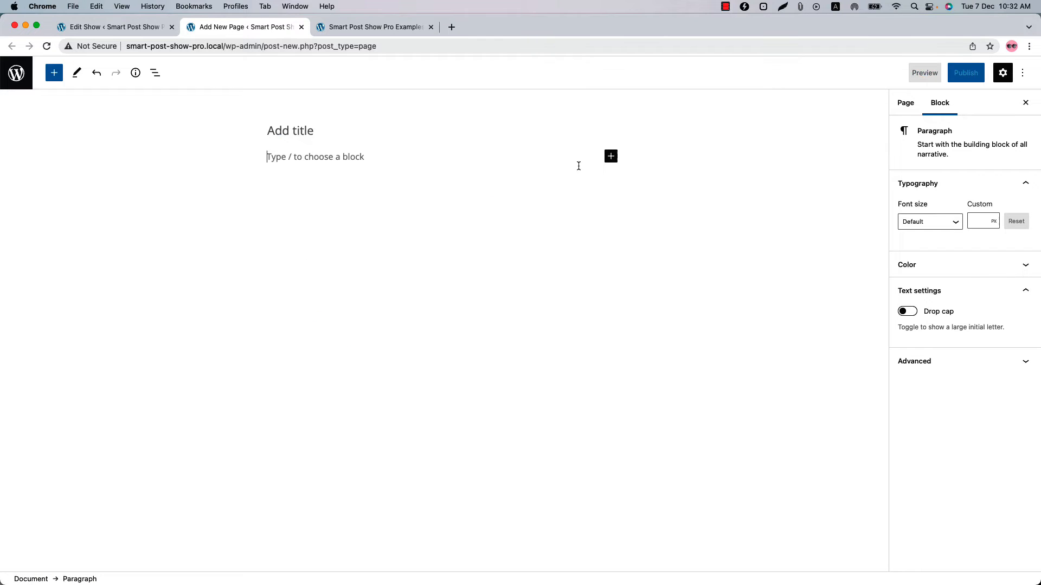
pyautogui.click(609, 156)
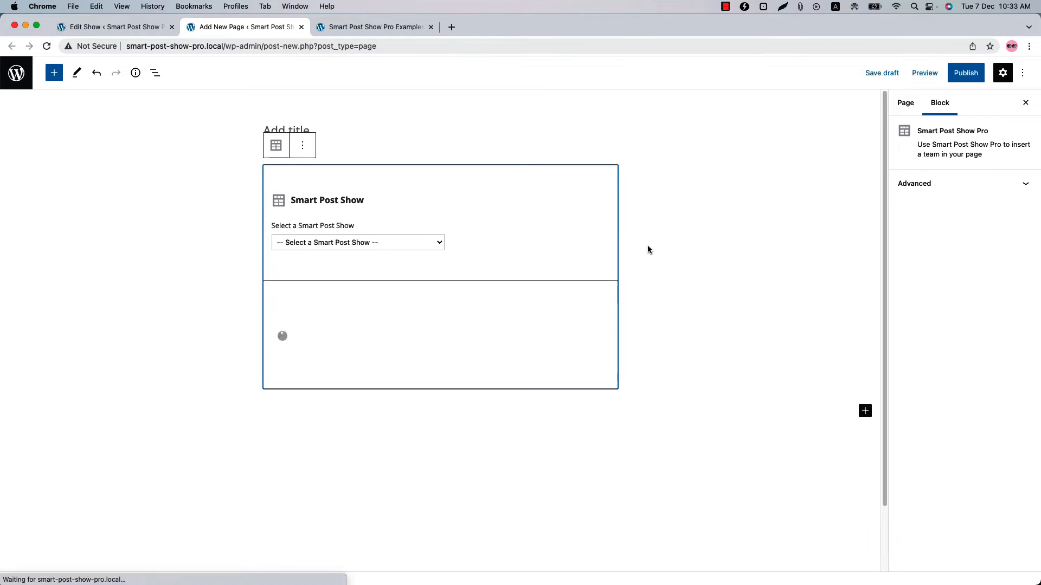
# Set the Smart Post Show block to display Post Show (#178)
pyautogui.click(358, 243)
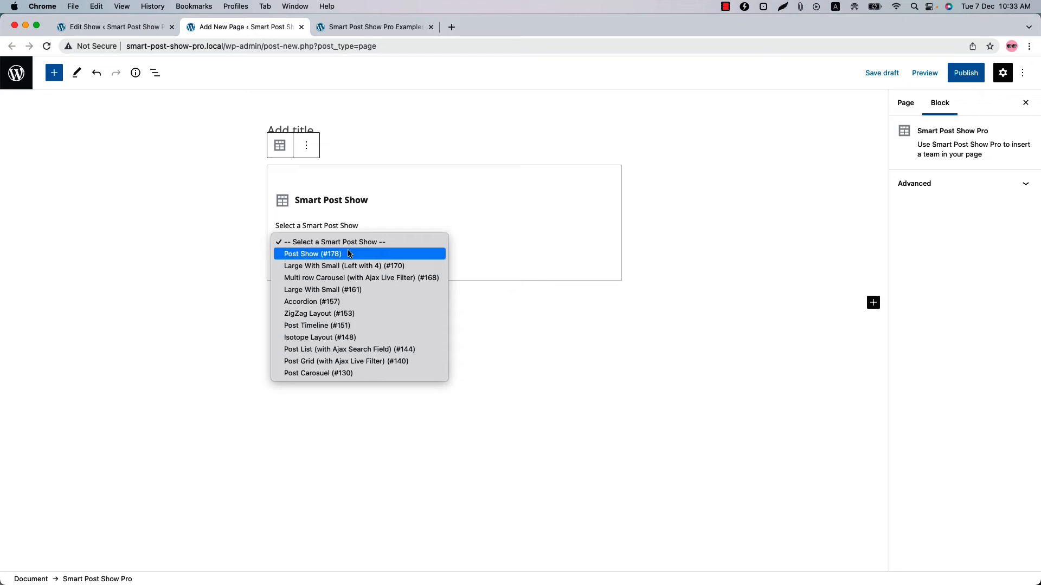
pyautogui.click(312, 253)
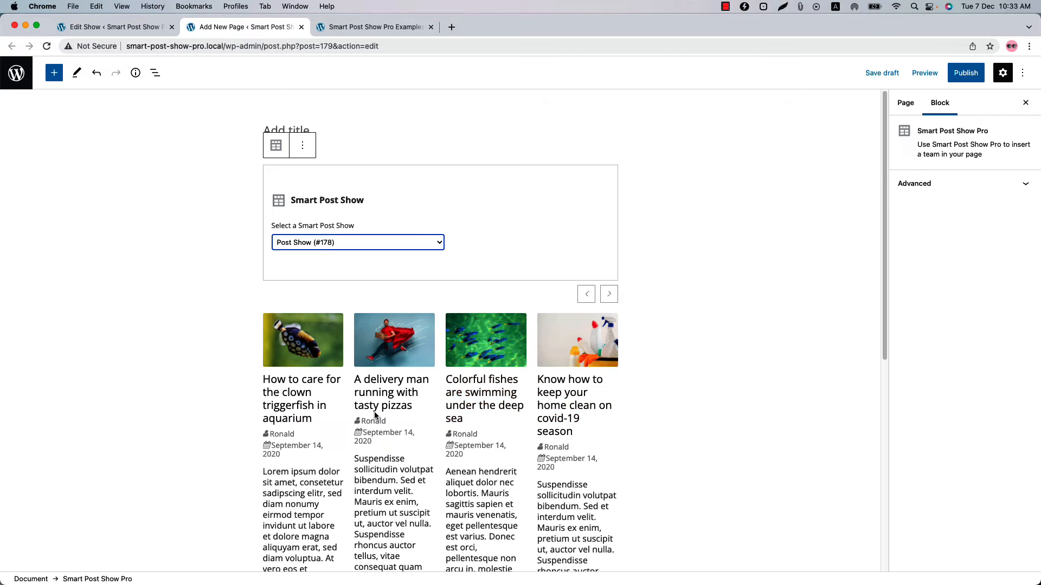
# Publish the page, view it live, and advance the Post Show carousel twice
pyautogui.click(608, 293)
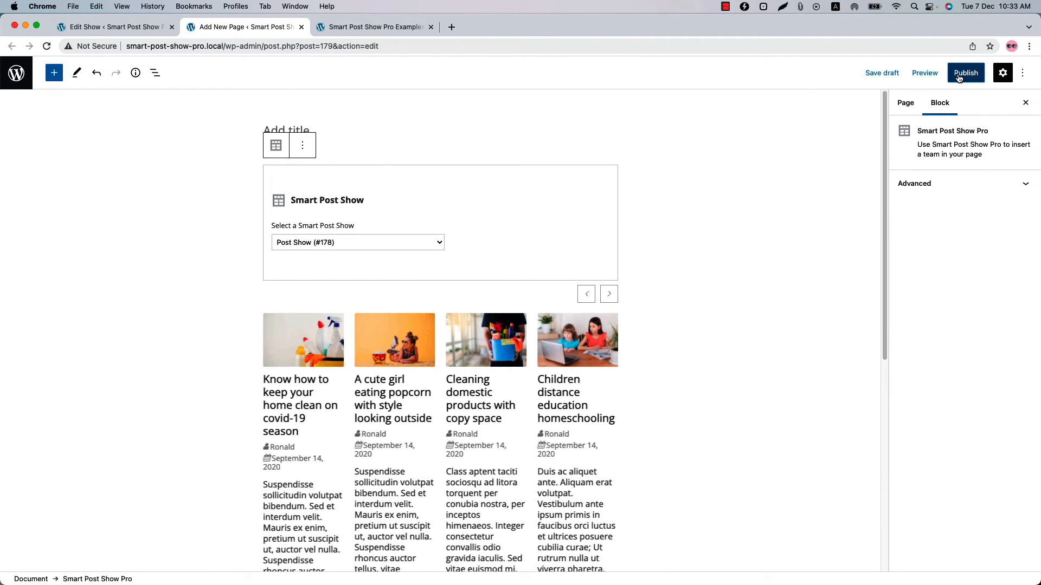
pyautogui.click(965, 72)
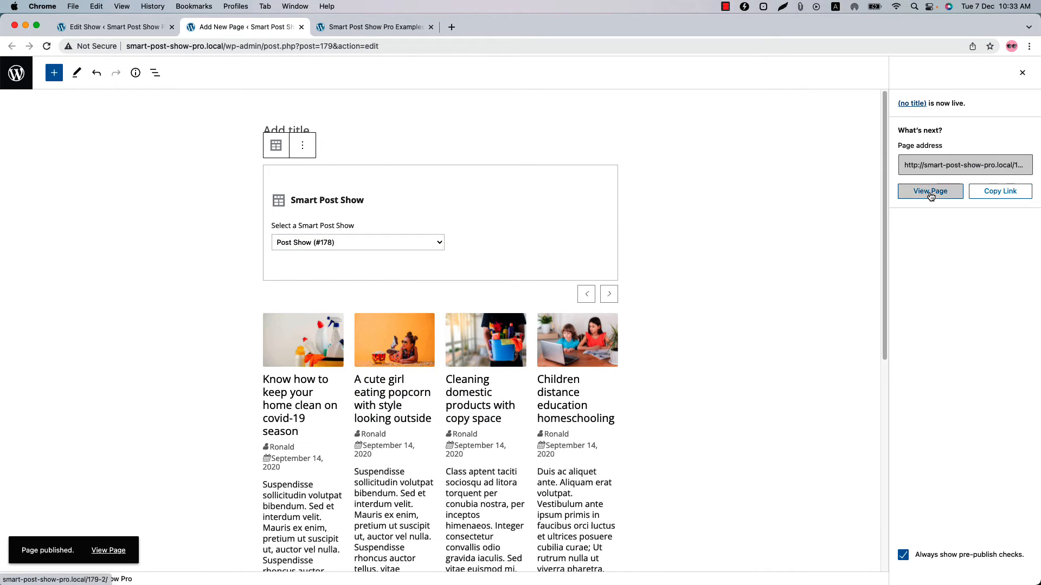
pyautogui.click(931, 191)
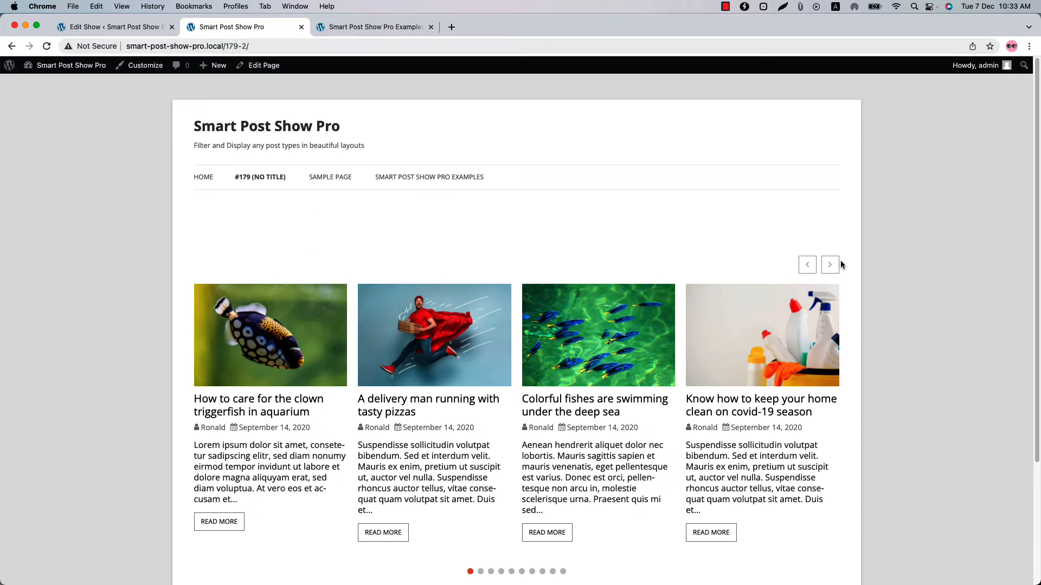
pyautogui.click(830, 264)
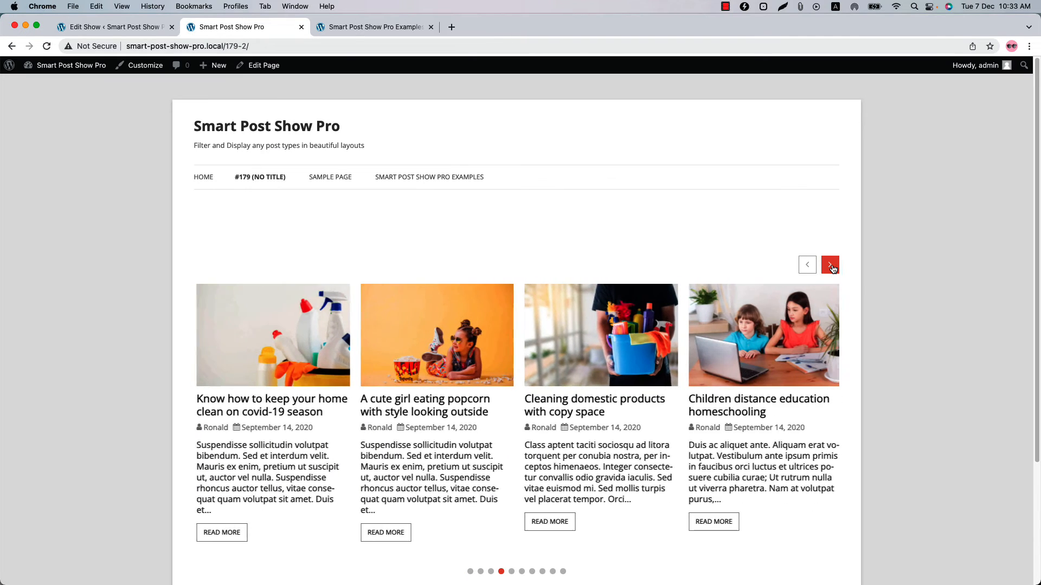
pyautogui.click(830, 264)
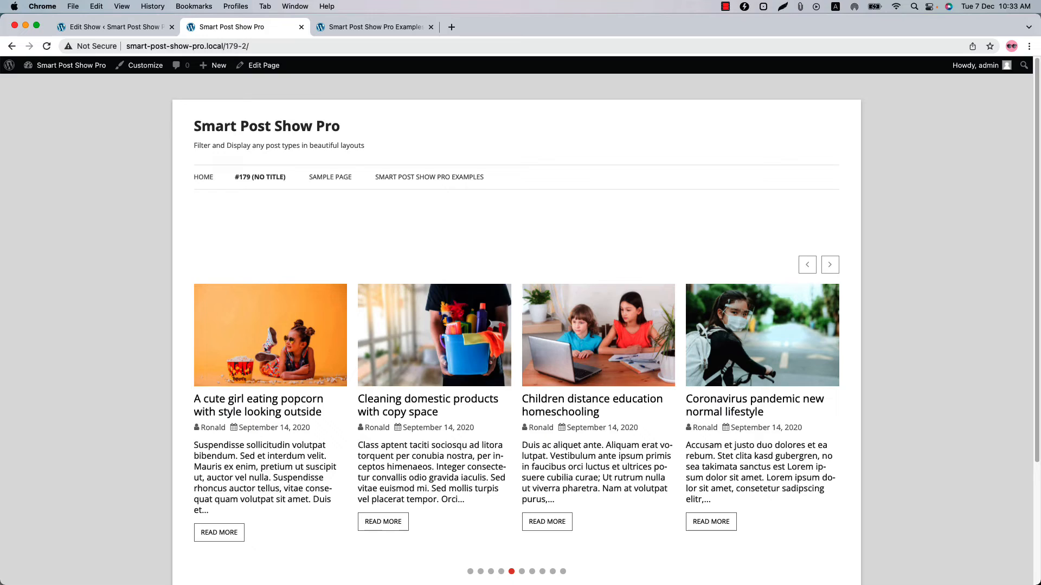
pyautogui.click(109, 27)
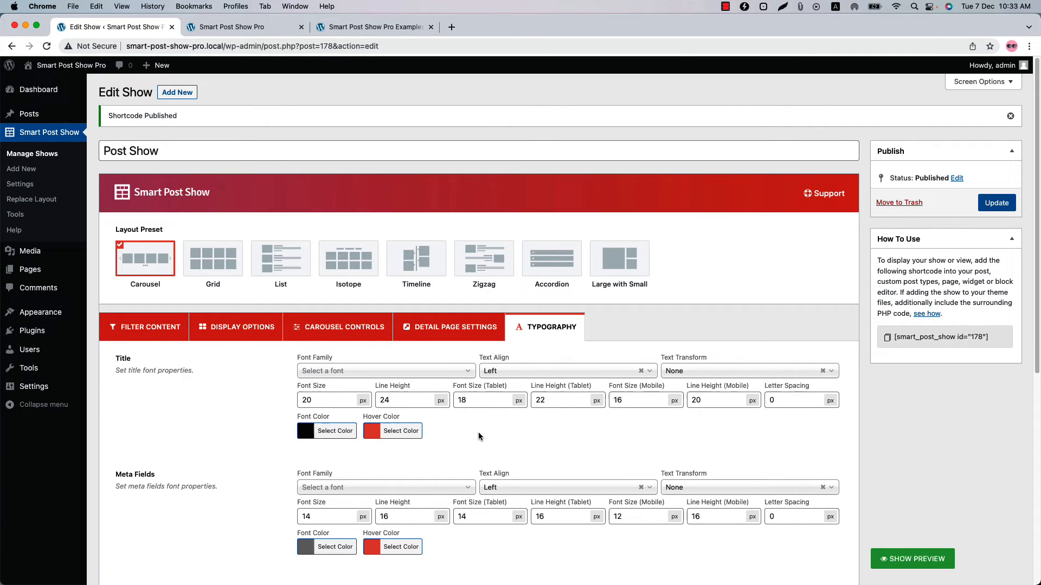
# Select the Grid layout preset and scroll through its Display Options settings
pyautogui.click(212, 258)
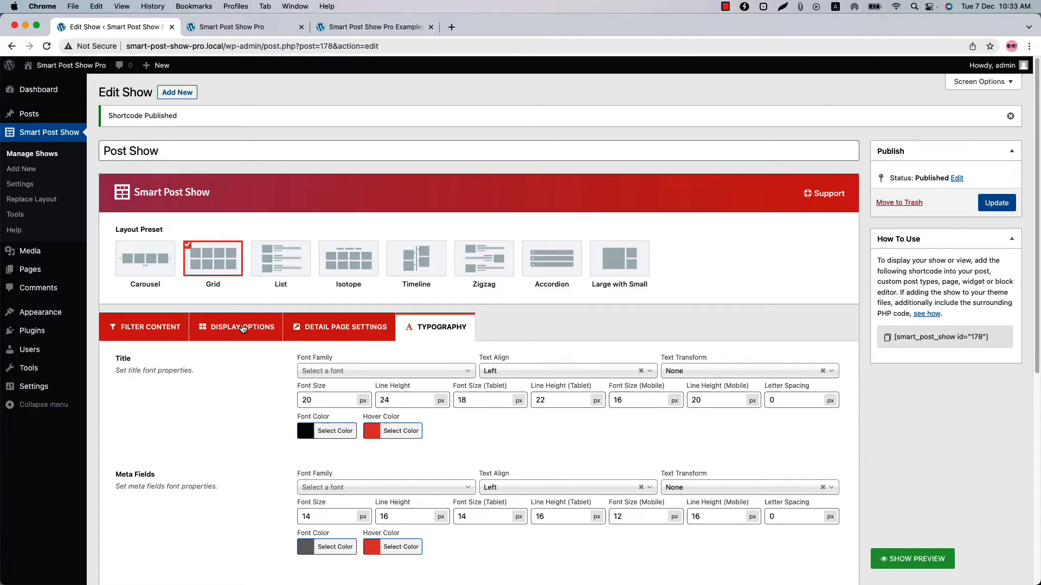
pyautogui.click(242, 326)
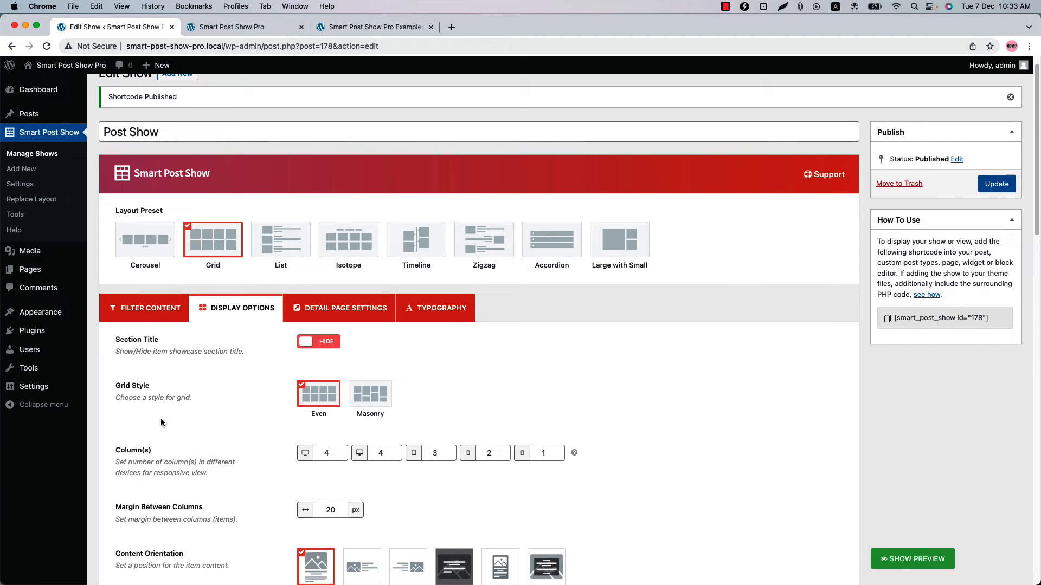
pyautogui.moveTo(375, 412)
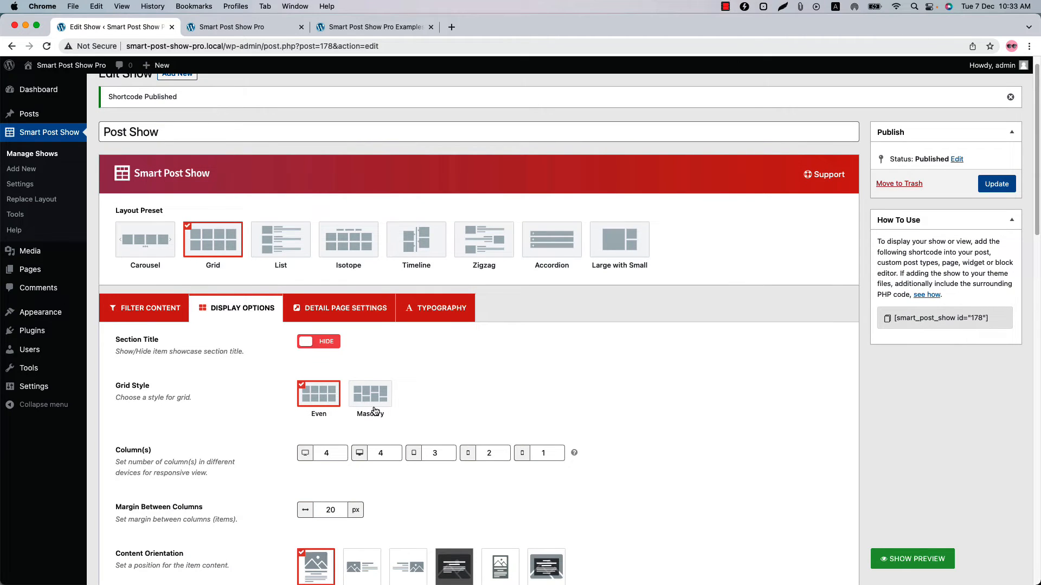
pyautogui.scroll(-3)
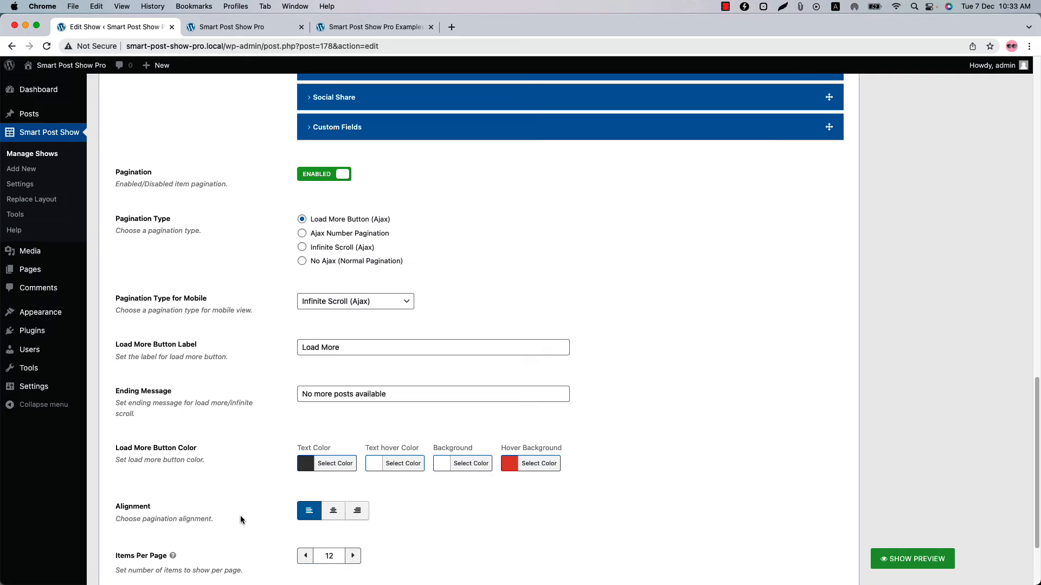
pyautogui.scroll(-3)
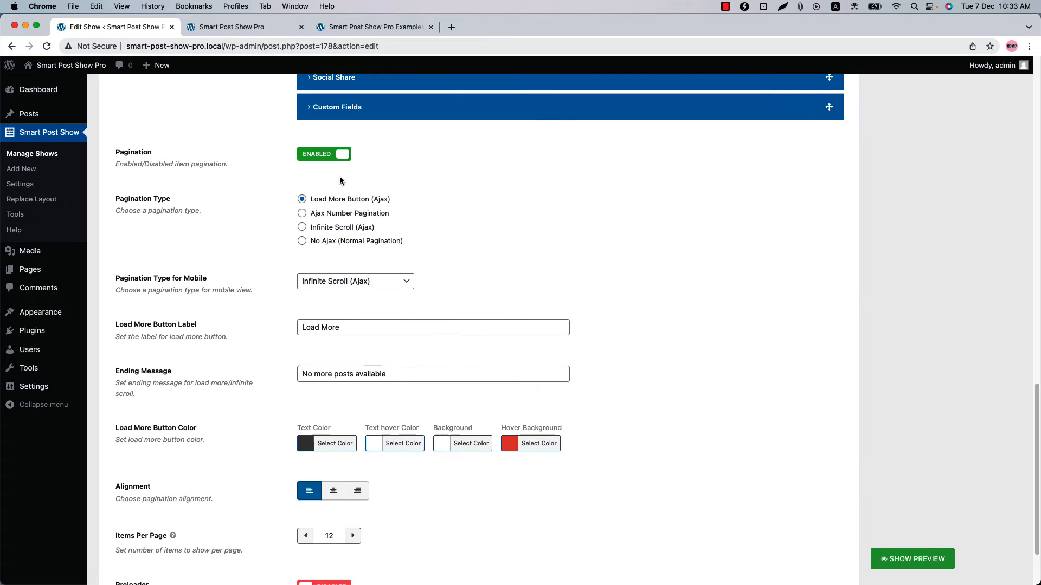
pyautogui.scroll(-3)
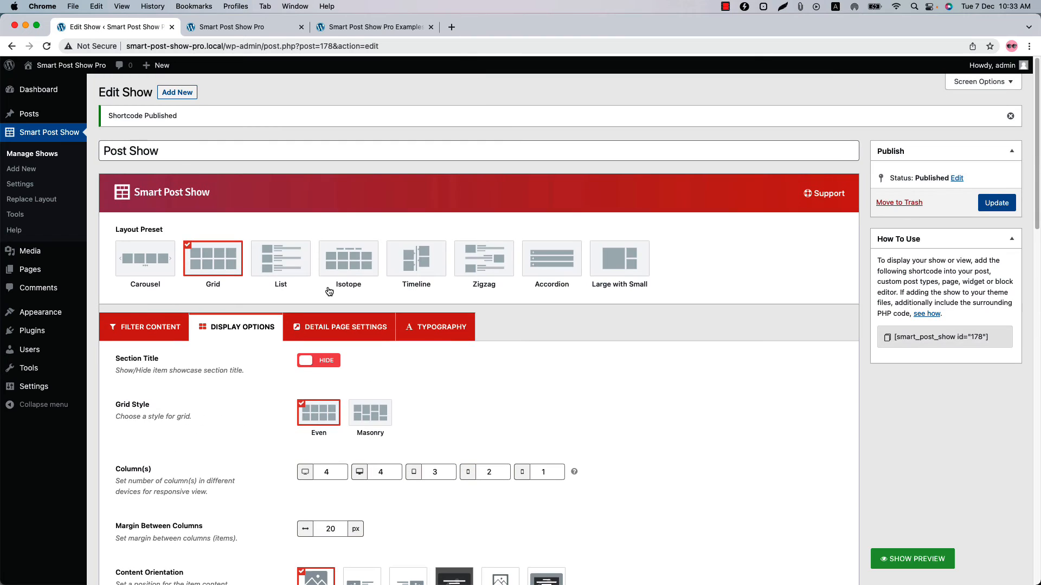
# Select the Isotope layout preset and scroll through its Isotope Settings filter options
pyautogui.click(349, 258)
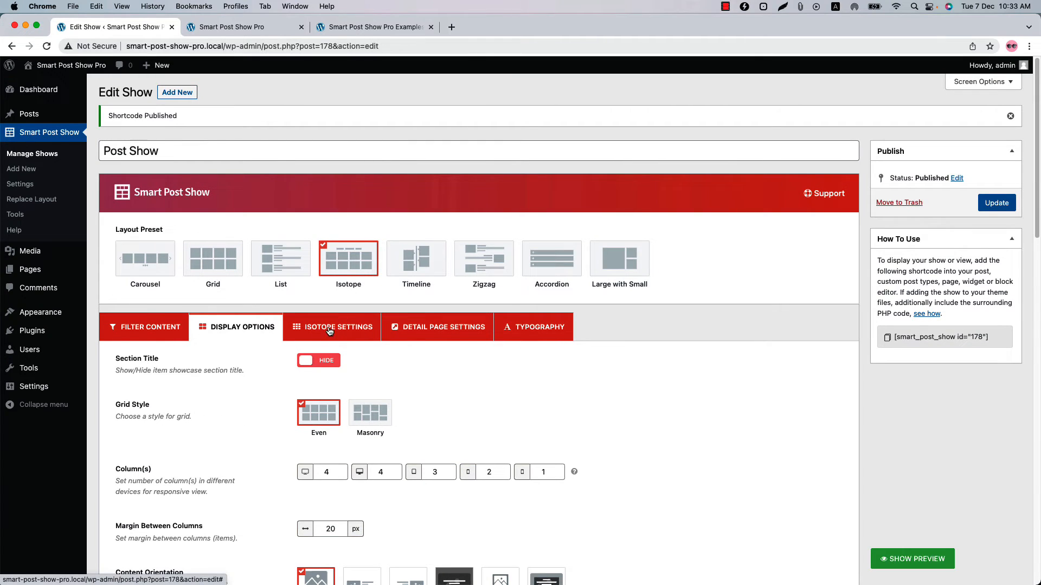
pyautogui.click(337, 326)
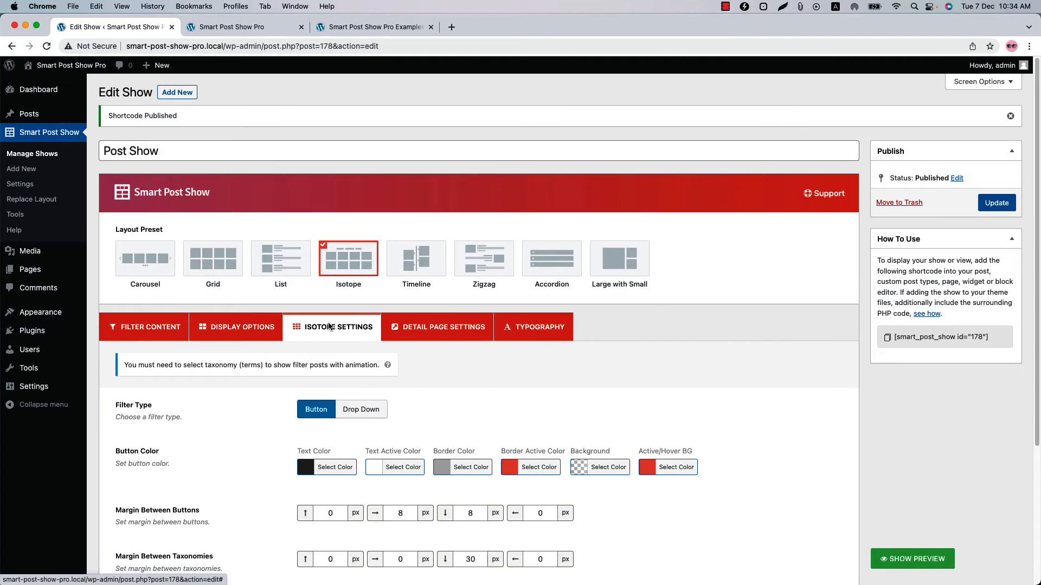
pyautogui.scroll(-3)
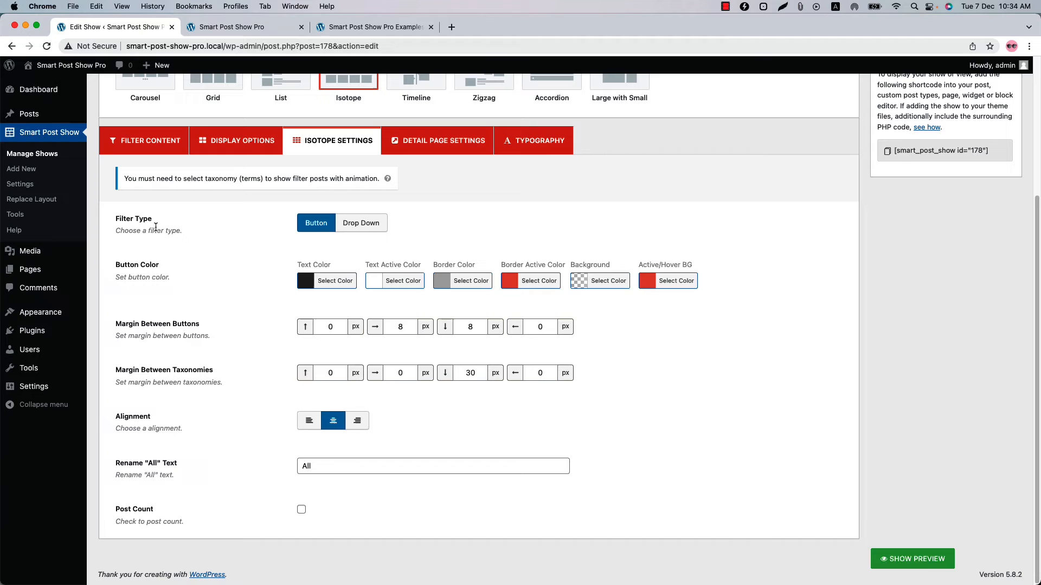
pyautogui.moveTo(235, 346)
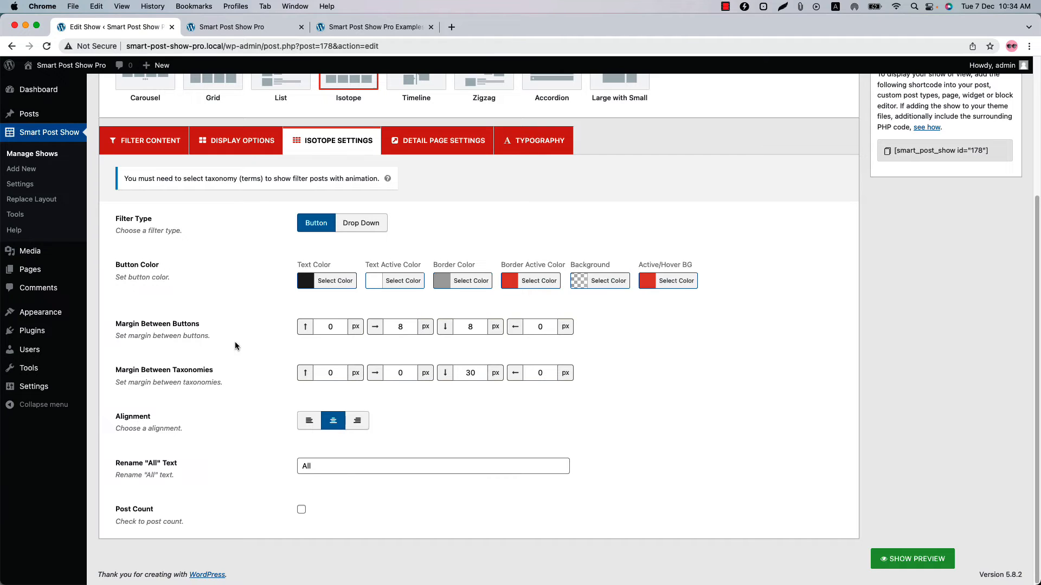
pyautogui.moveTo(190, 423)
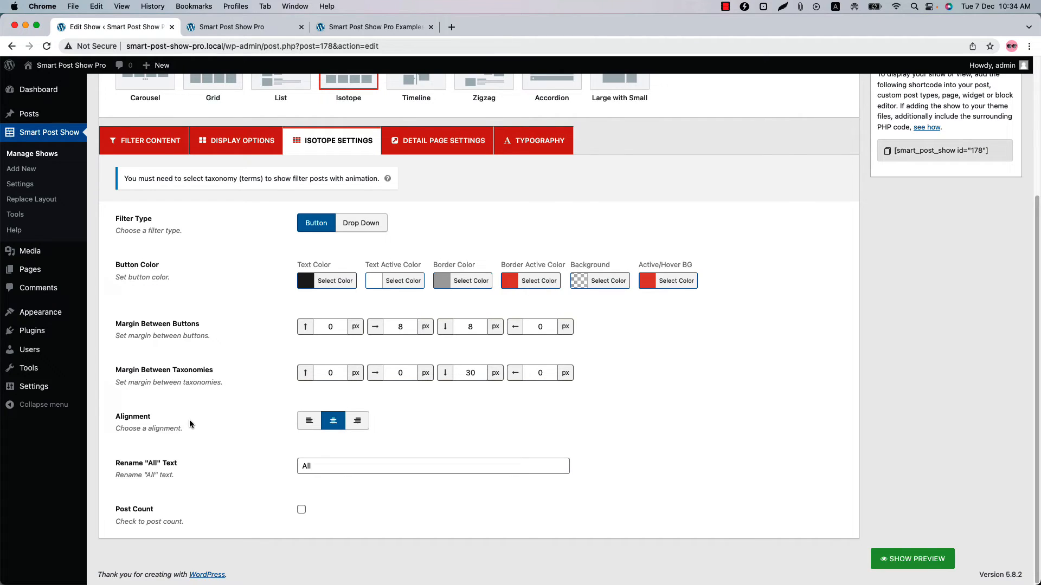
pyautogui.moveTo(200, 341)
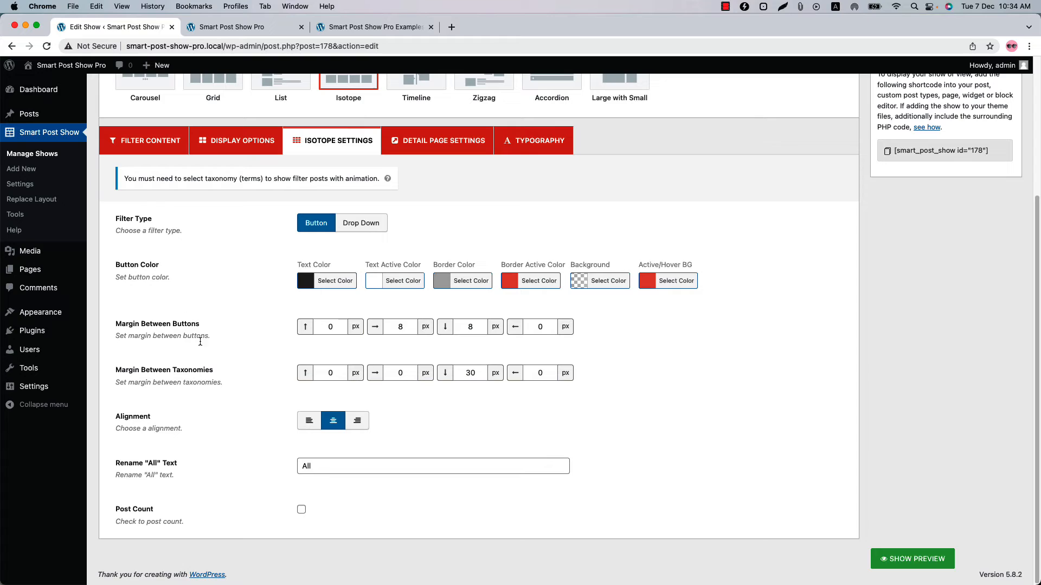
# Open Smart Post Show Settings at the Advanced Settings > Scripts & Styles tab
pyautogui.click(21, 183)
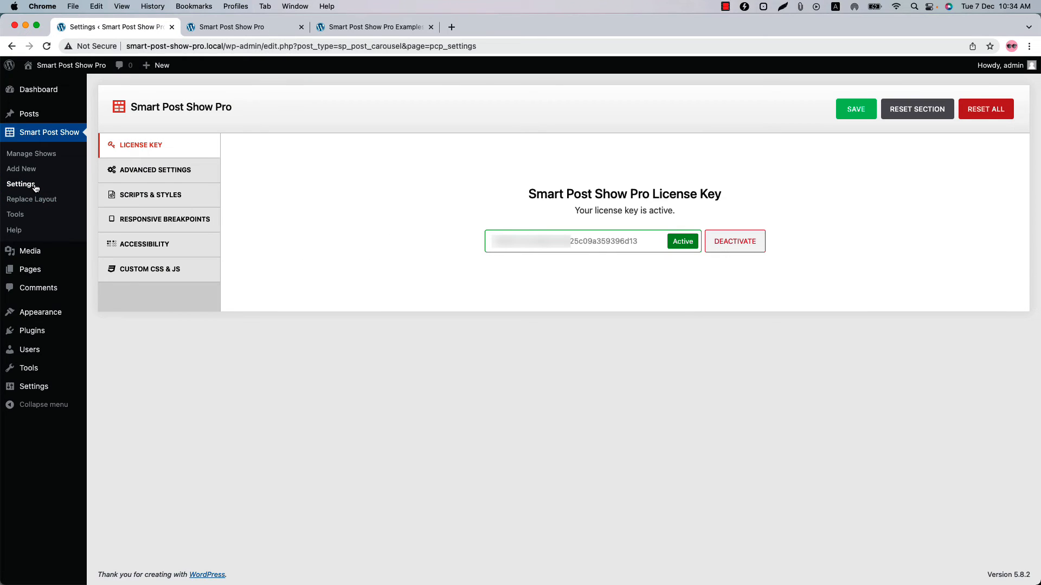
pyautogui.moveTo(583, 221)
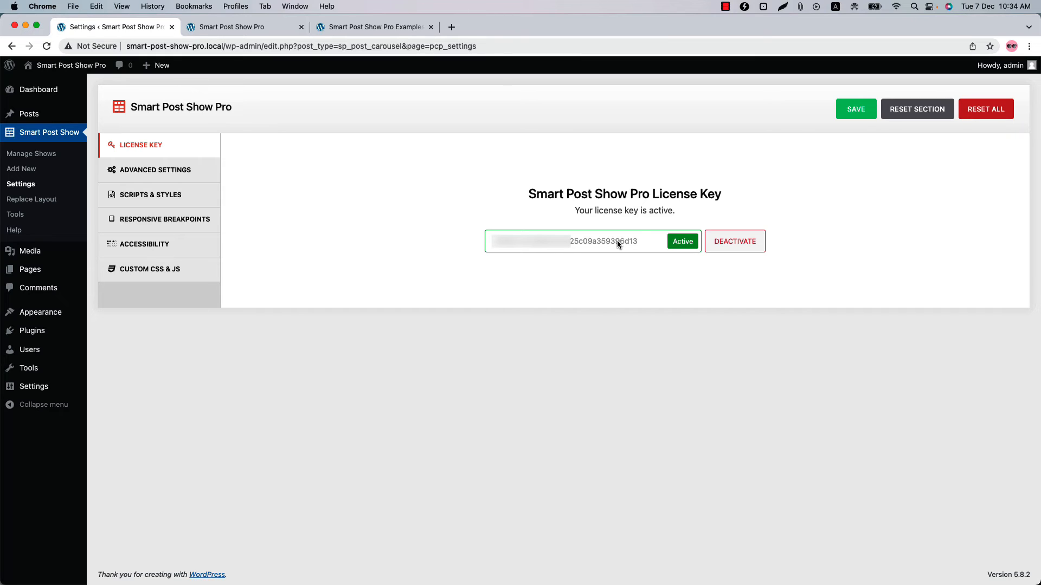
pyautogui.moveTo(589, 198)
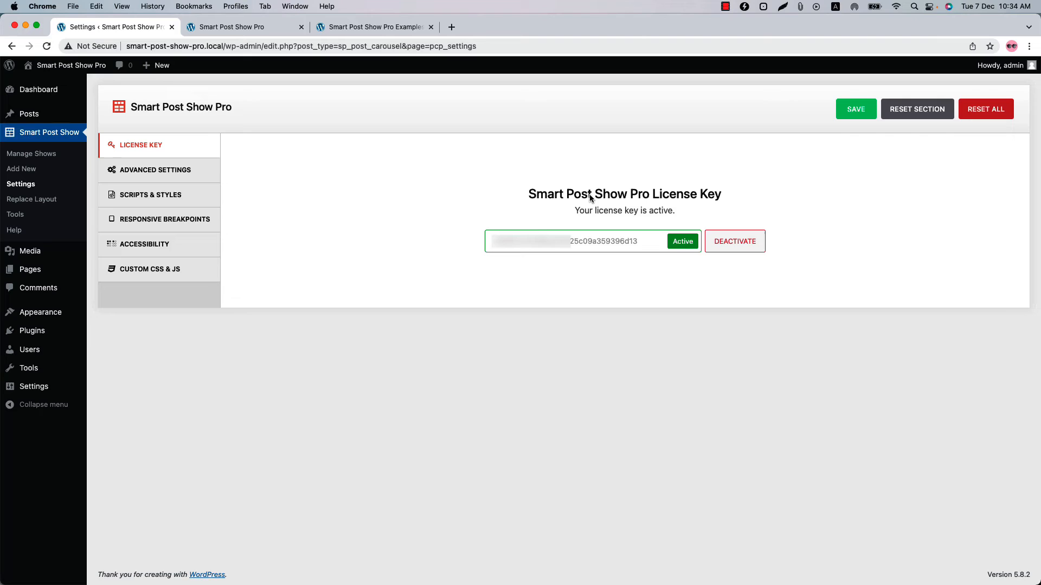
pyautogui.click(156, 170)
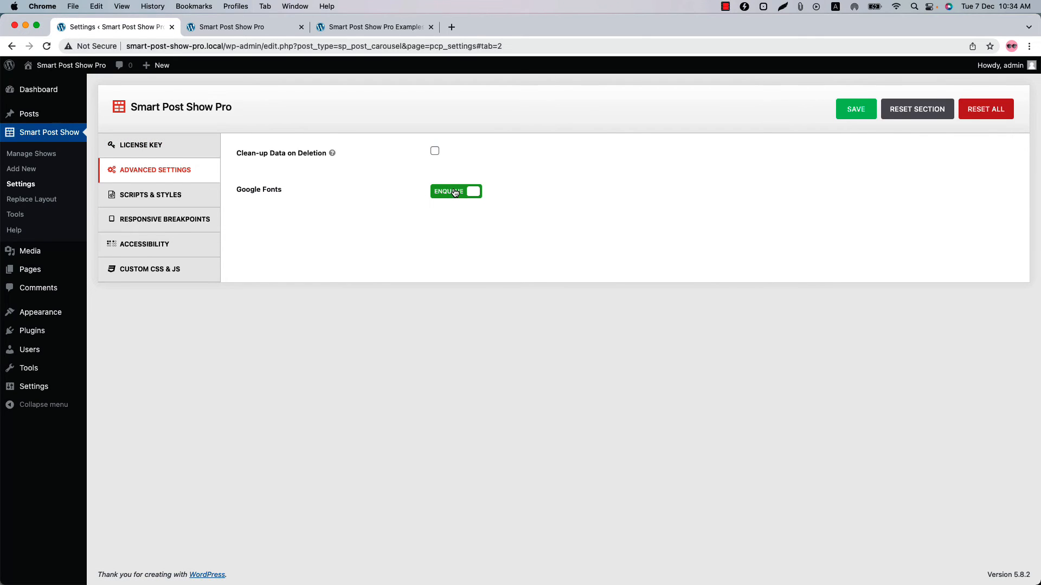
pyautogui.moveTo(437, 154)
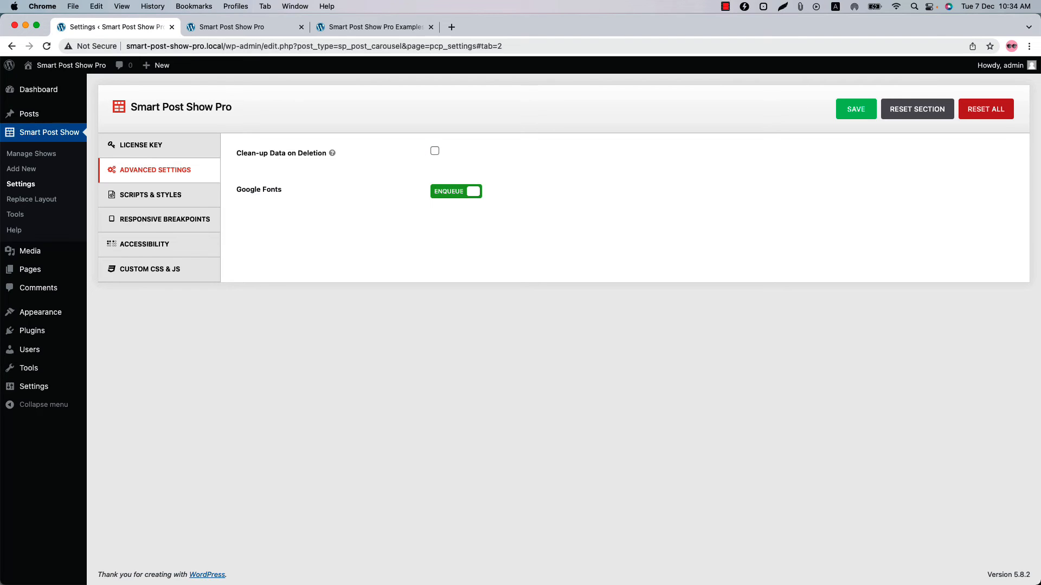
pyautogui.click(150, 194)
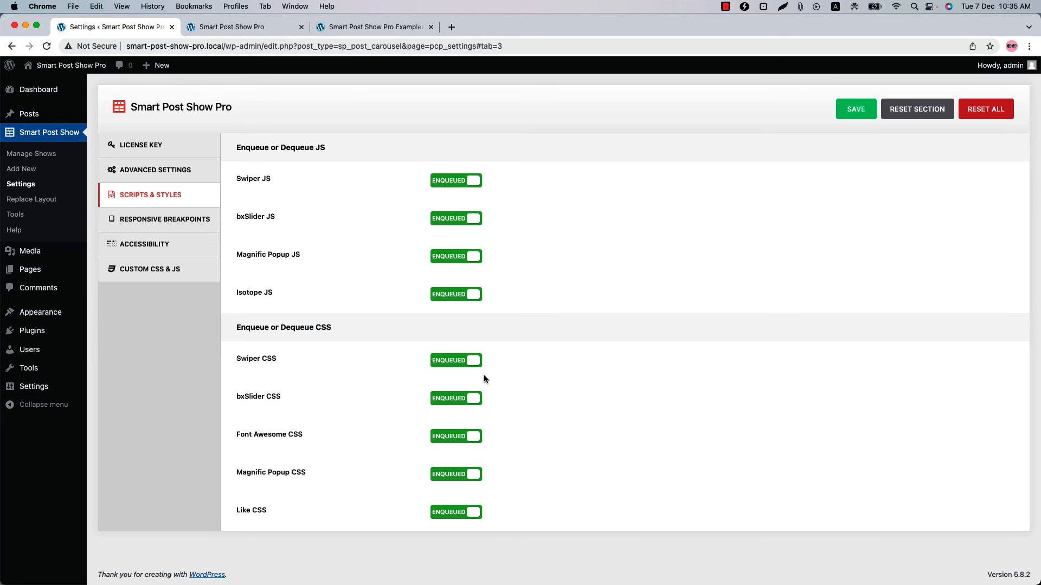
pyautogui.moveTo(531, 225)
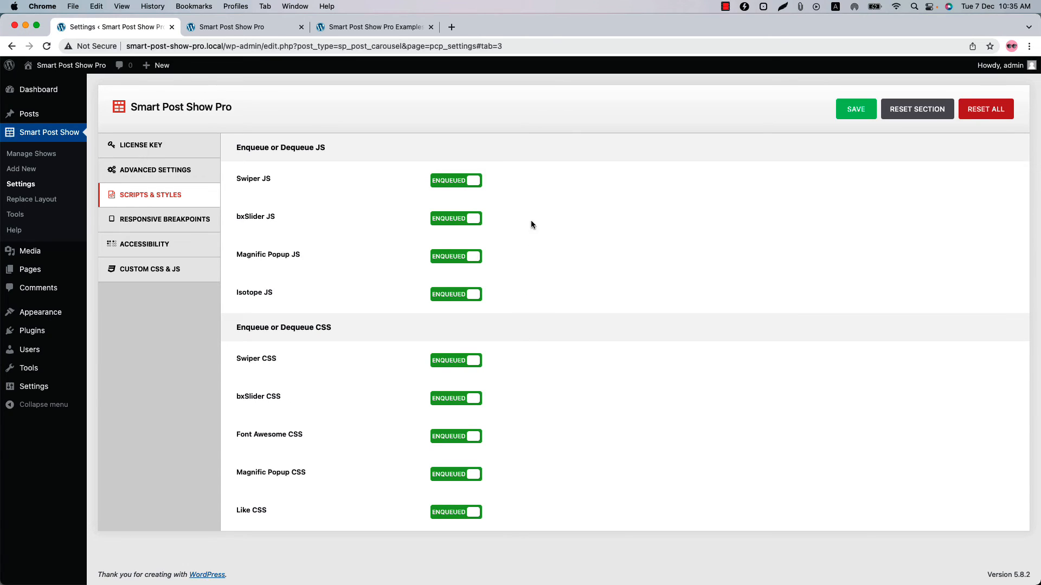
pyautogui.moveTo(505, 347)
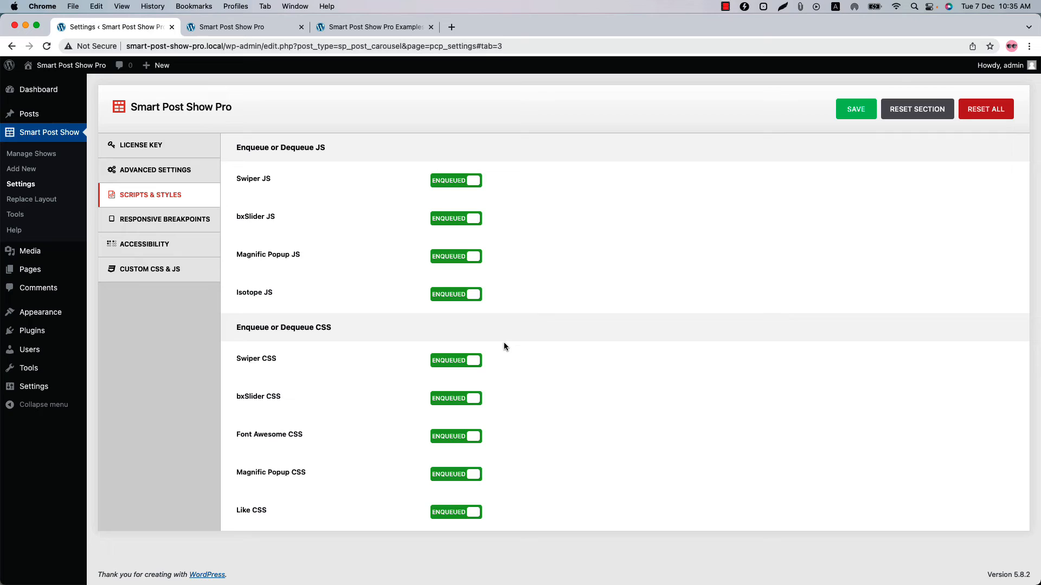
# Review Responsive Breakpoints, Accessibility and Custom CSS & JS tabs, then open Replace Layout
pyautogui.click(164, 219)
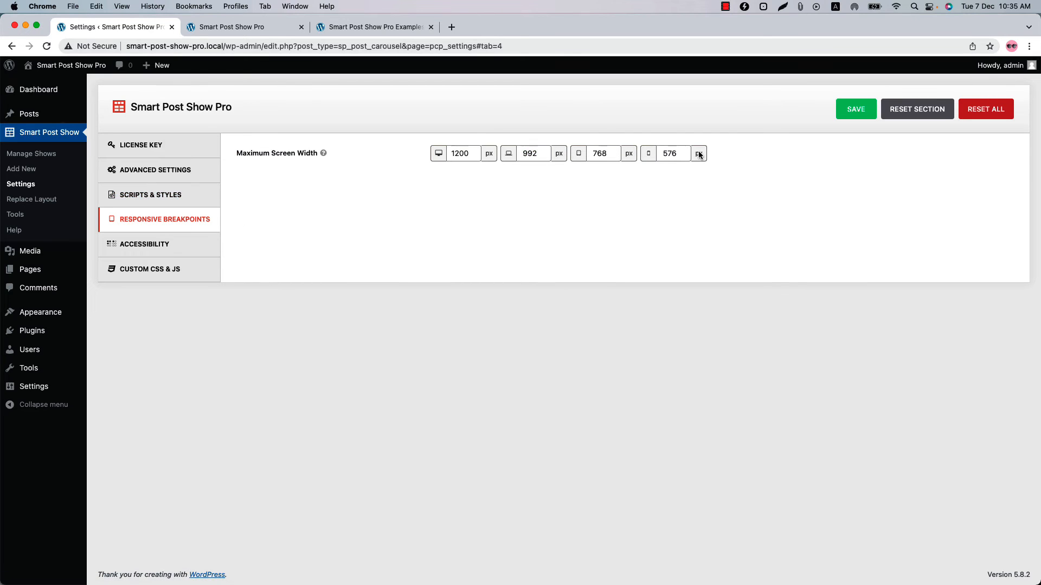
pyautogui.click(144, 244)
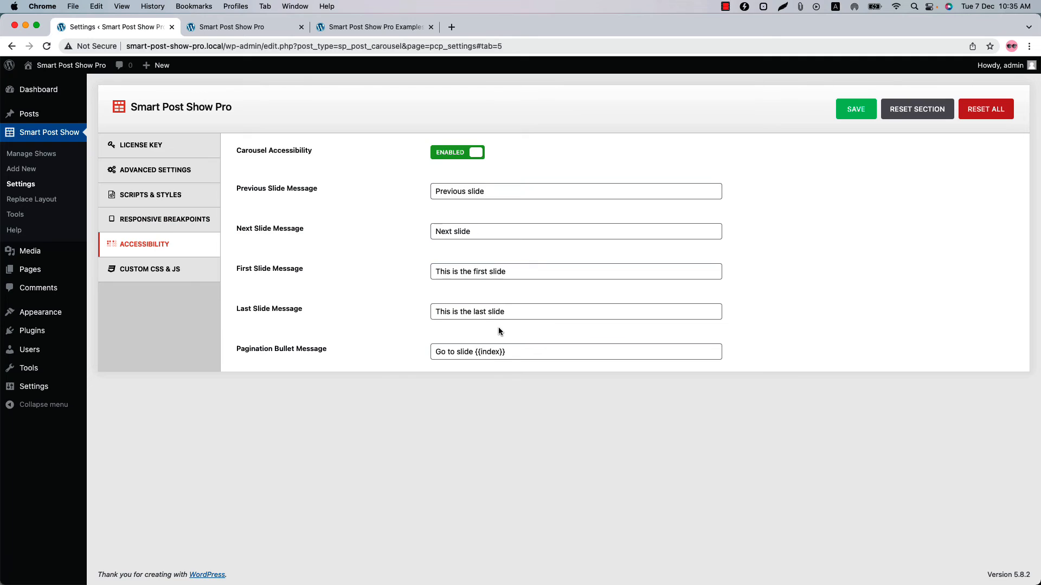
pyautogui.click(150, 269)
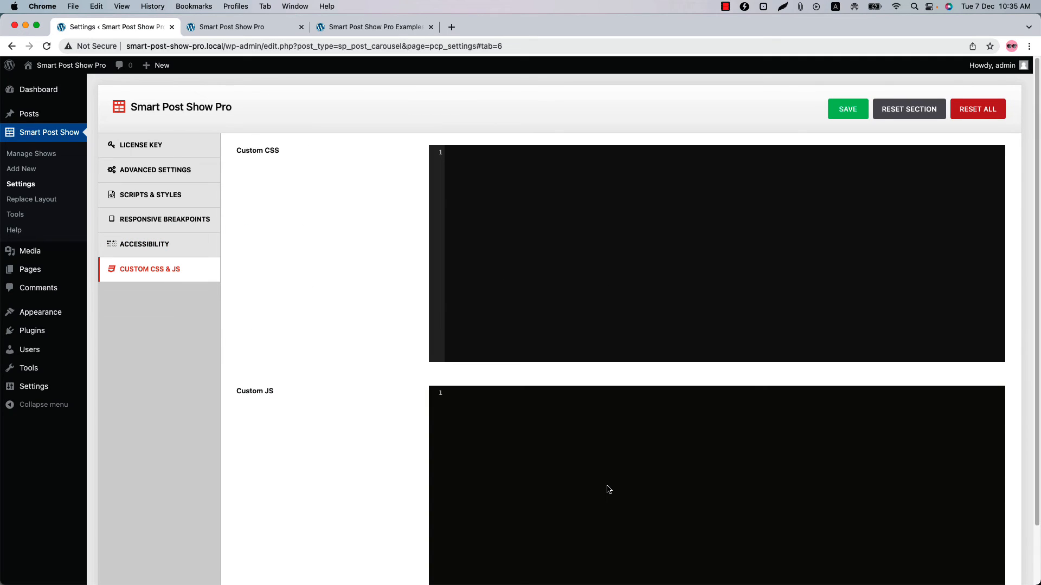
pyautogui.moveTo(299, 352)
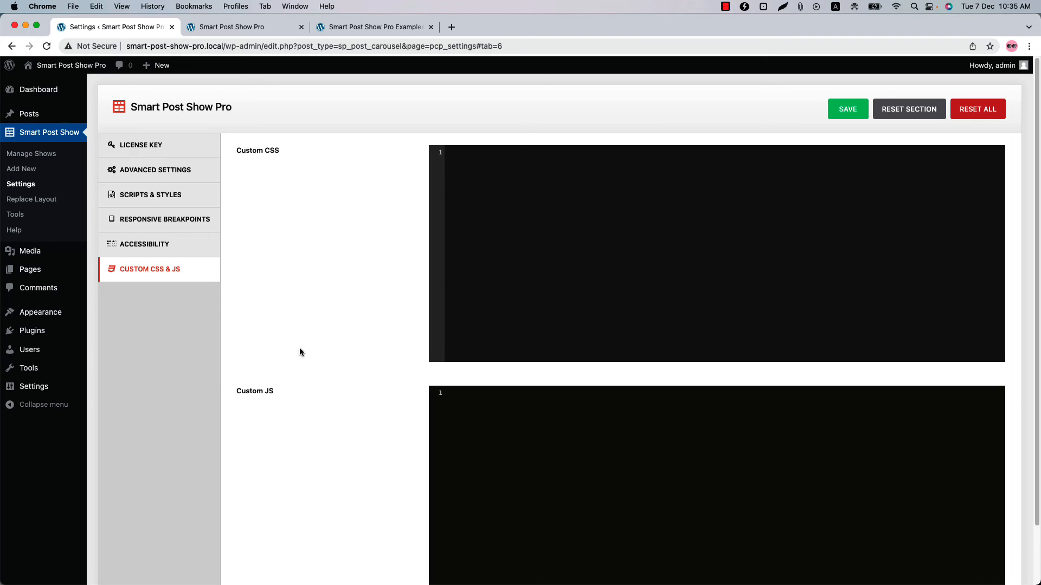
pyautogui.click(32, 198)
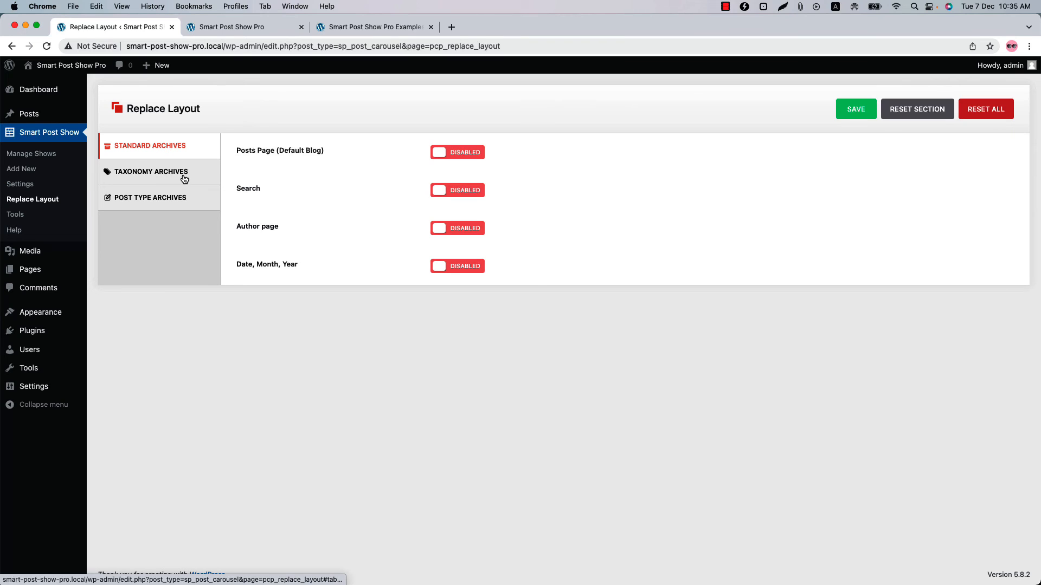
pyautogui.moveTo(512, 157)
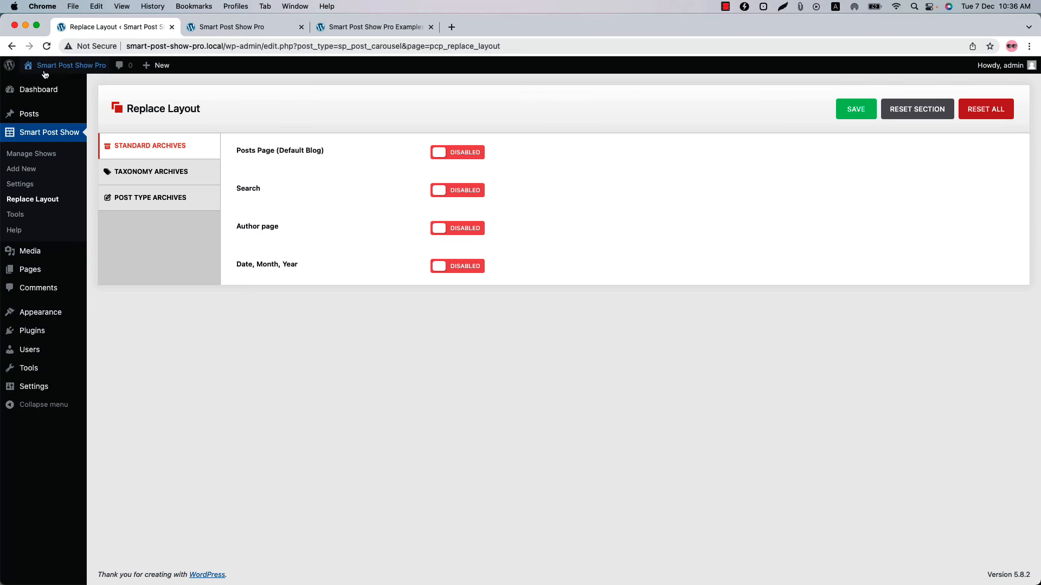
# Scroll through the front-end blog posts, then return to the Replace Layout tab
pyautogui.click(372, 27)
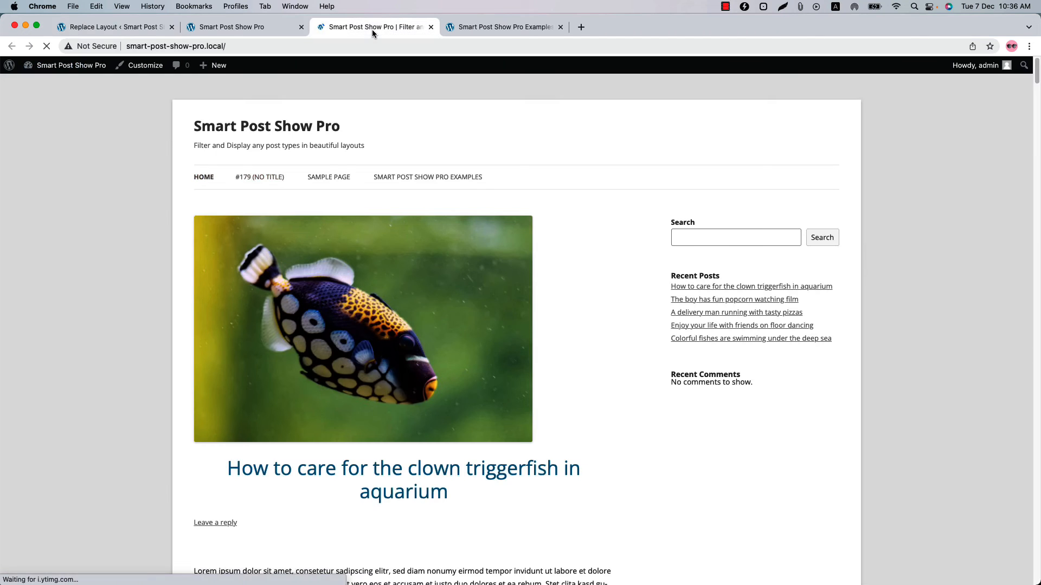
pyautogui.scroll(-3)
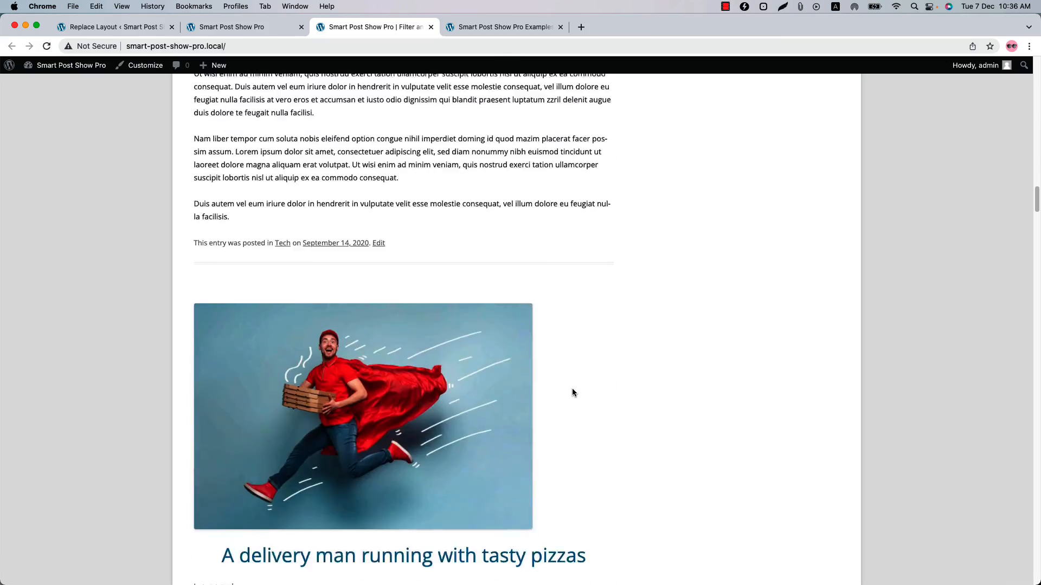
pyautogui.scroll(-3)
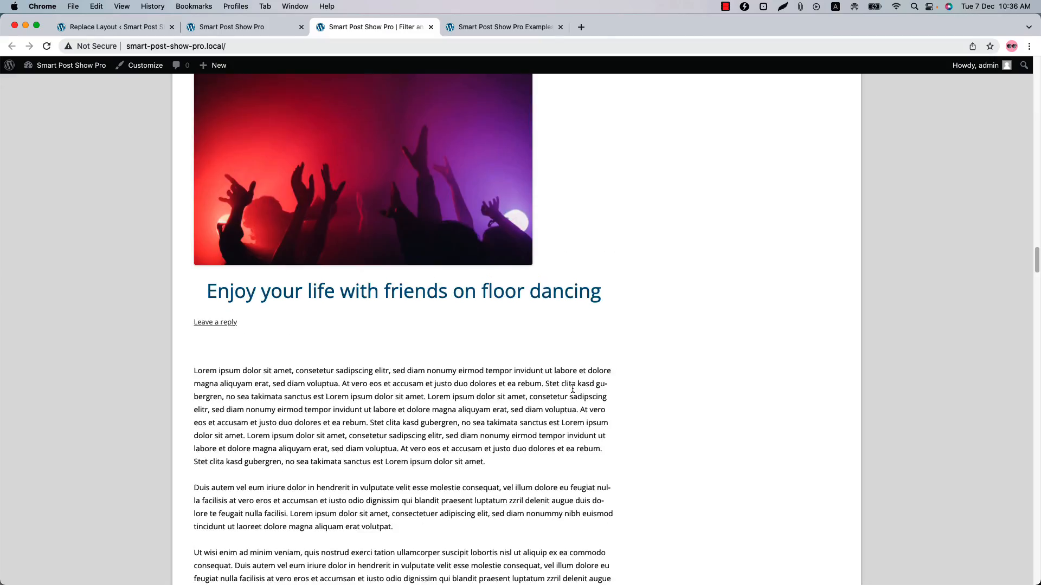
pyautogui.click(113, 27)
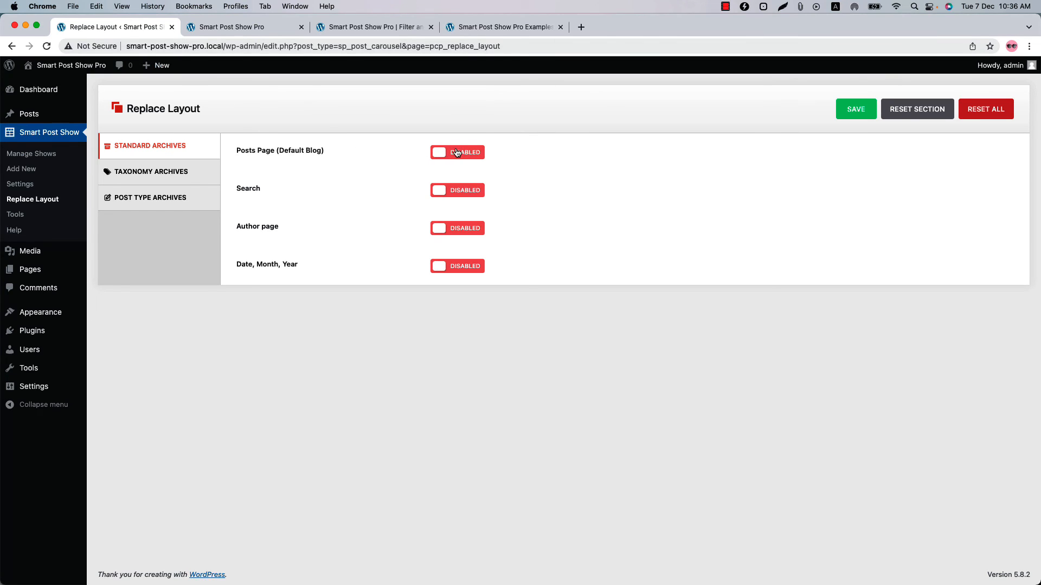
# Enable Posts Page (Default Blog) replacement using the Accordion layout
pyautogui.click(457, 152)
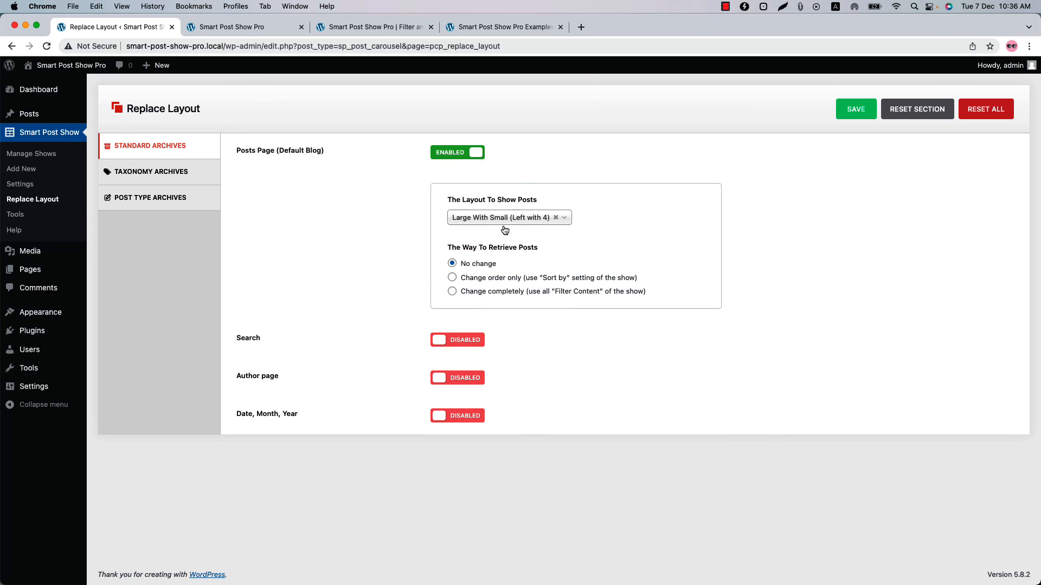
pyautogui.click(504, 217)
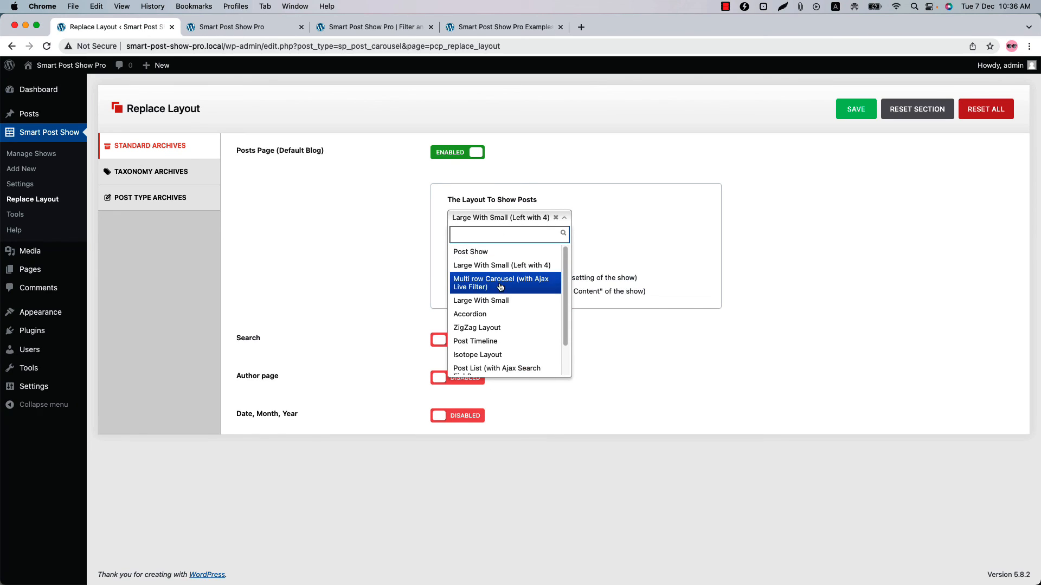
pyautogui.click(469, 314)
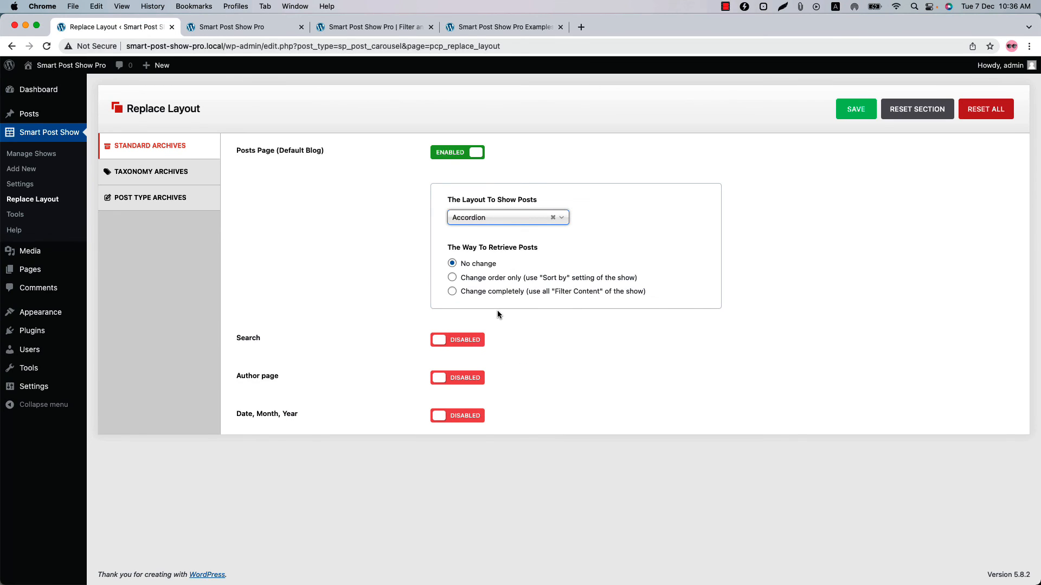
pyautogui.click(372, 27)
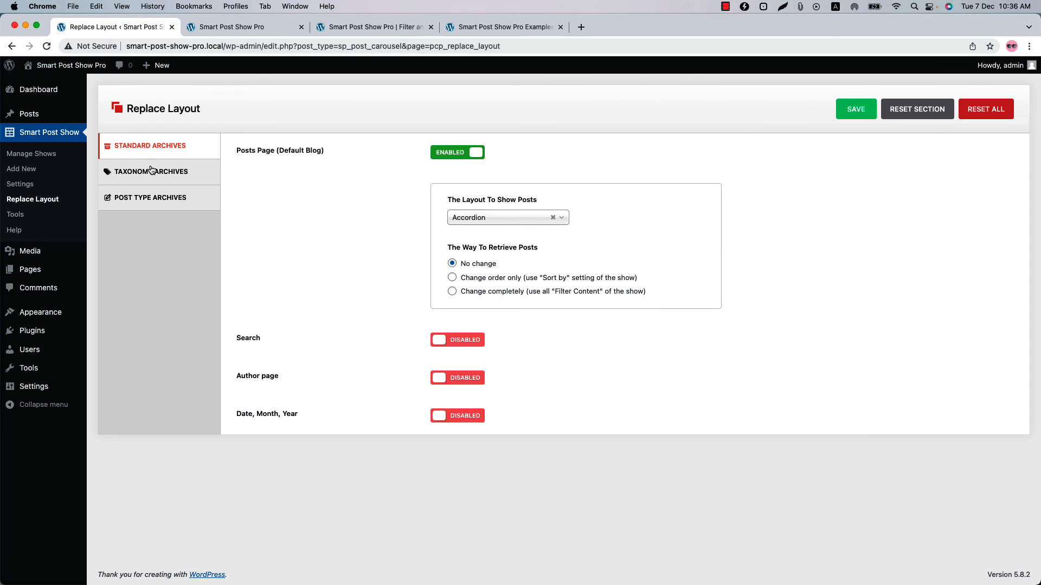
# Check the Taxonomy Archives options, then open Smart Post Show's export Tools
pyautogui.click(150, 171)
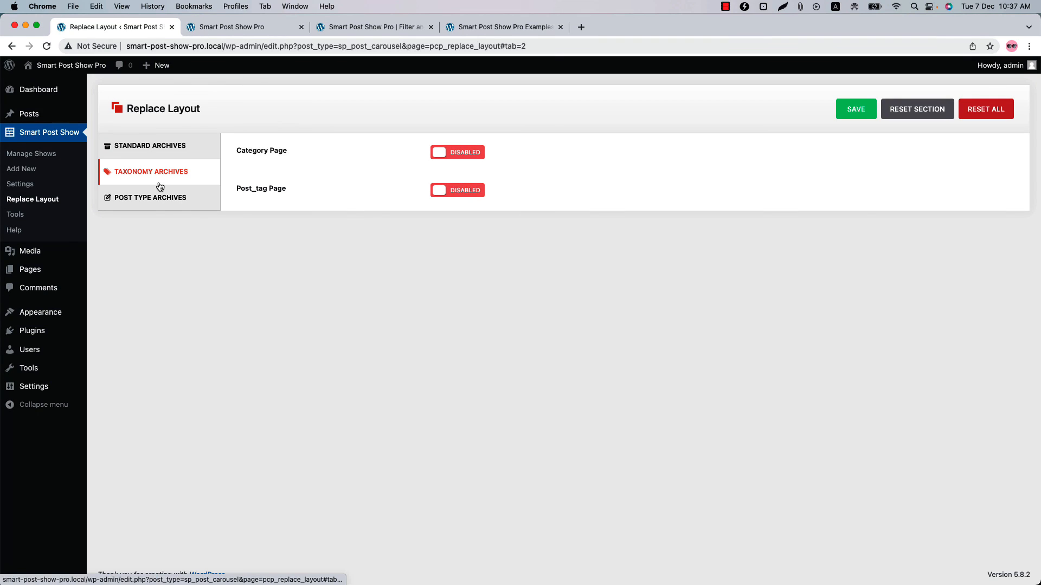
pyautogui.moveTo(159, 187)
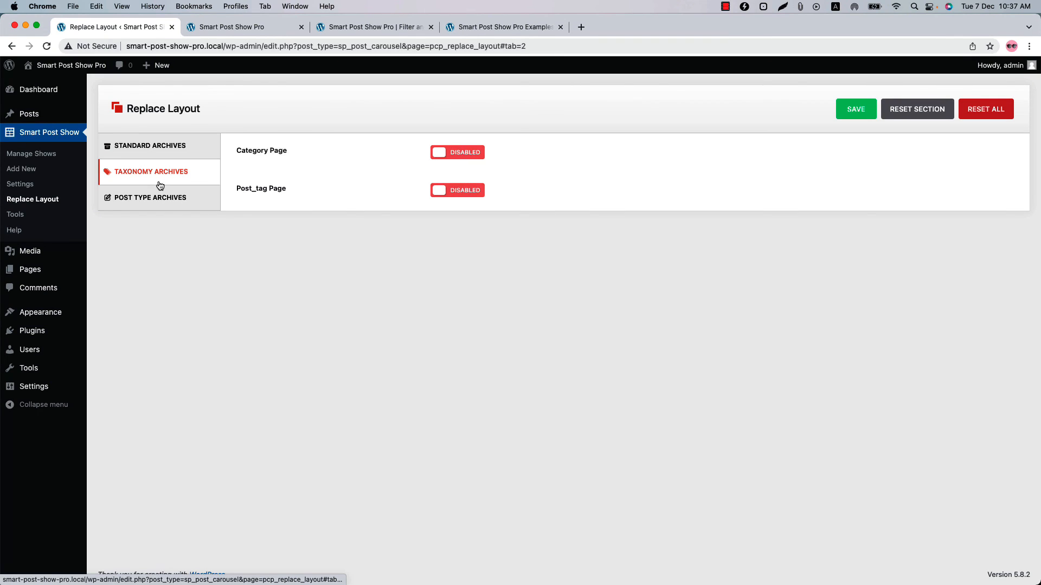
pyautogui.click(15, 214)
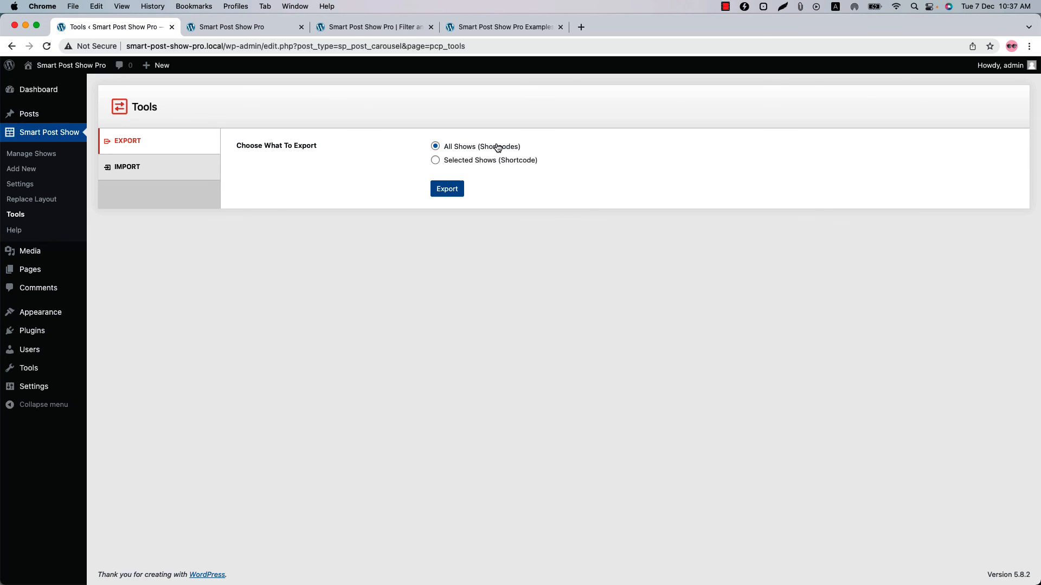
pyautogui.click(446, 189)
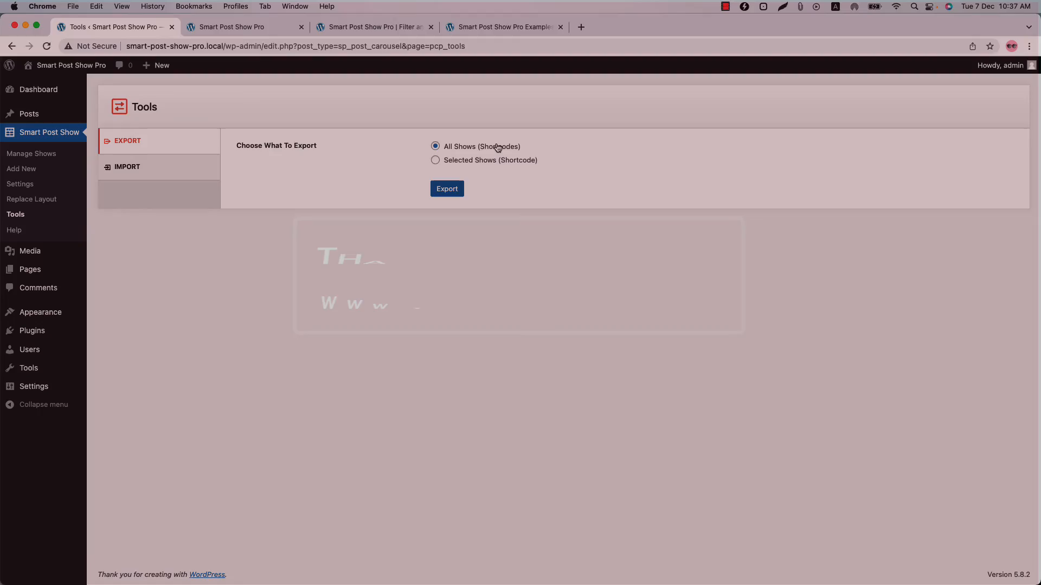